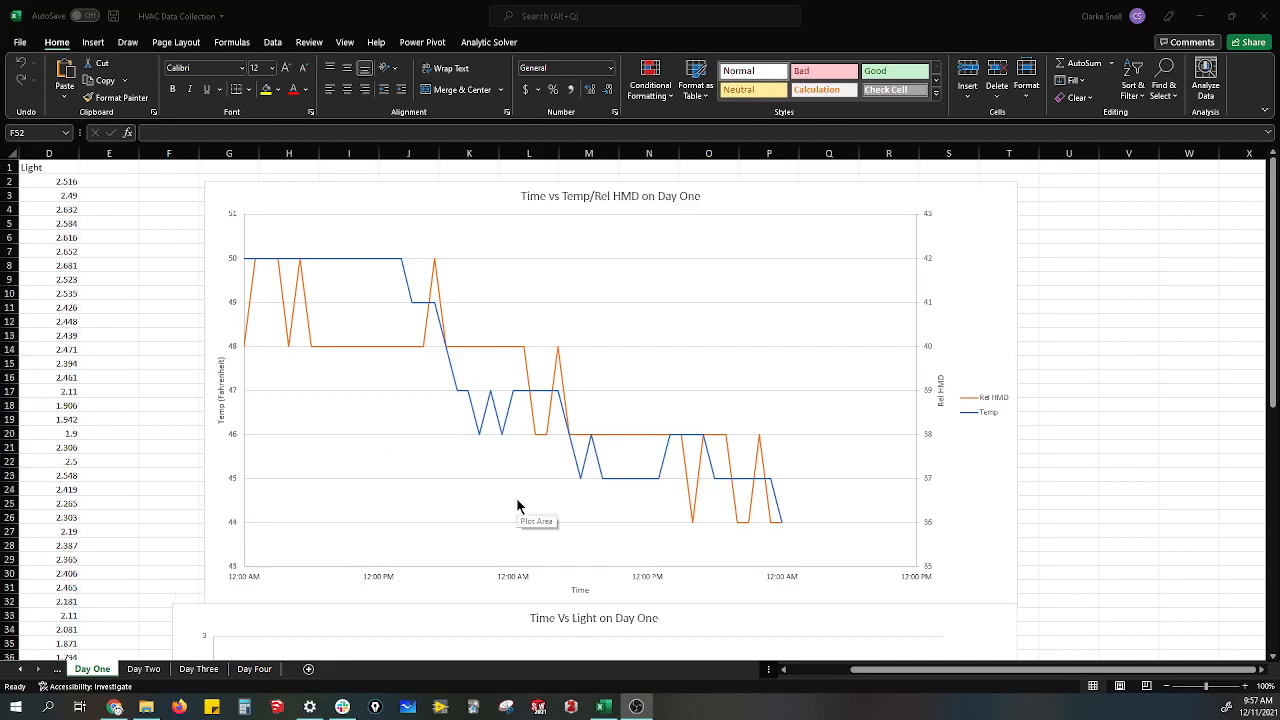
{"action": "mouse_move", "coordinate": [701, 419]}
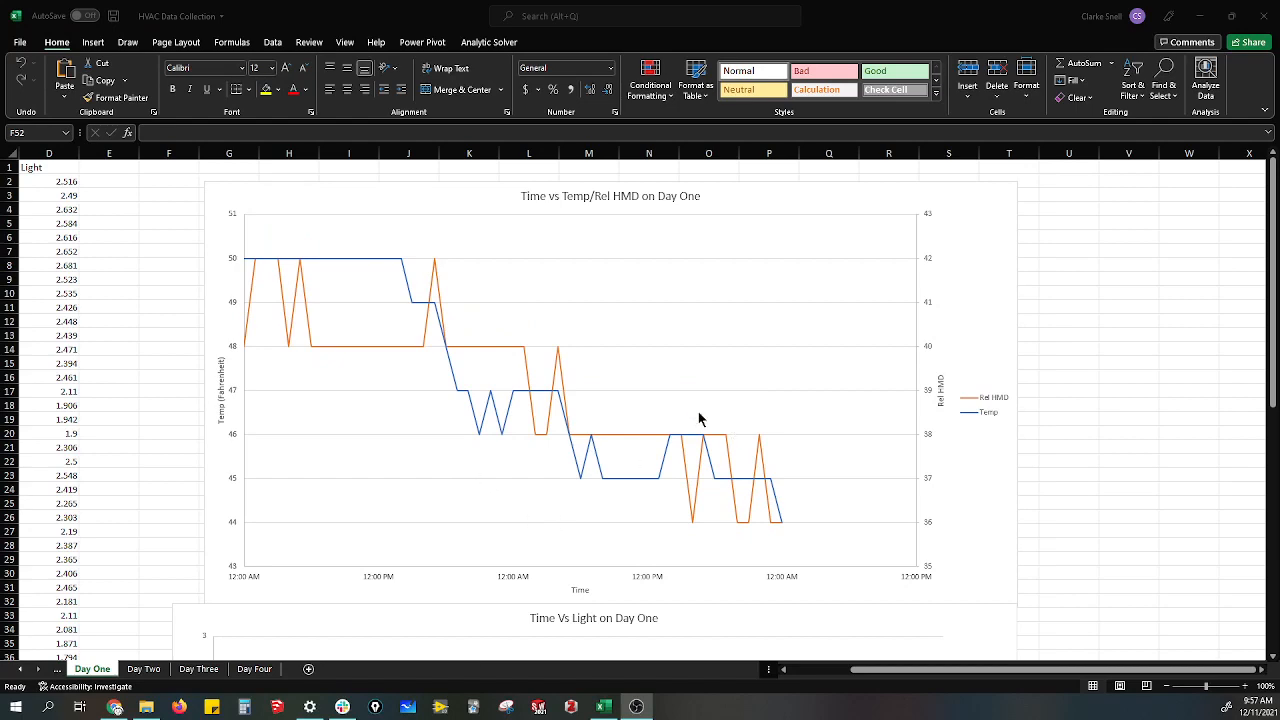
{"action": "mouse_move", "coordinate": [824, 652]}
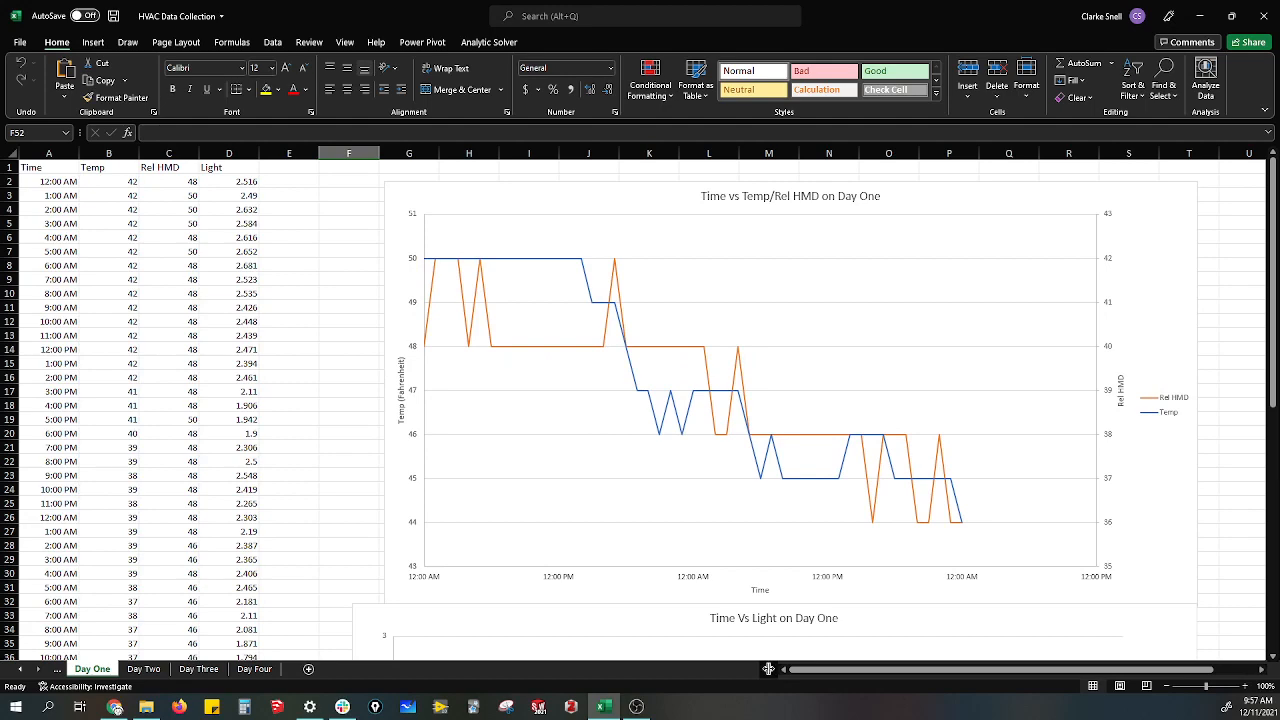
Browse the Day Two, Day Three and Day Four sheets, scrolling through Day Four's charts
{"action": "left_click", "coordinate": [143, 668]}
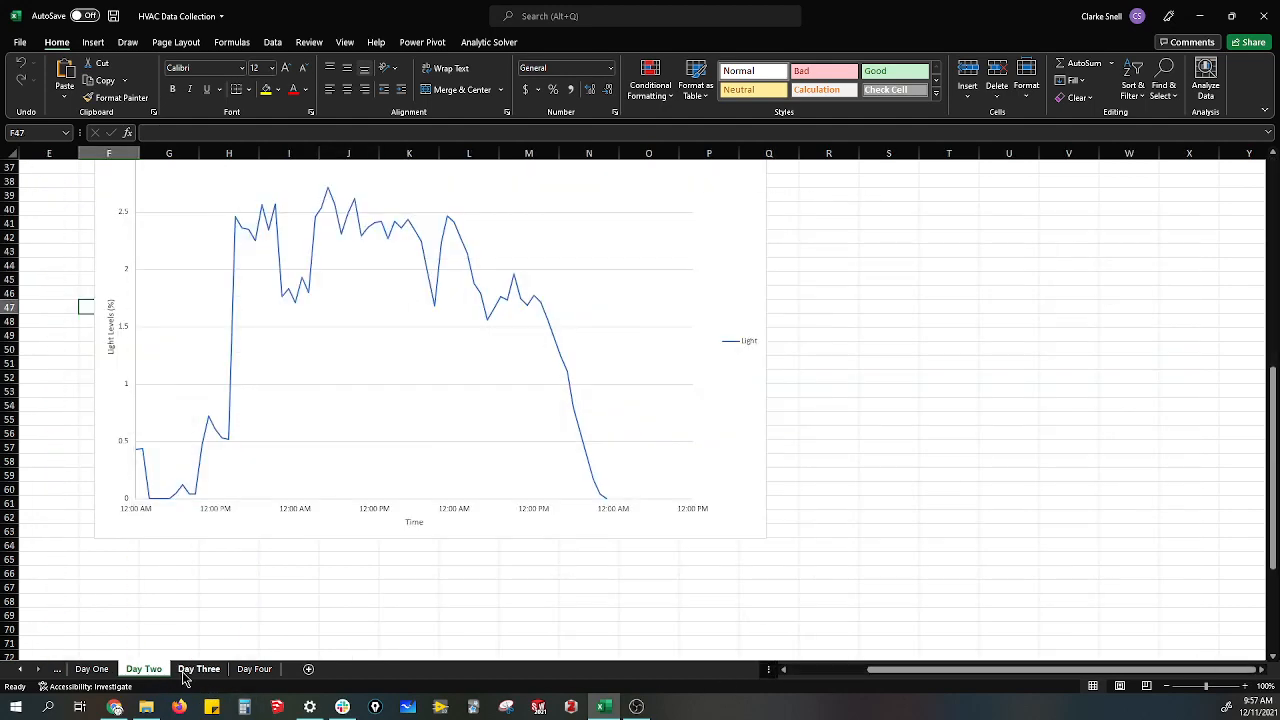
{"action": "left_click", "coordinate": [255, 668]}
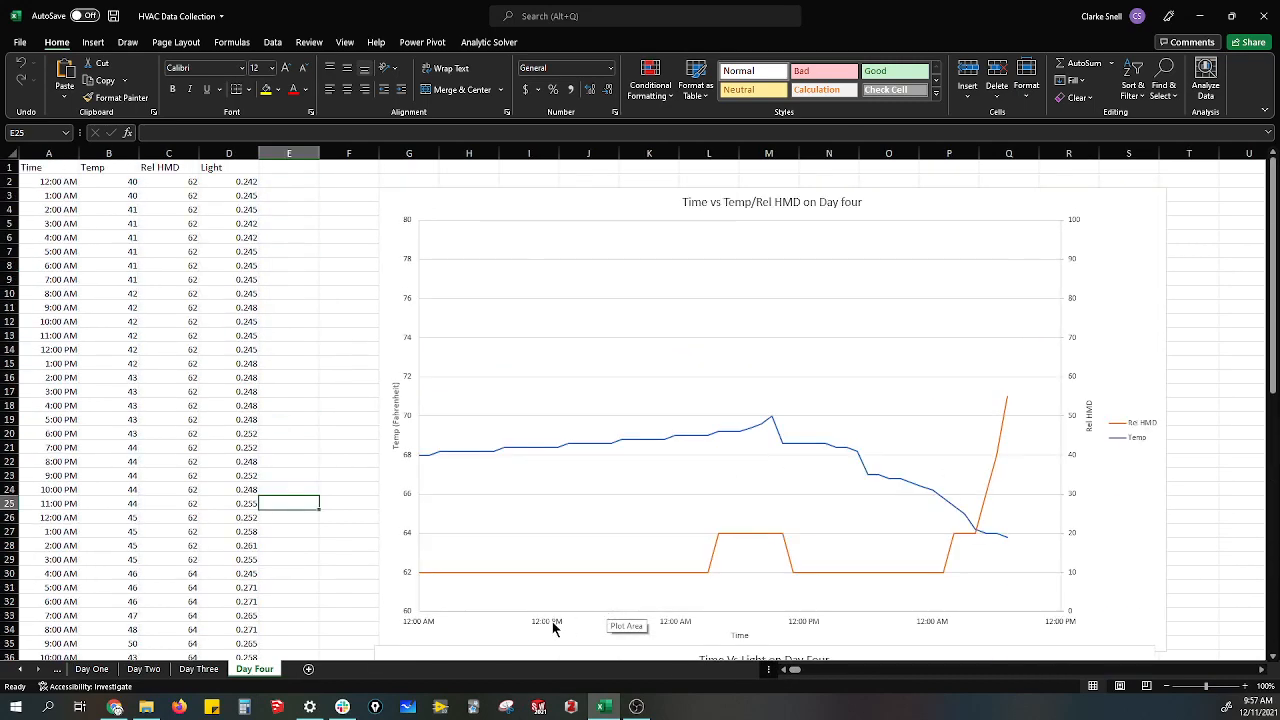
{"action": "mouse_move", "coordinate": [420, 626]}
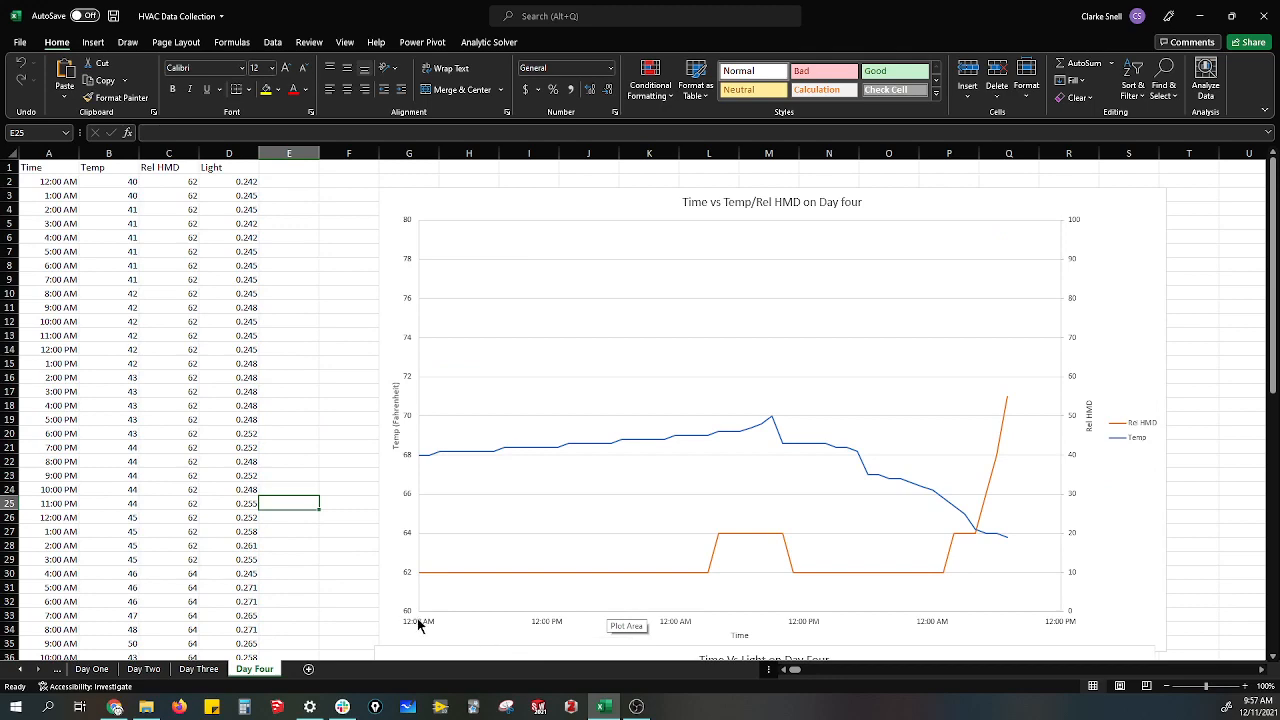
{"action": "mouse_move", "coordinate": [556, 632]}
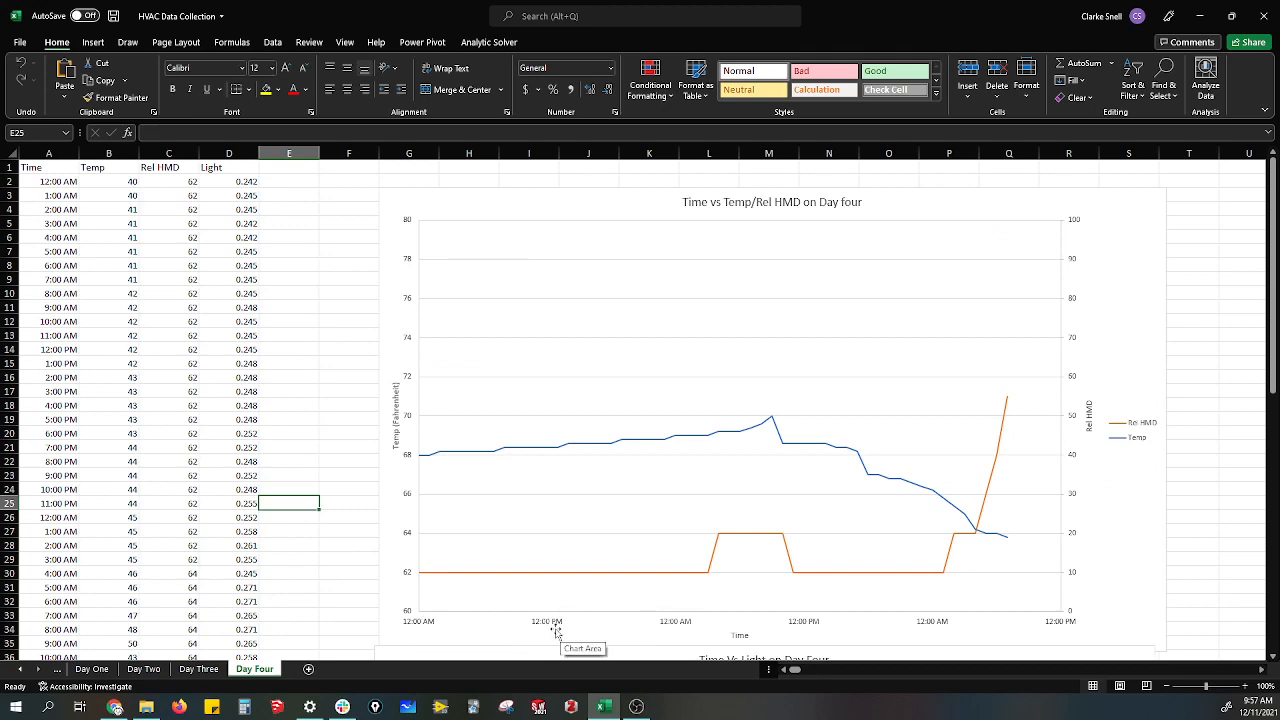
{"action": "scroll", "scroll_direction": "down", "scroll_amount": 3}
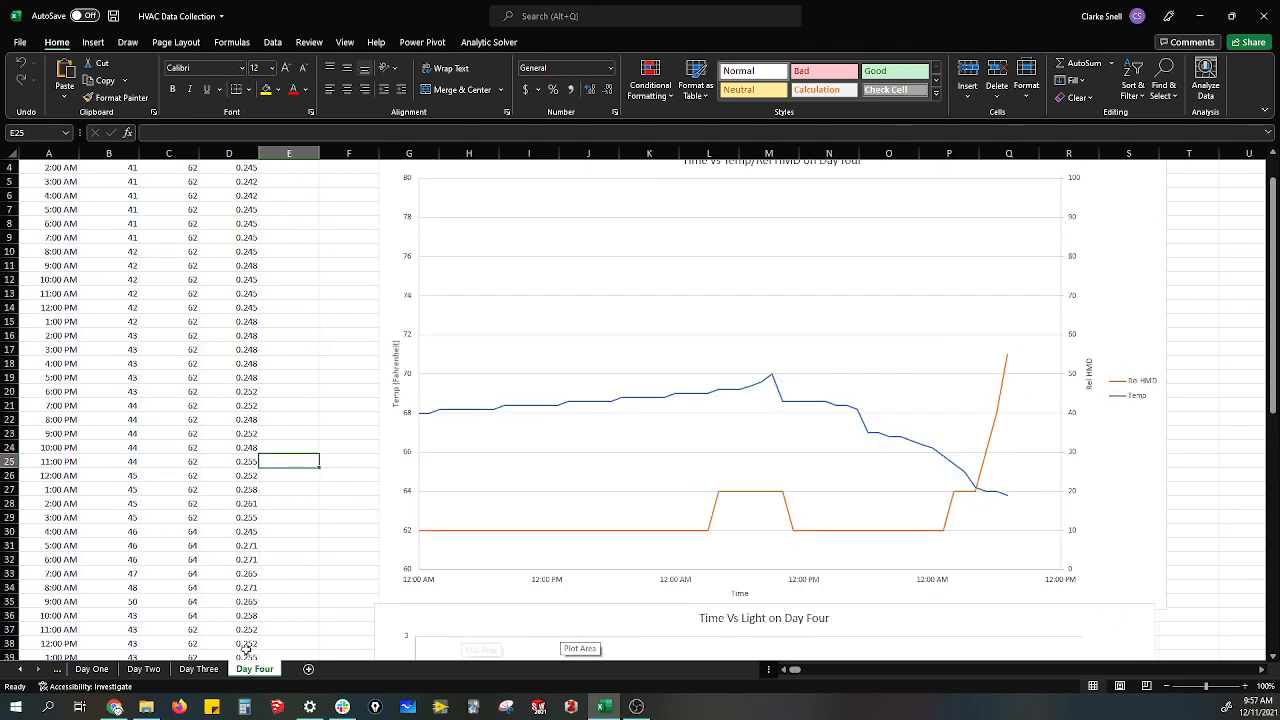
Return to Day One and inspect the chart's Combo series settings, cancelling without changes
{"action": "left_click", "coordinate": [92, 668]}
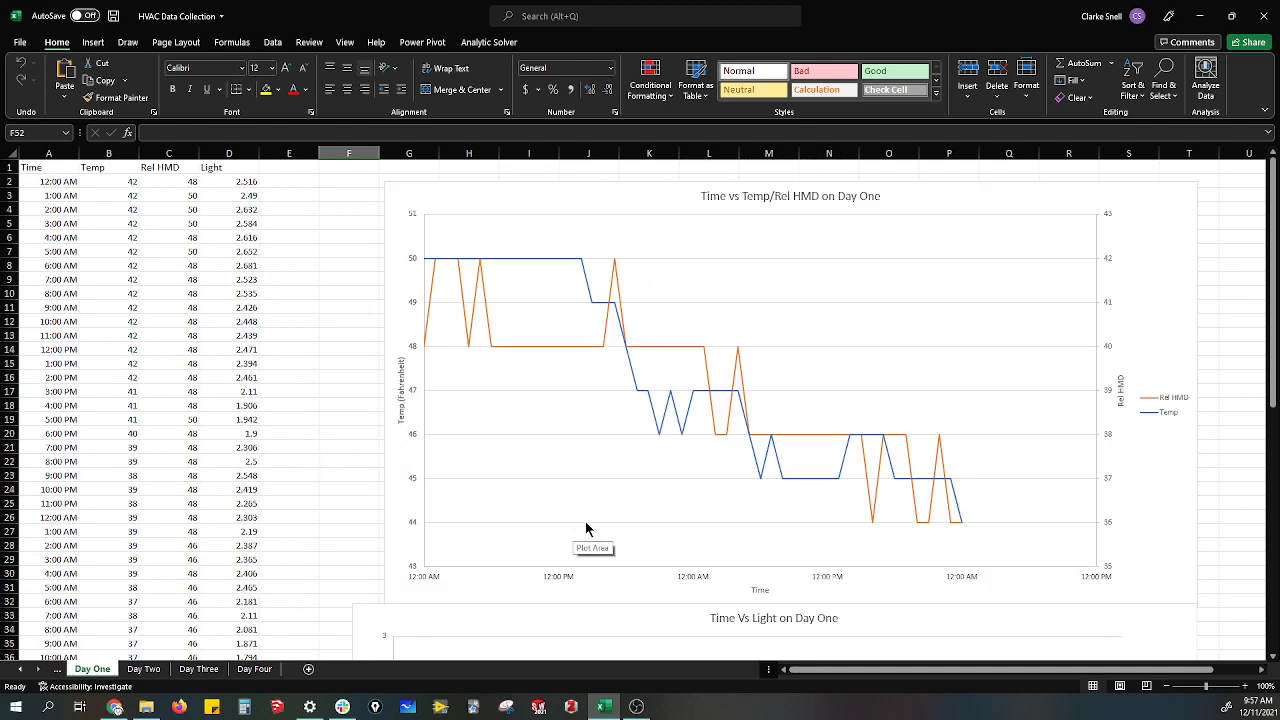
{"action": "mouse_move", "coordinate": [565, 438]}
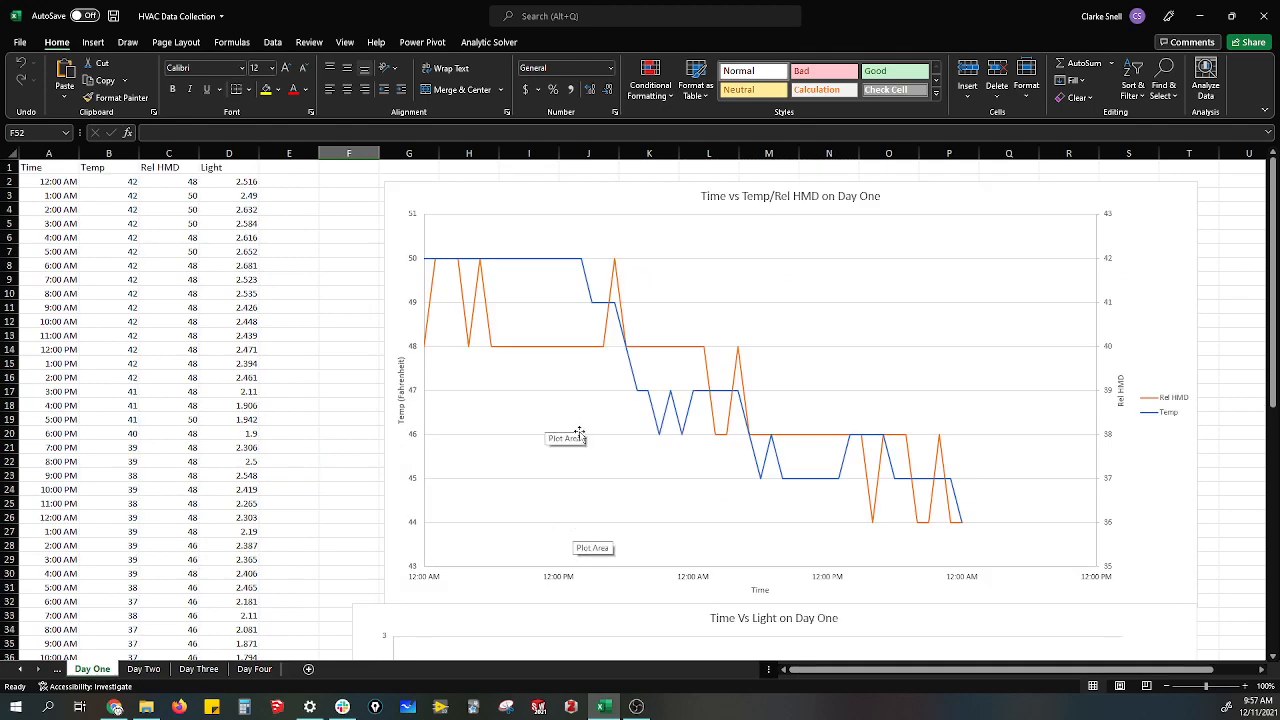
{"action": "mouse_move", "coordinate": [551, 406]}
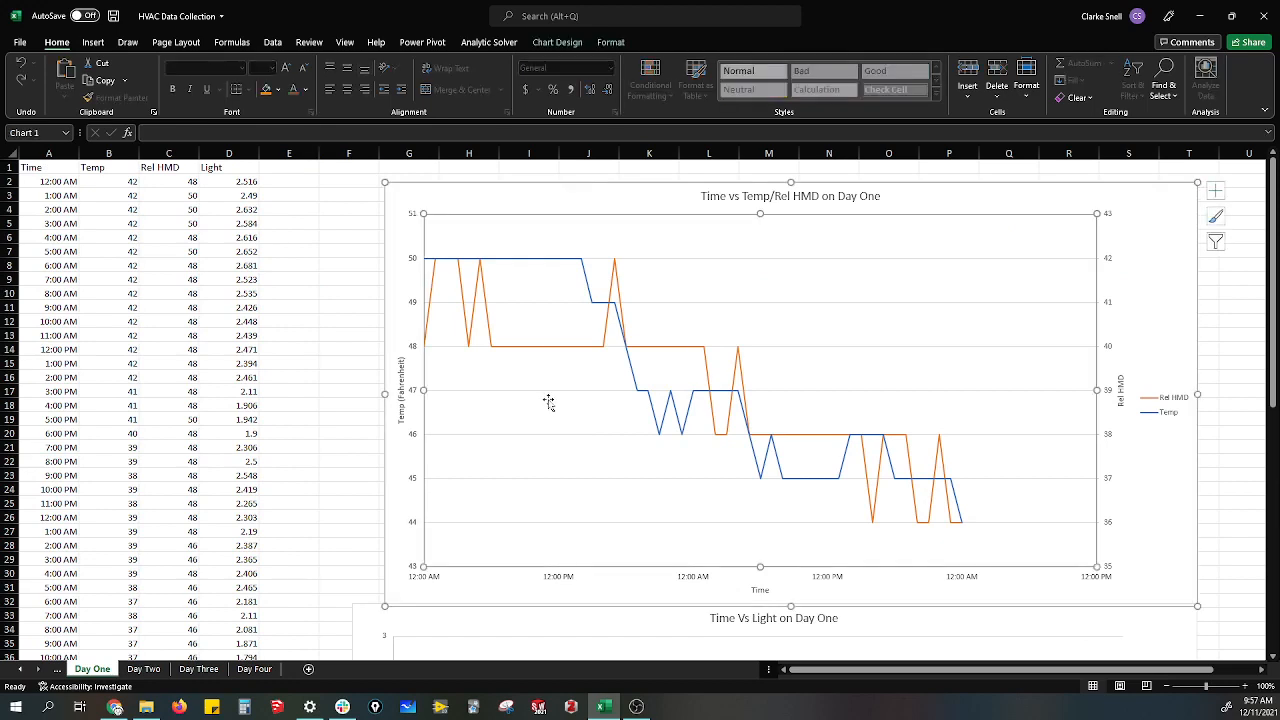
{"action": "right_click", "coordinate": [548, 402]}
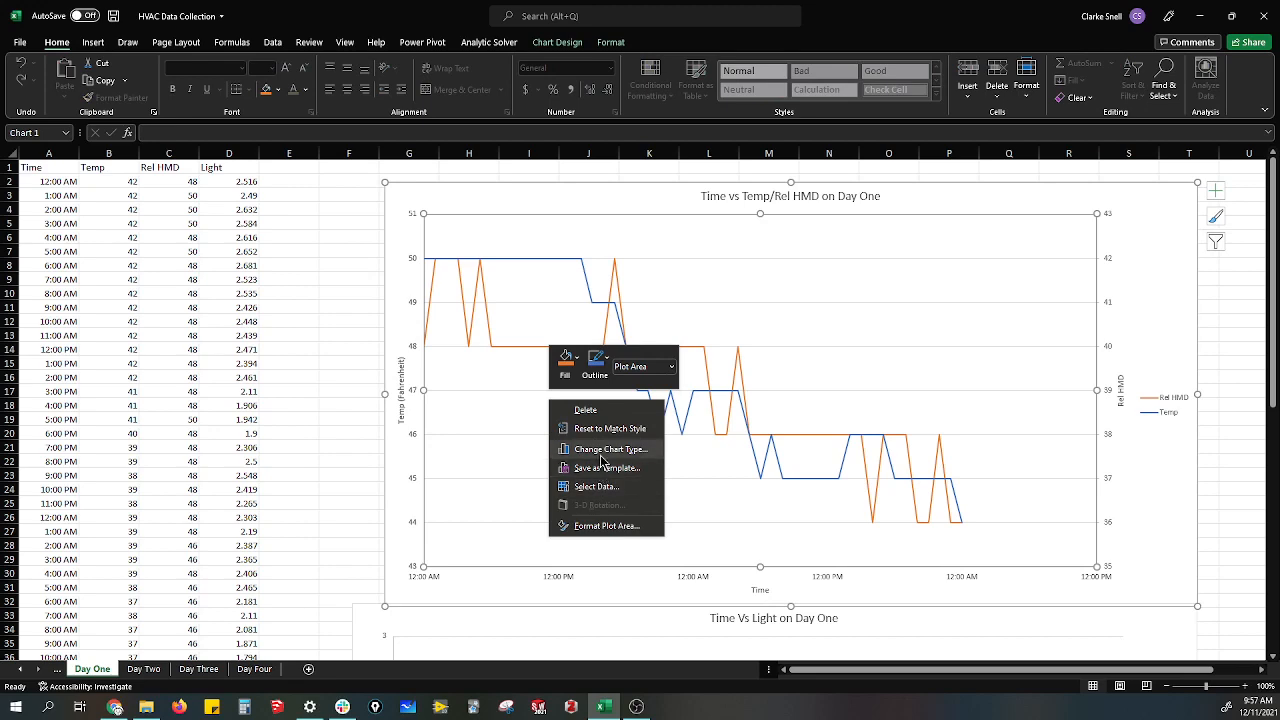
{"action": "left_click", "coordinate": [606, 449]}
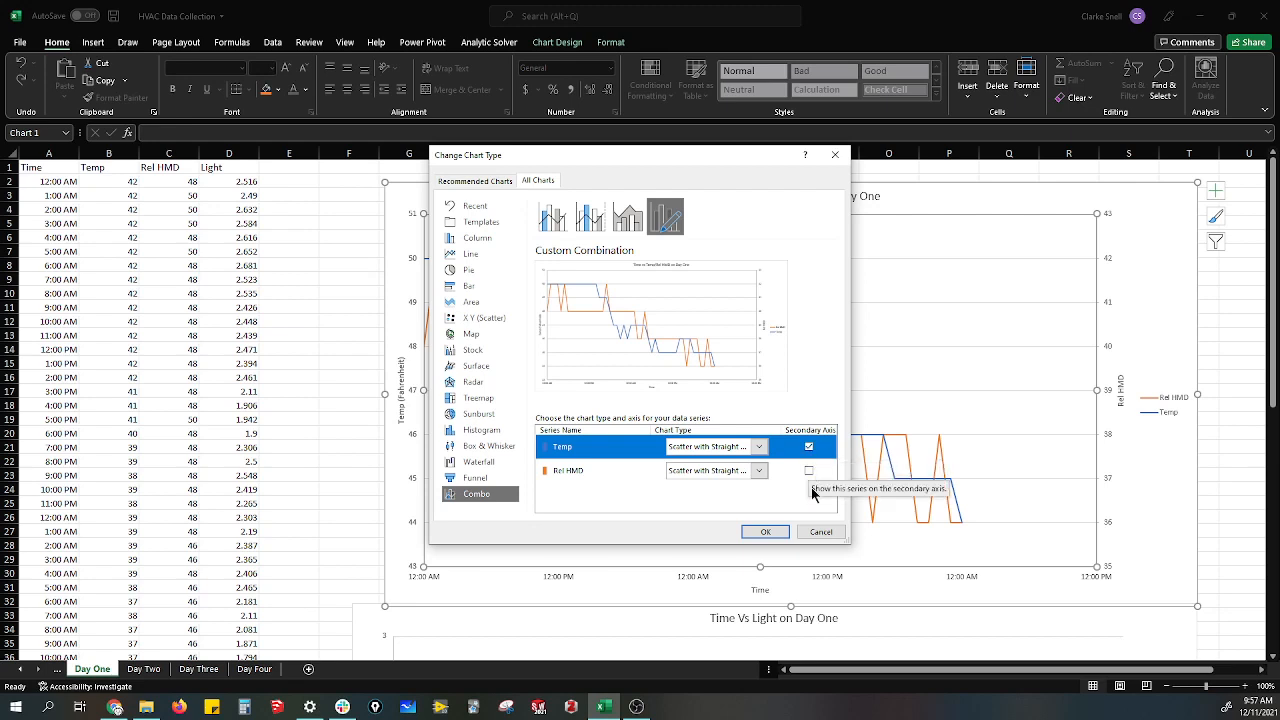
{"action": "left_click", "coordinate": [764, 531]}
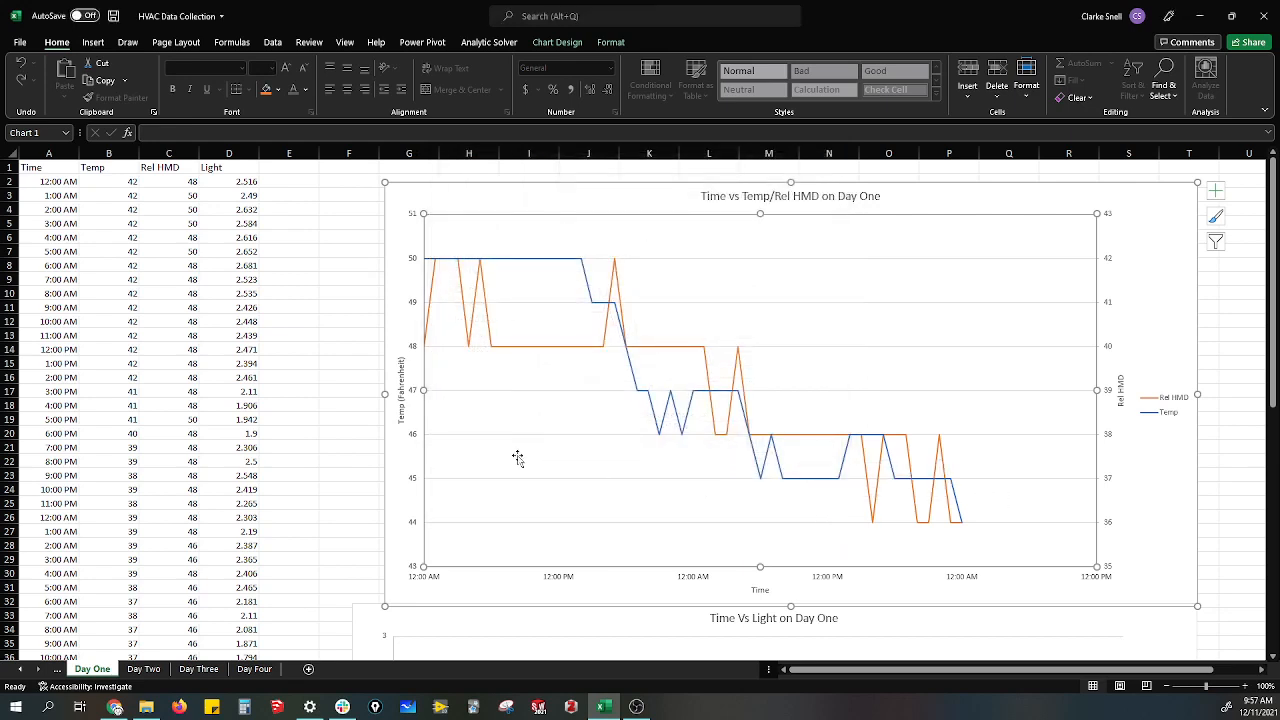
{"action": "mouse_move", "coordinate": [942, 517]}
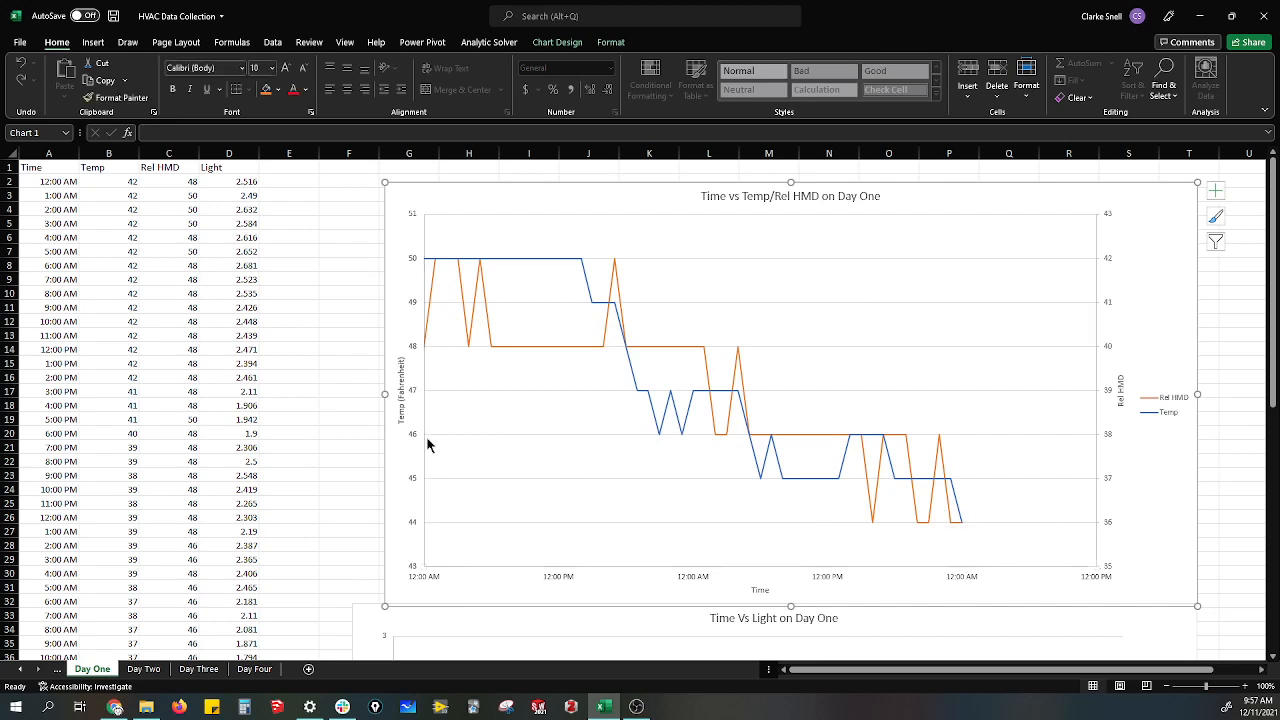
{"action": "mouse_move", "coordinate": [450, 465]}
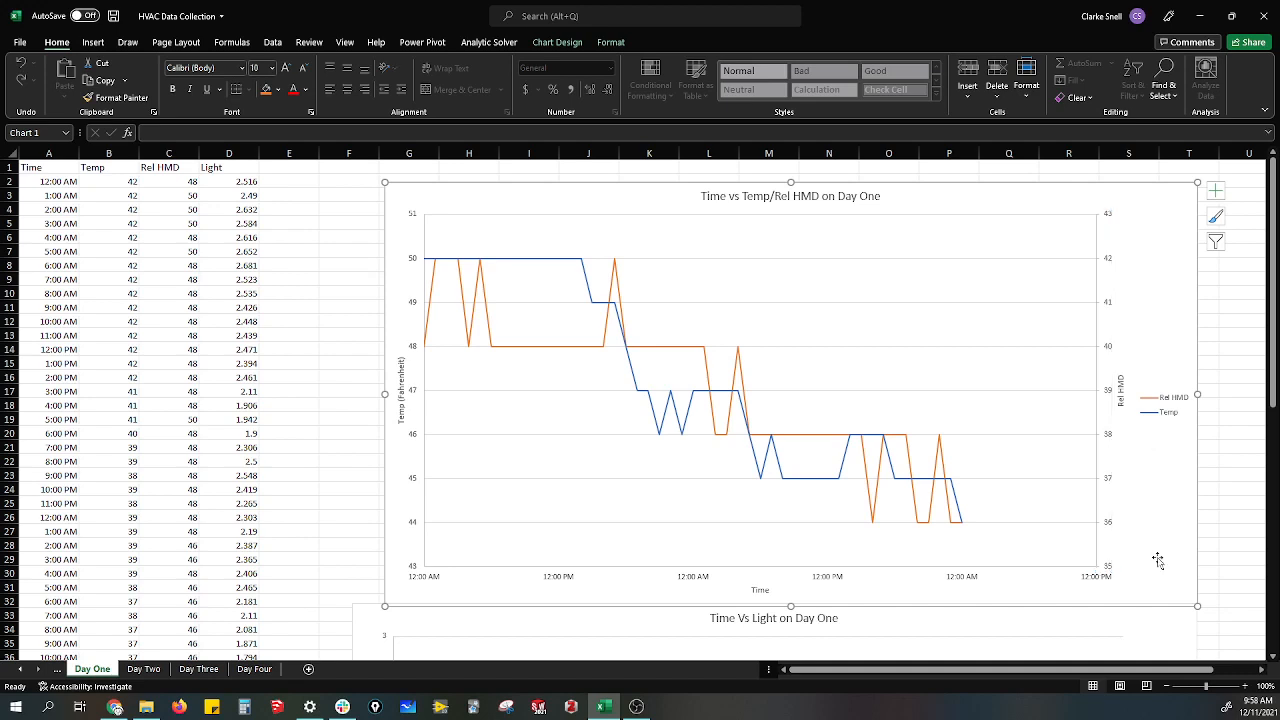
{"action": "mouse_move", "coordinate": [1110, 487]}
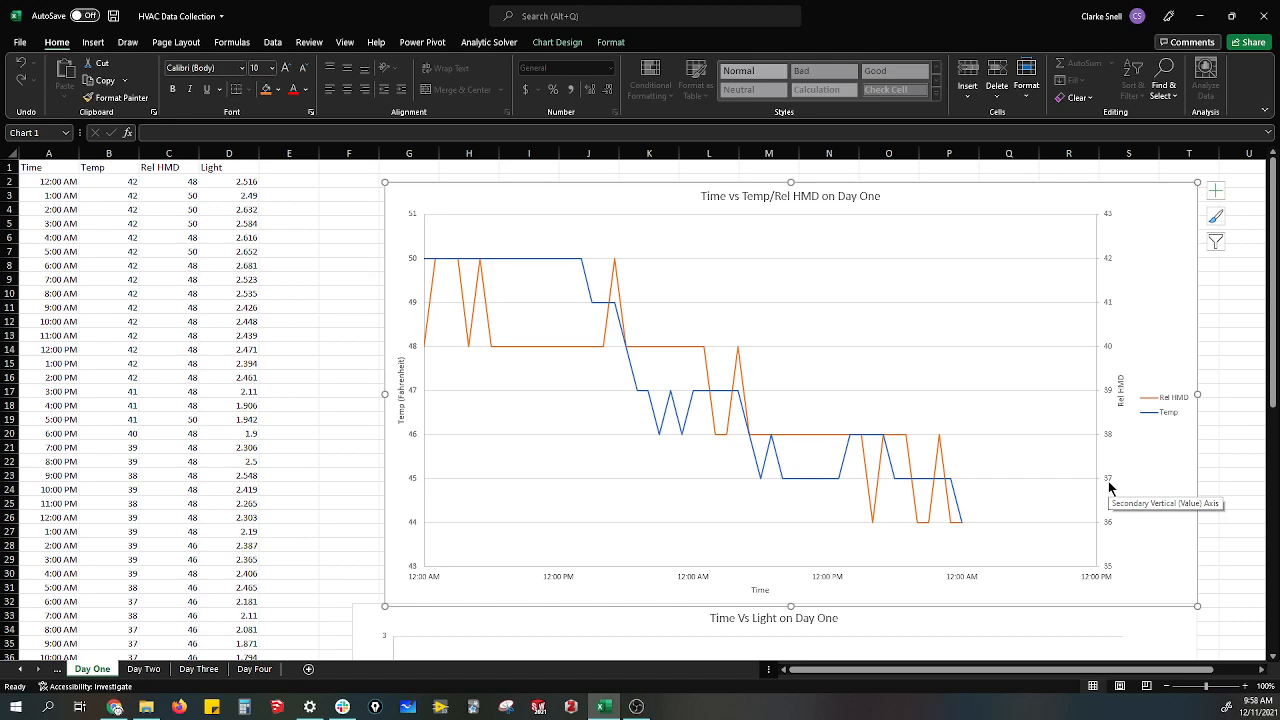
{"action": "mouse_move", "coordinate": [658, 437]}
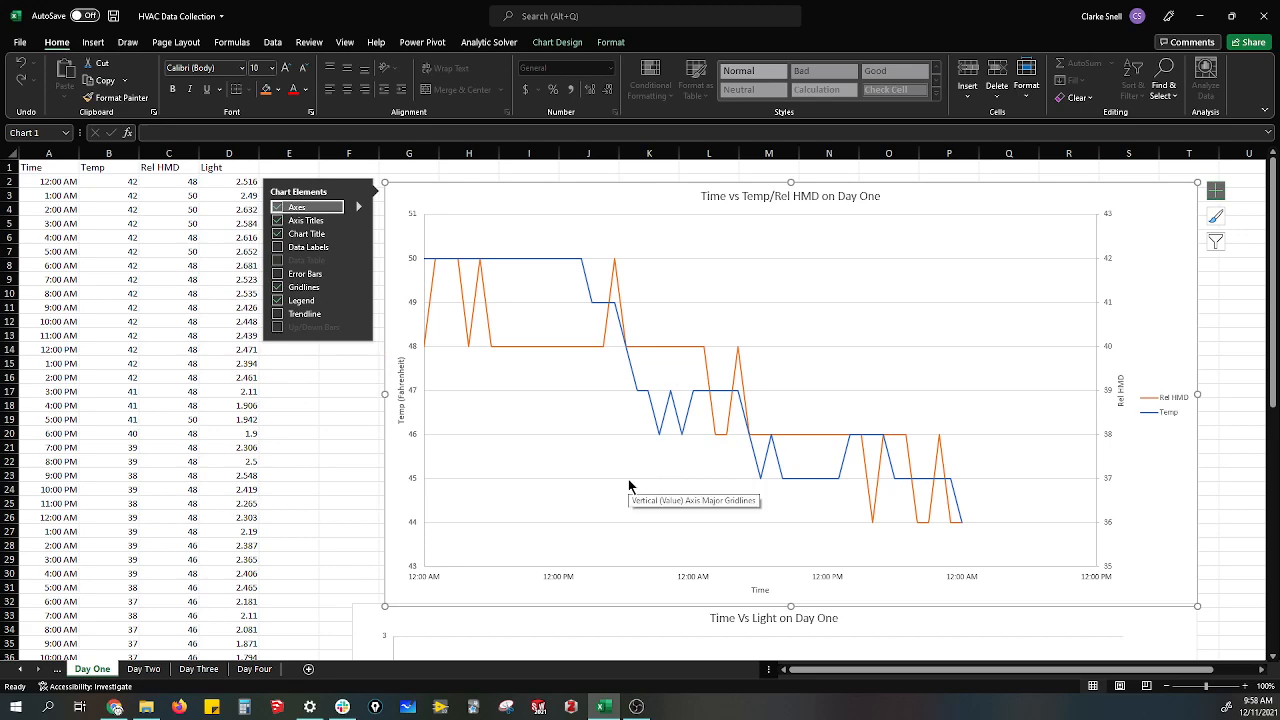
Take Temp off the secondary axis and switch to Scatter with Straight Lines and Markers
{"action": "right_click", "coordinate": [628, 485]}
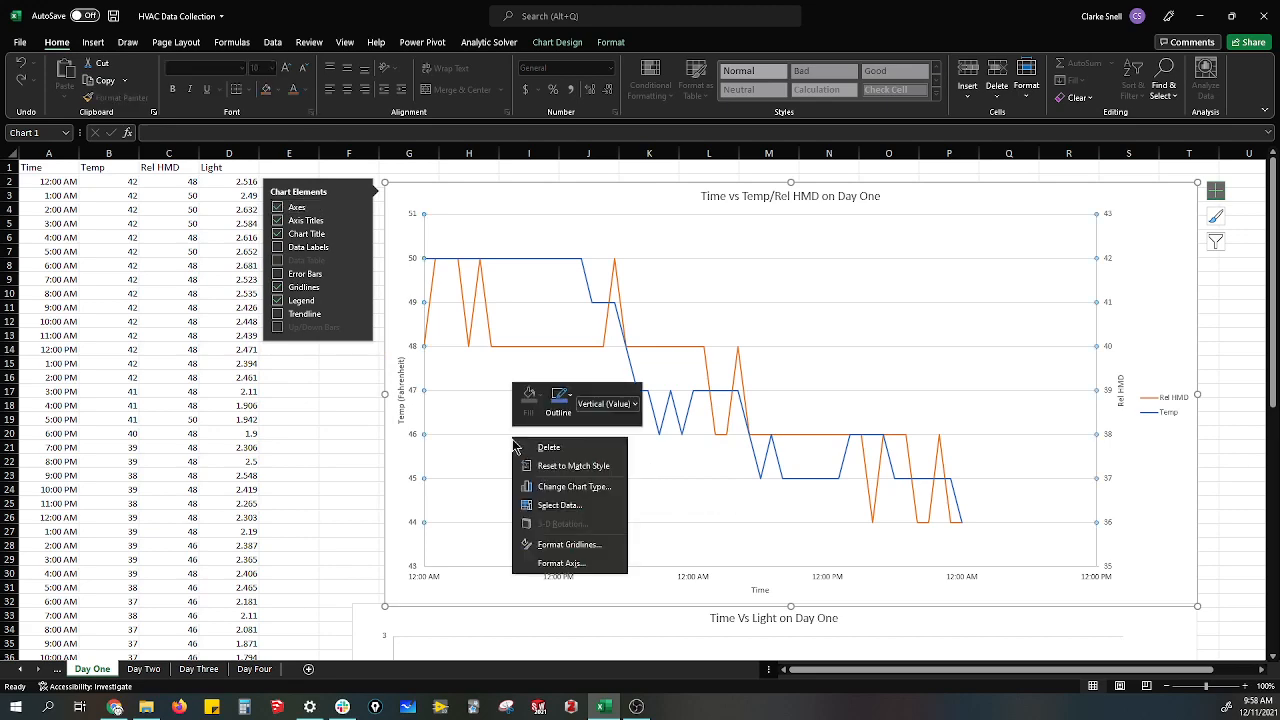
{"action": "left_click", "coordinate": [568, 486]}
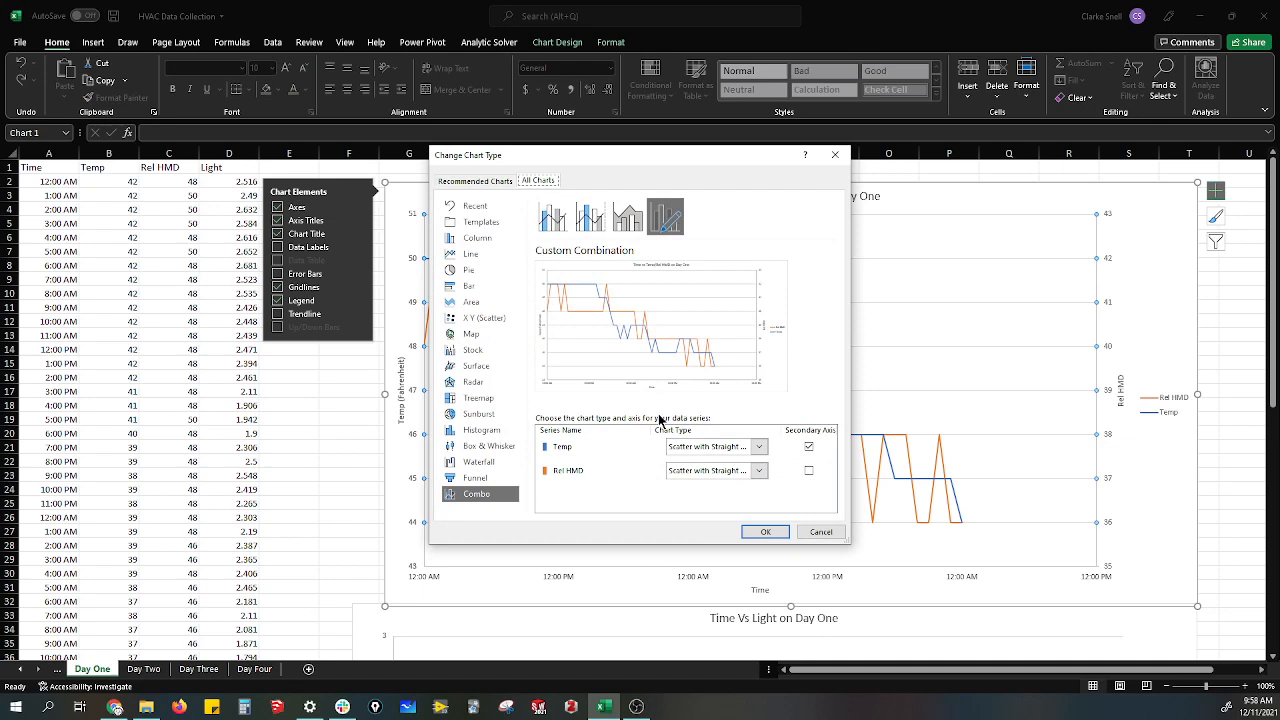
{"action": "left_click", "coordinate": [808, 446]}
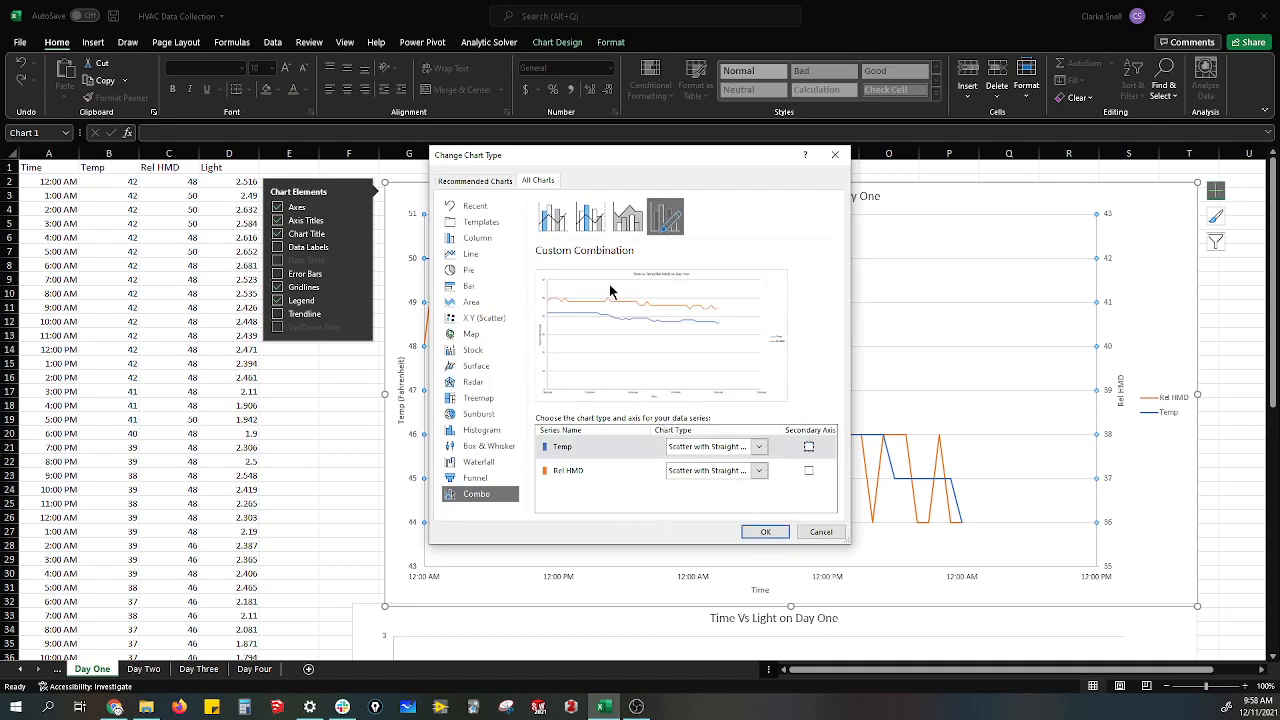
{"action": "left_click", "coordinate": [471, 317]}
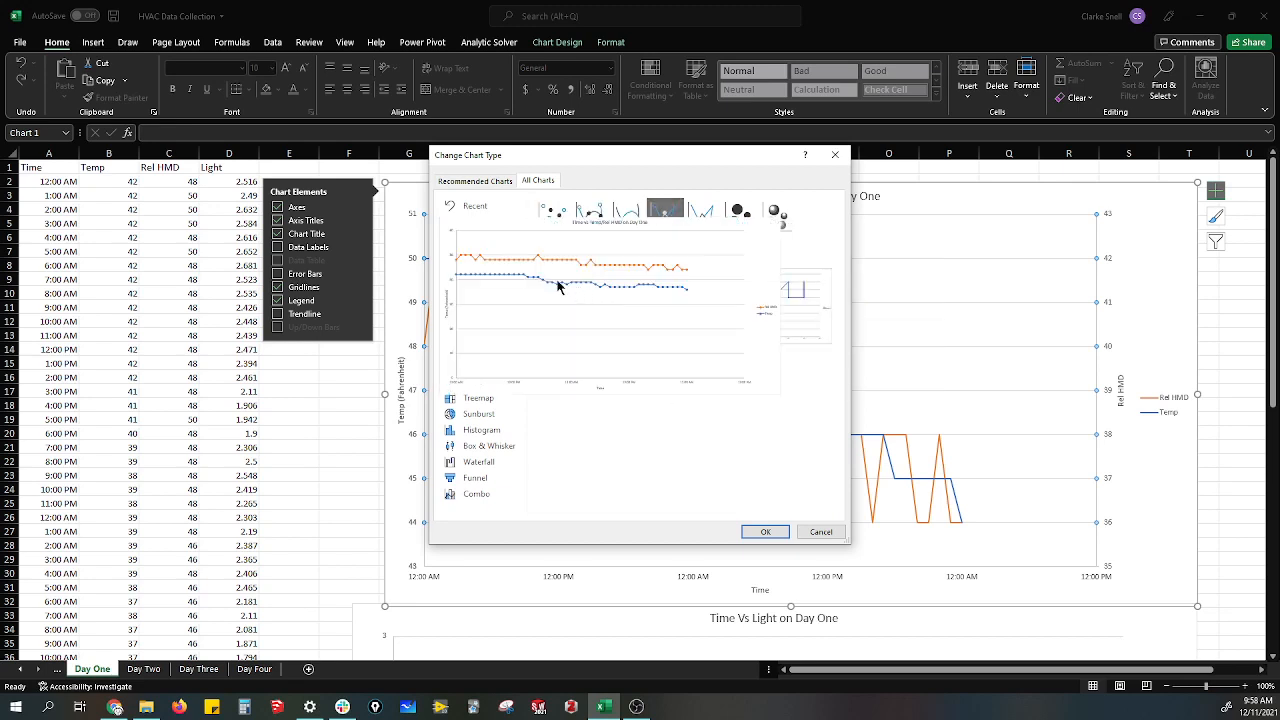
{"action": "left_click", "coordinate": [470, 317]}
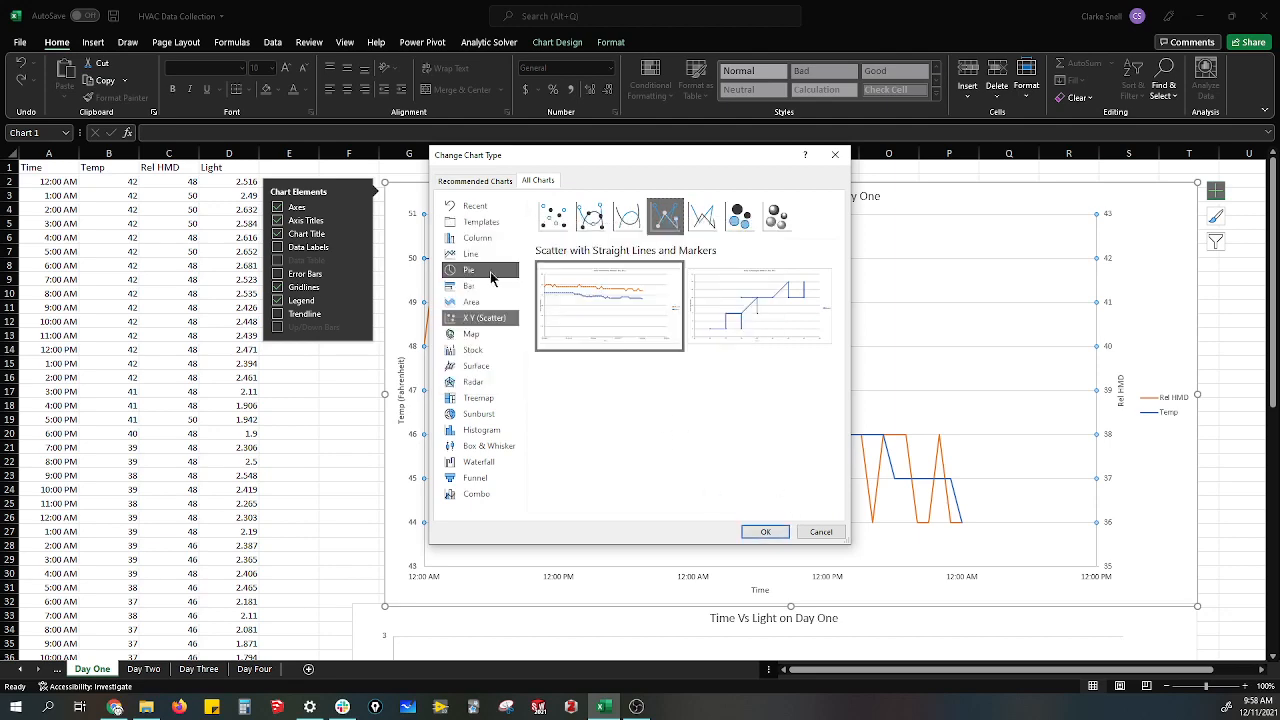
{"action": "left_click", "coordinate": [765, 531]}
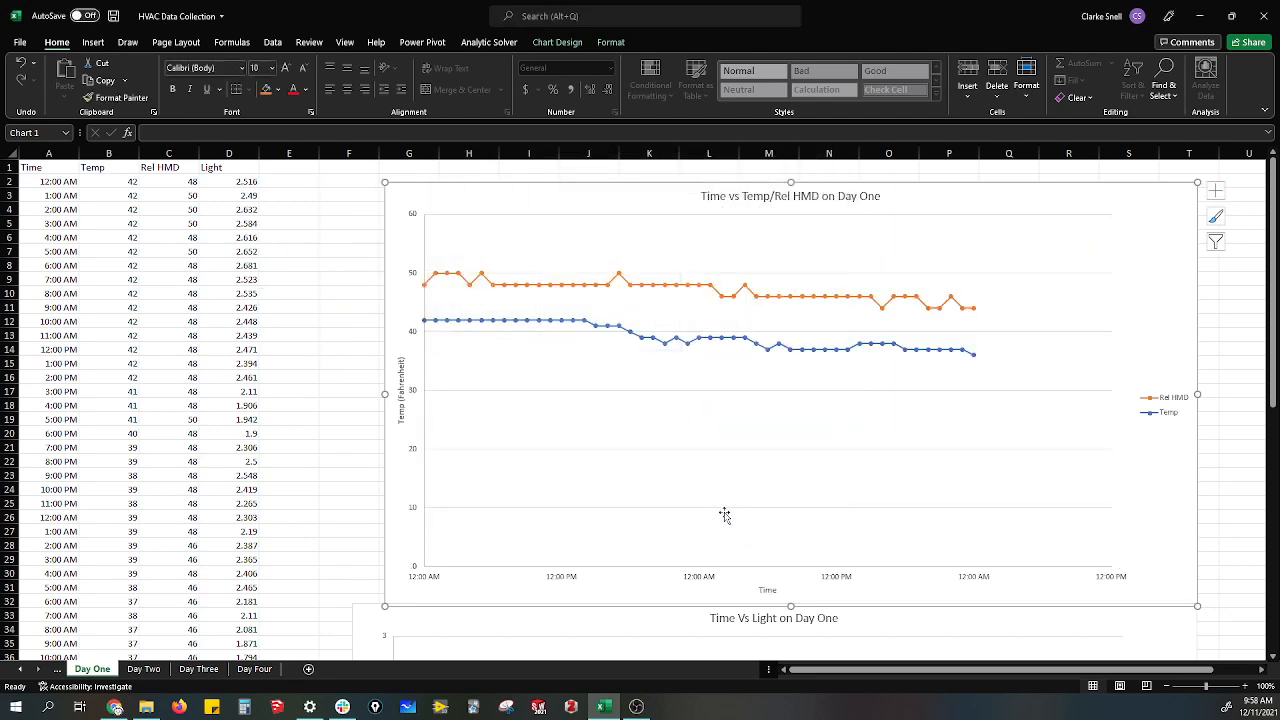
{"action": "mouse_move", "coordinate": [529, 588]}
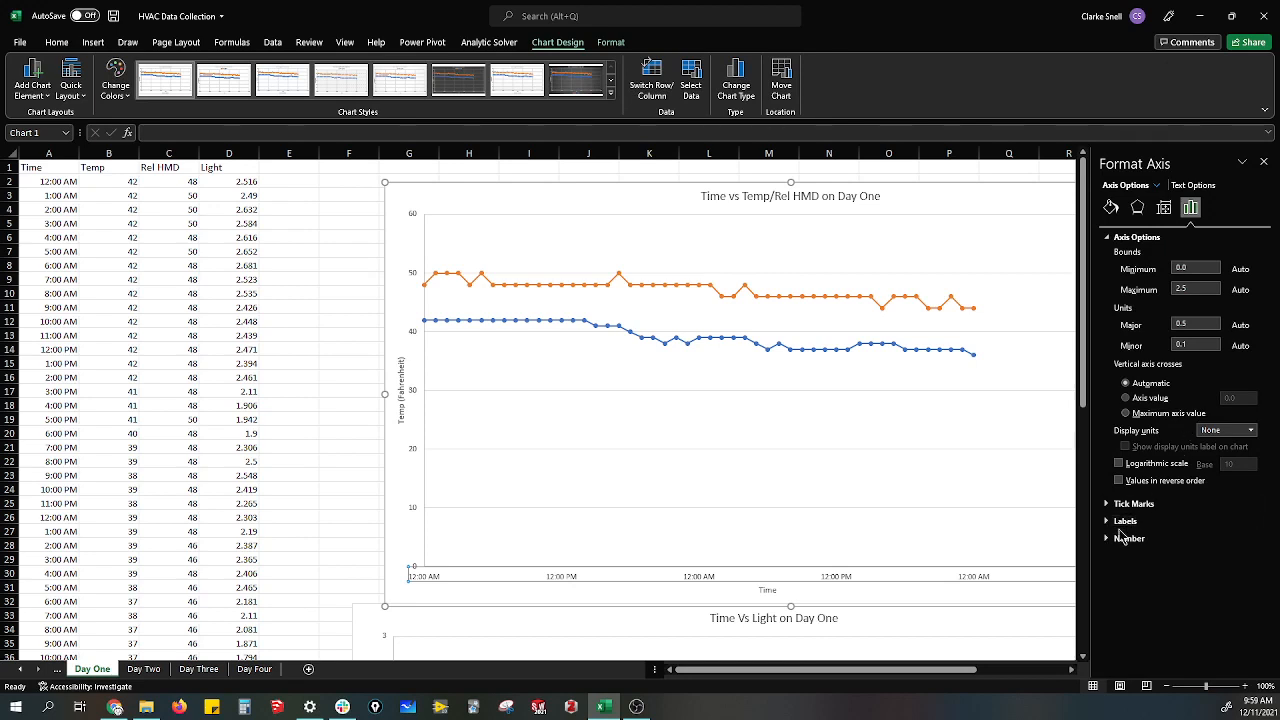
Set the horizontal axis number category to Time and bring up its time formats
{"action": "left_click", "coordinate": [1129, 538]}
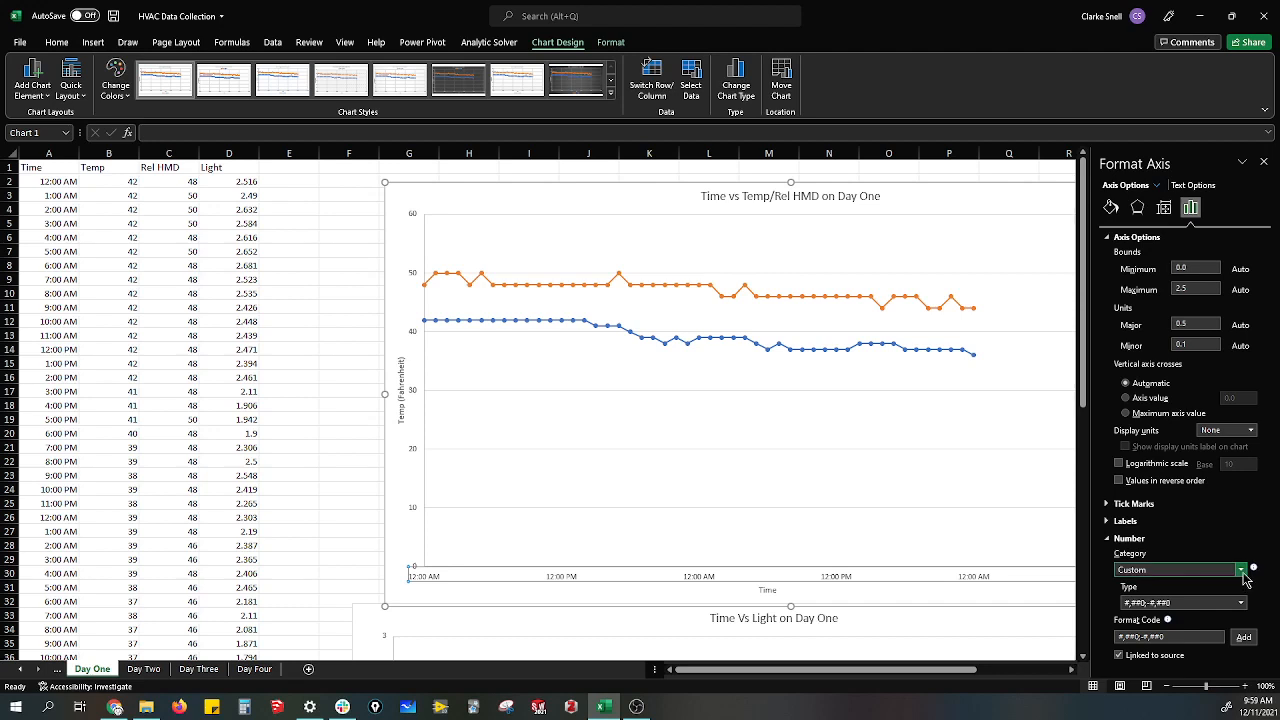
{"action": "left_click", "coordinate": [1239, 569]}
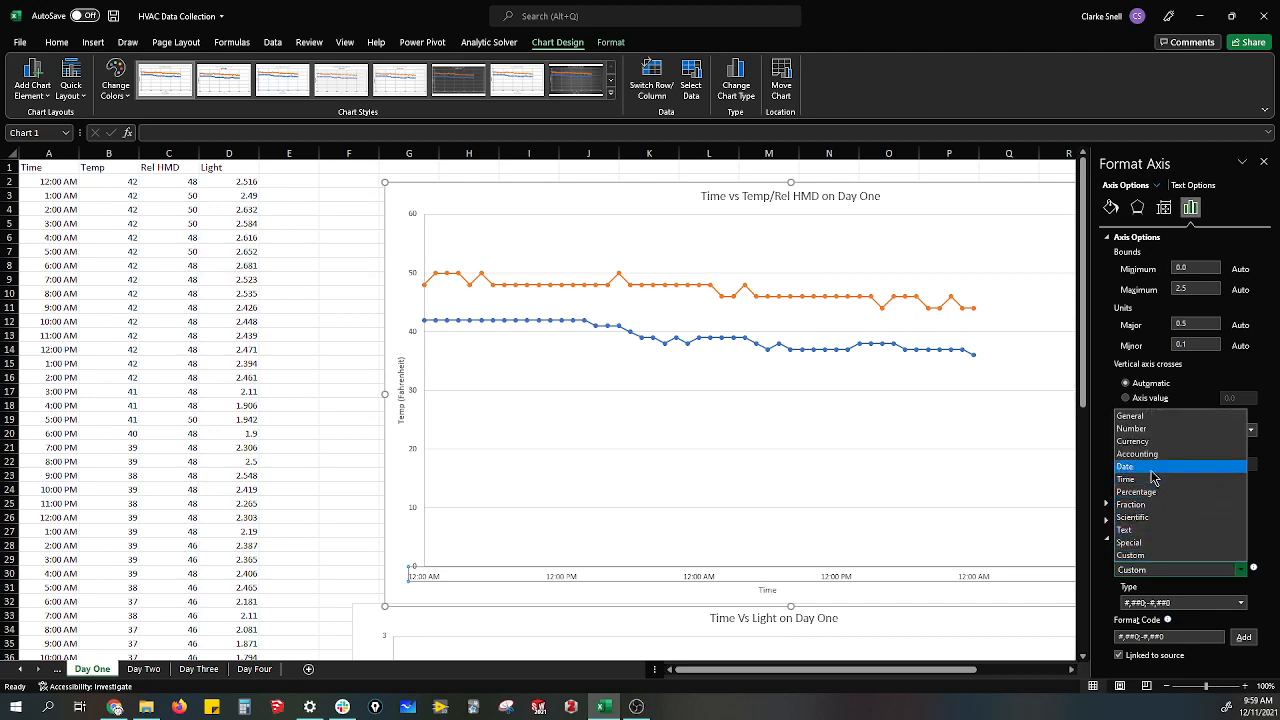
{"action": "left_click", "coordinate": [1125, 479]}
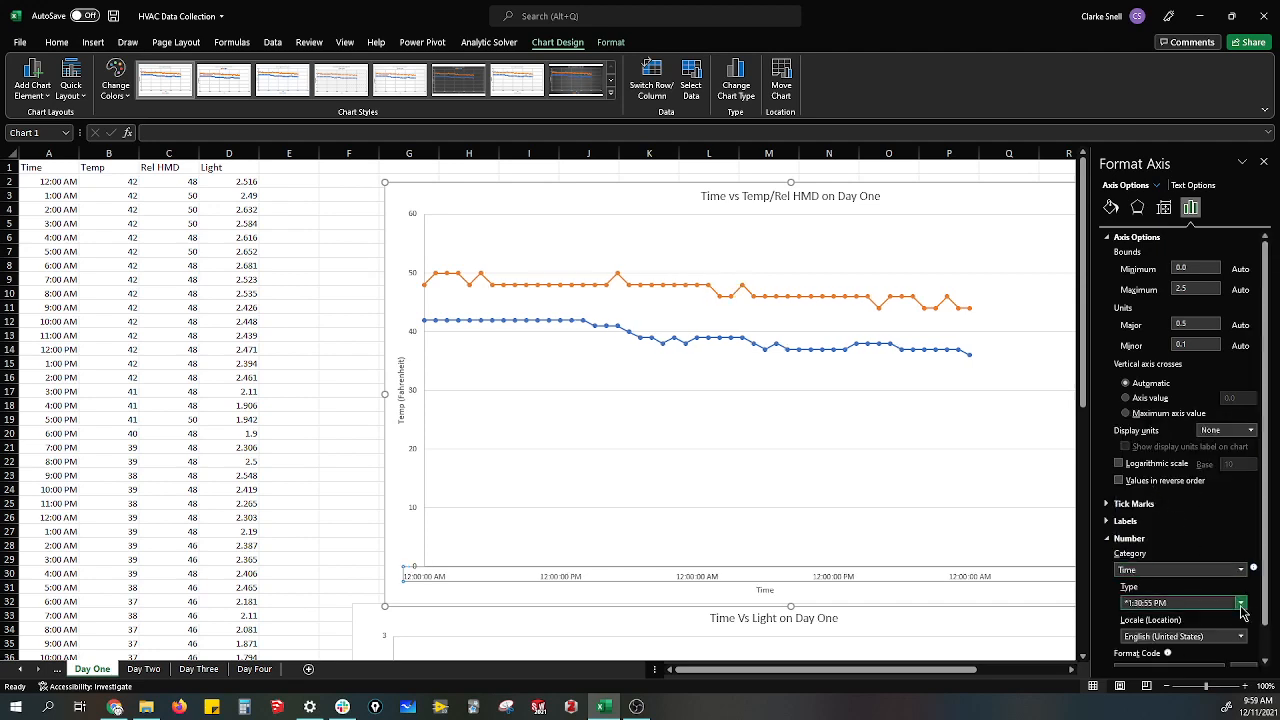
{"action": "left_click", "coordinate": [1241, 602]}
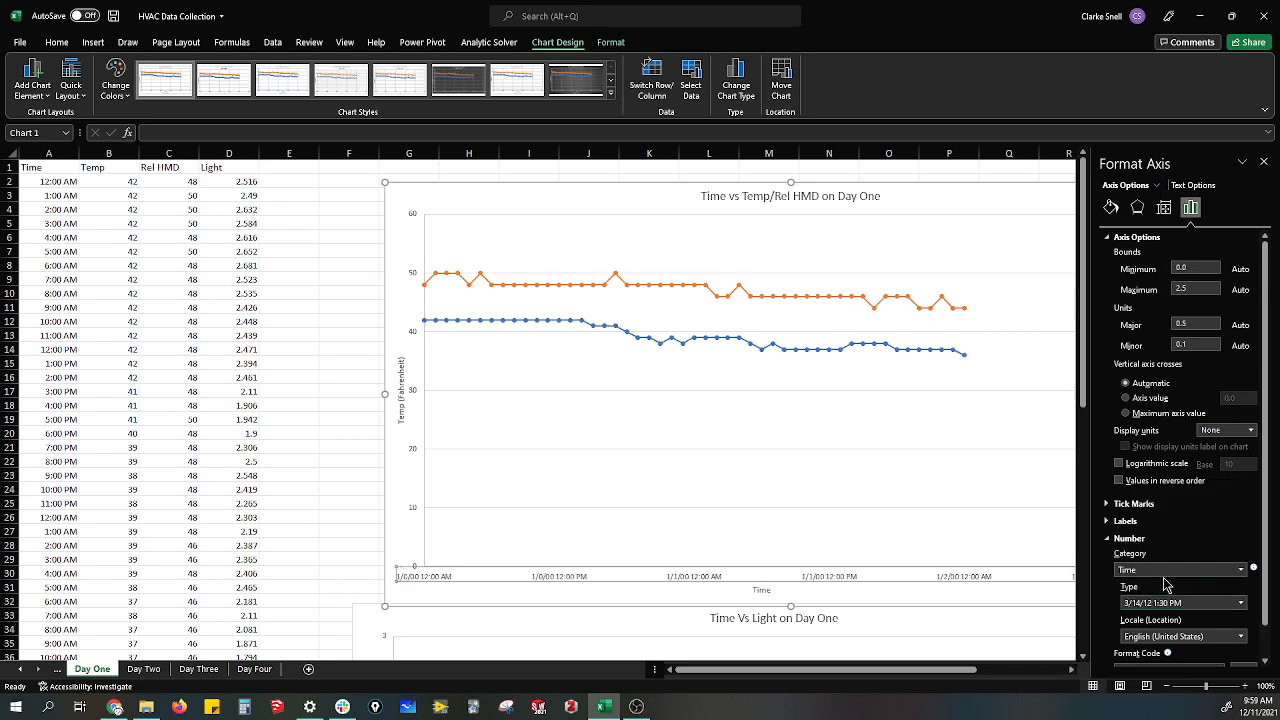
{"action": "mouse_move", "coordinate": [1180, 584]}
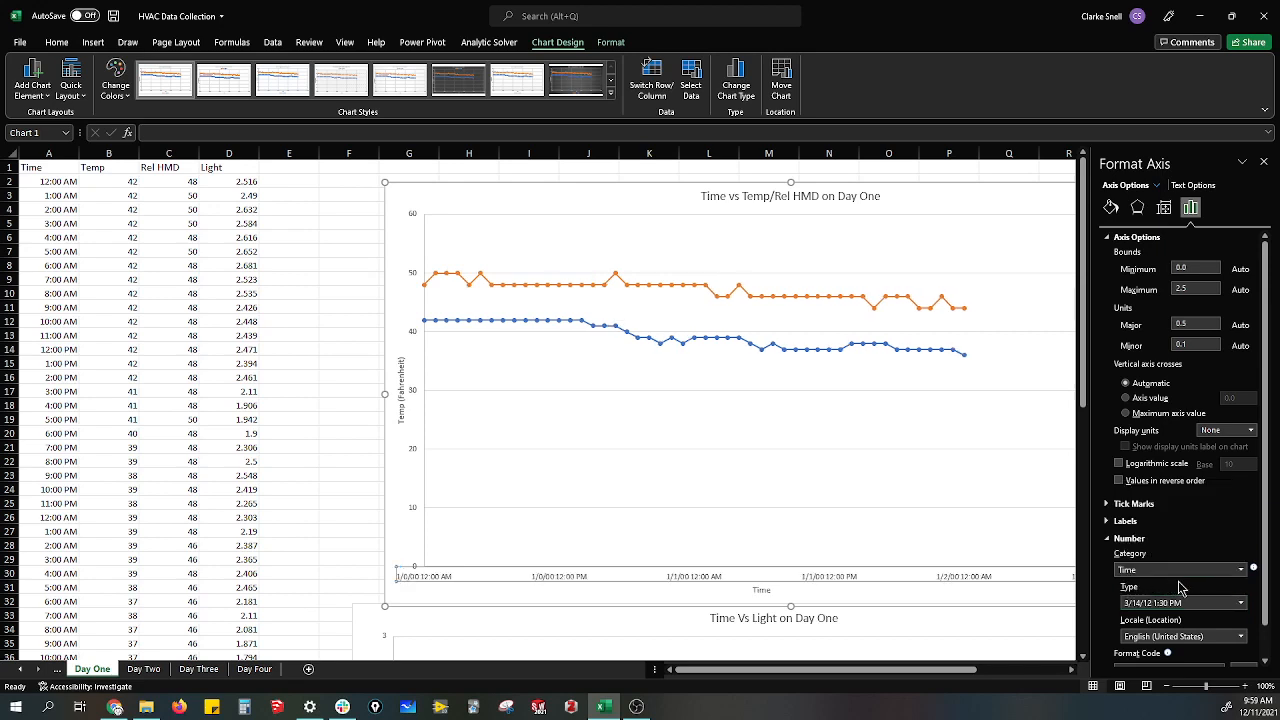
{"action": "mouse_move", "coordinate": [824, 493]}
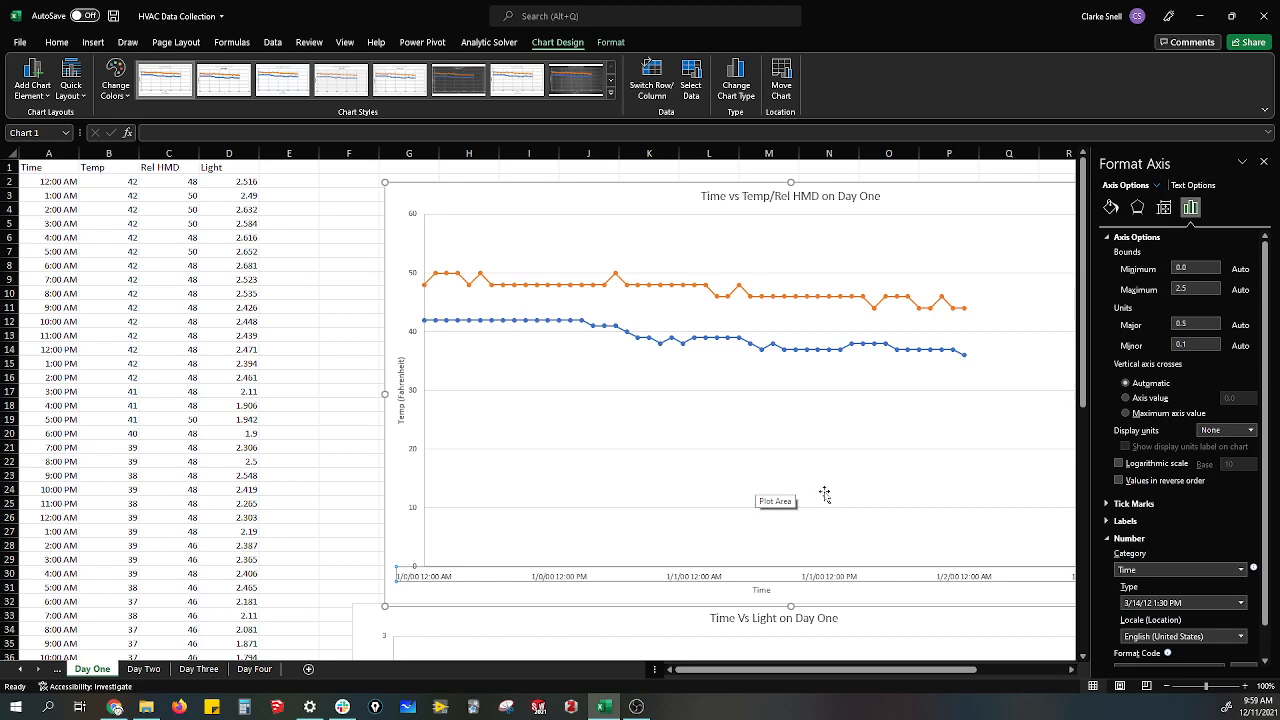
Rotate the time-axis labels 270° so they read bottom to top
{"action": "left_click", "coordinate": [828, 488]}
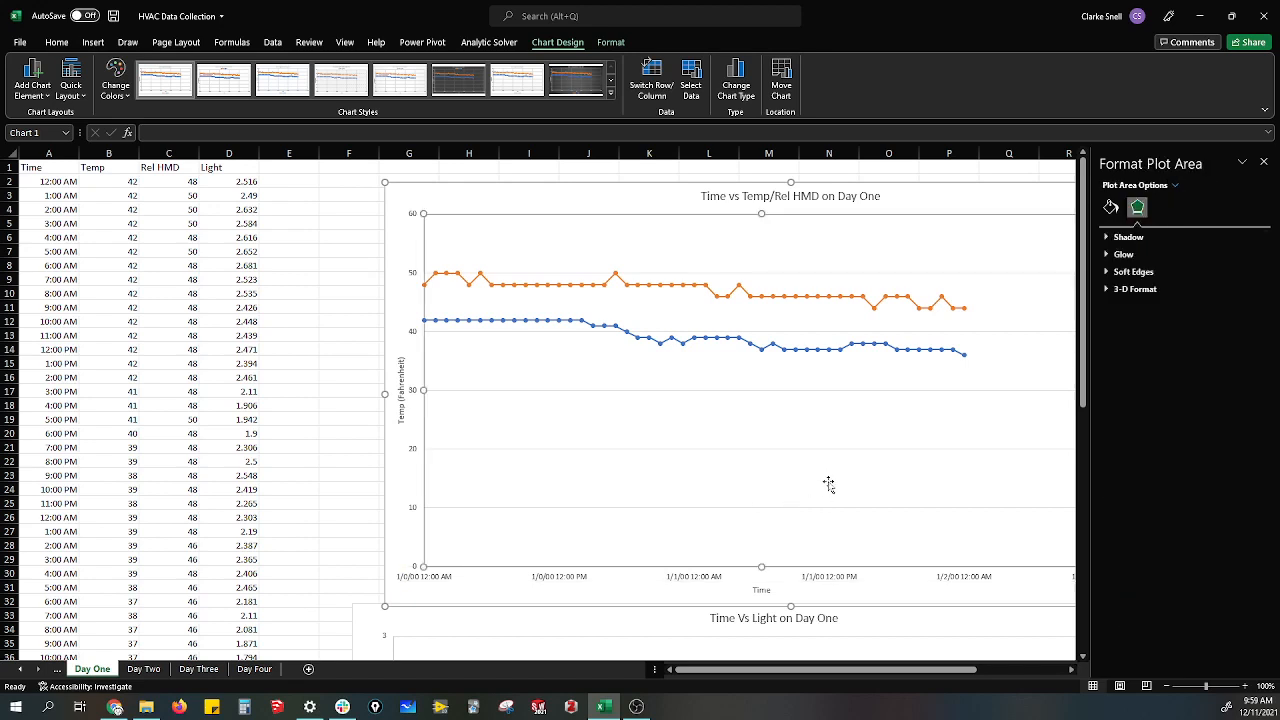
{"action": "left_click", "coordinate": [580, 576]}
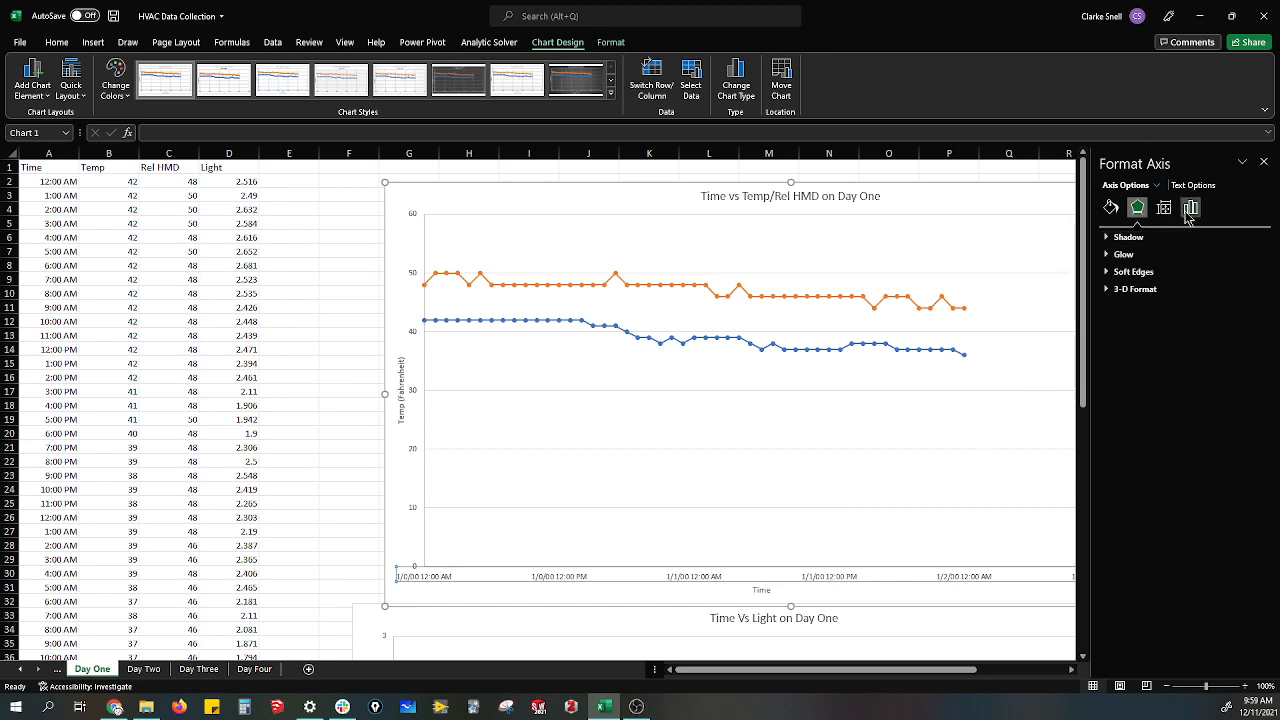
{"action": "left_click", "coordinate": [1193, 208]}
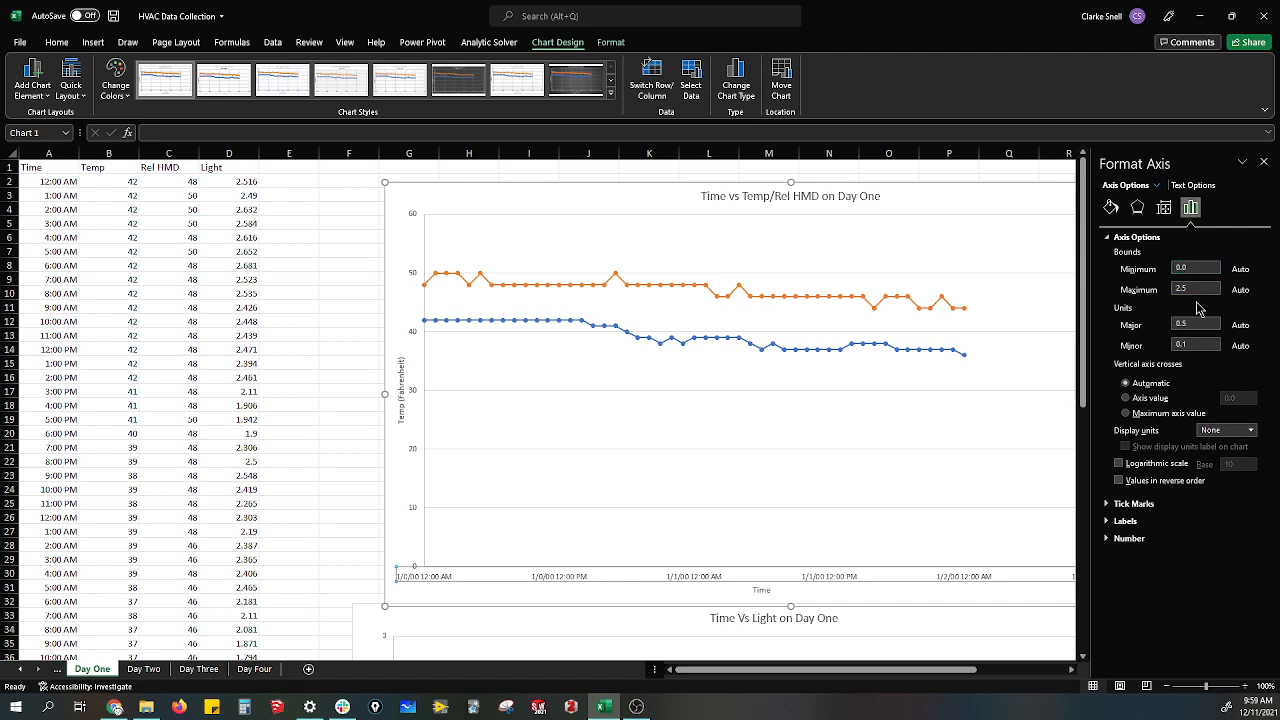
{"action": "mouse_move", "coordinate": [1206, 392]}
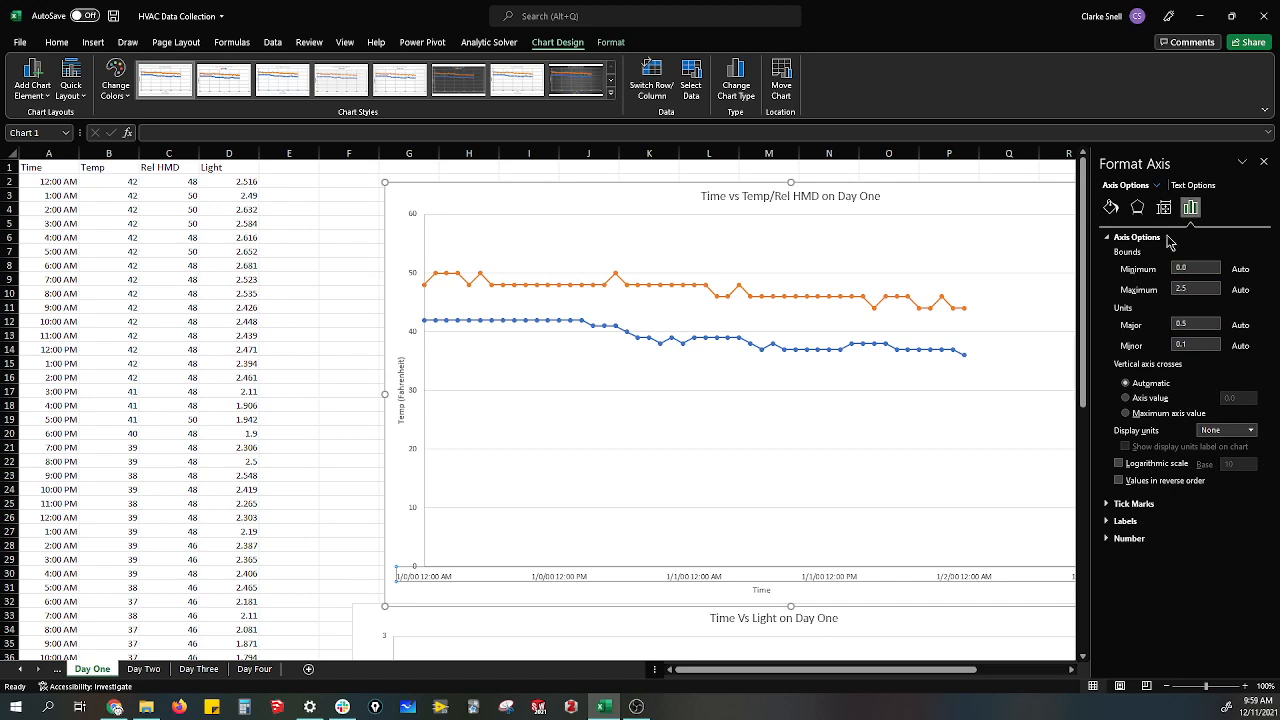
{"action": "left_click", "coordinate": [1162, 208]}
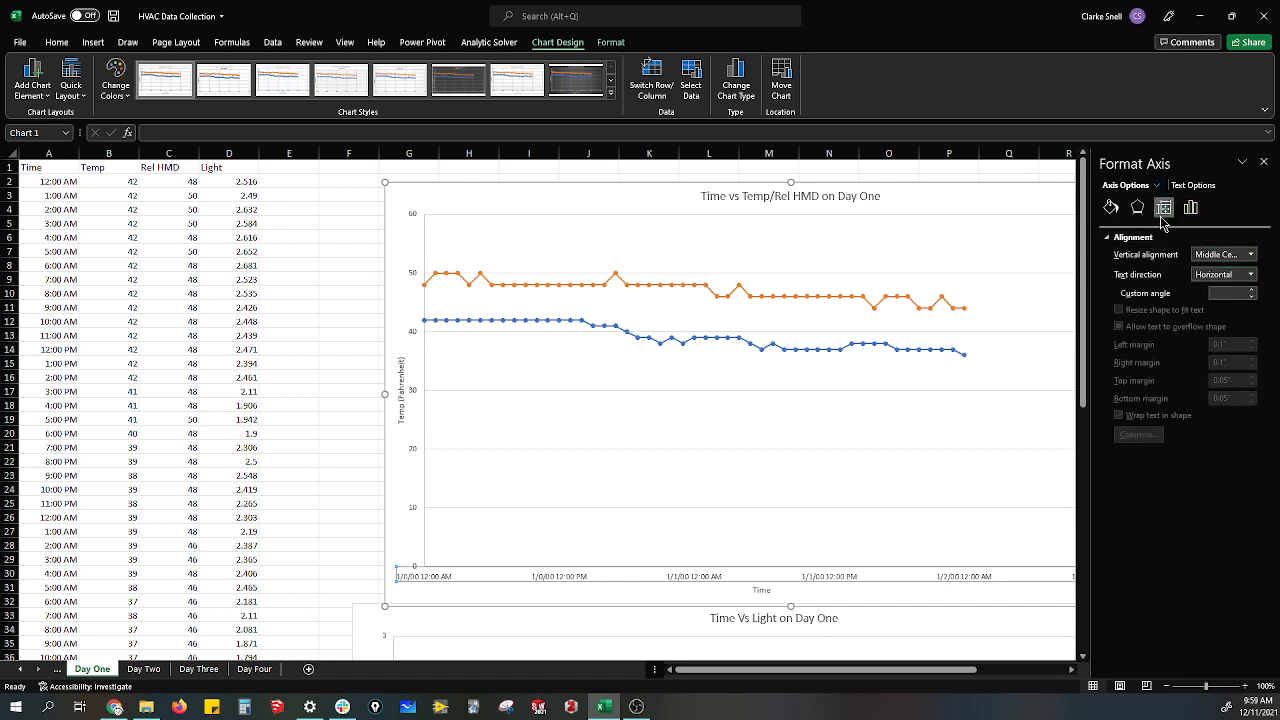
{"action": "mouse_move", "coordinate": [1163, 207]}
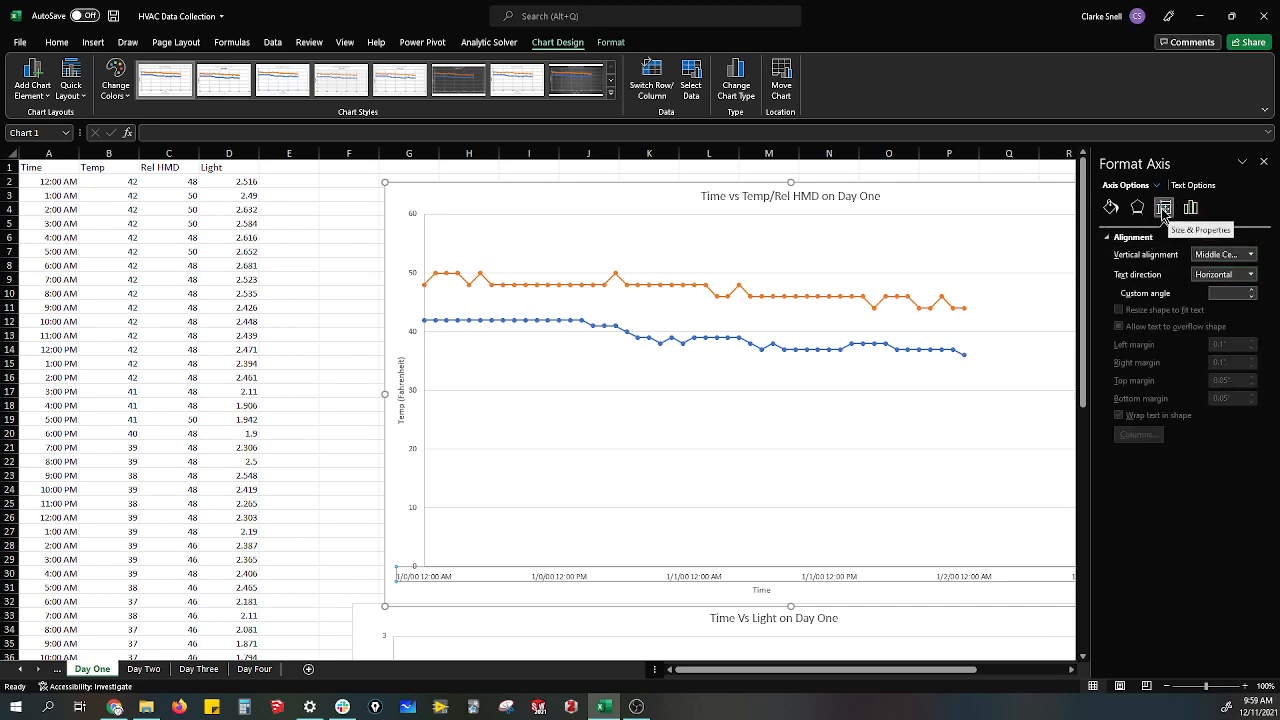
{"action": "left_click", "coordinate": [1249, 274]}
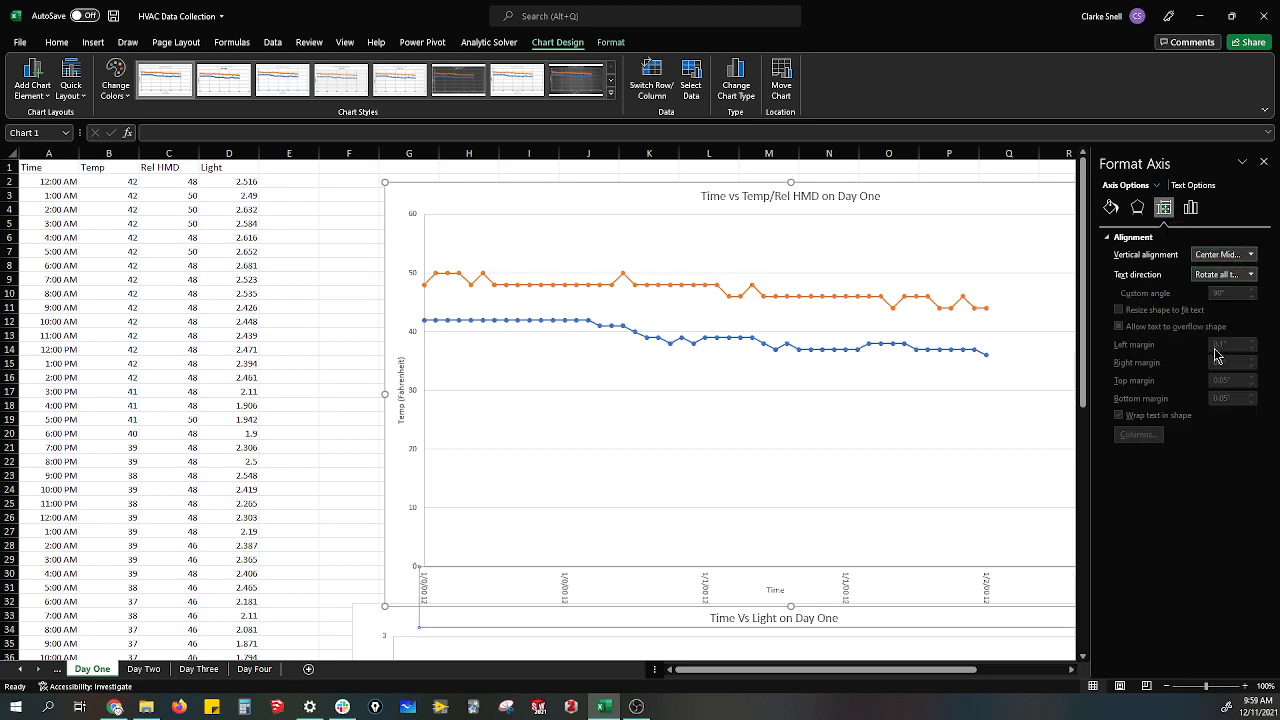
{"action": "left_click", "coordinate": [1250, 274]}
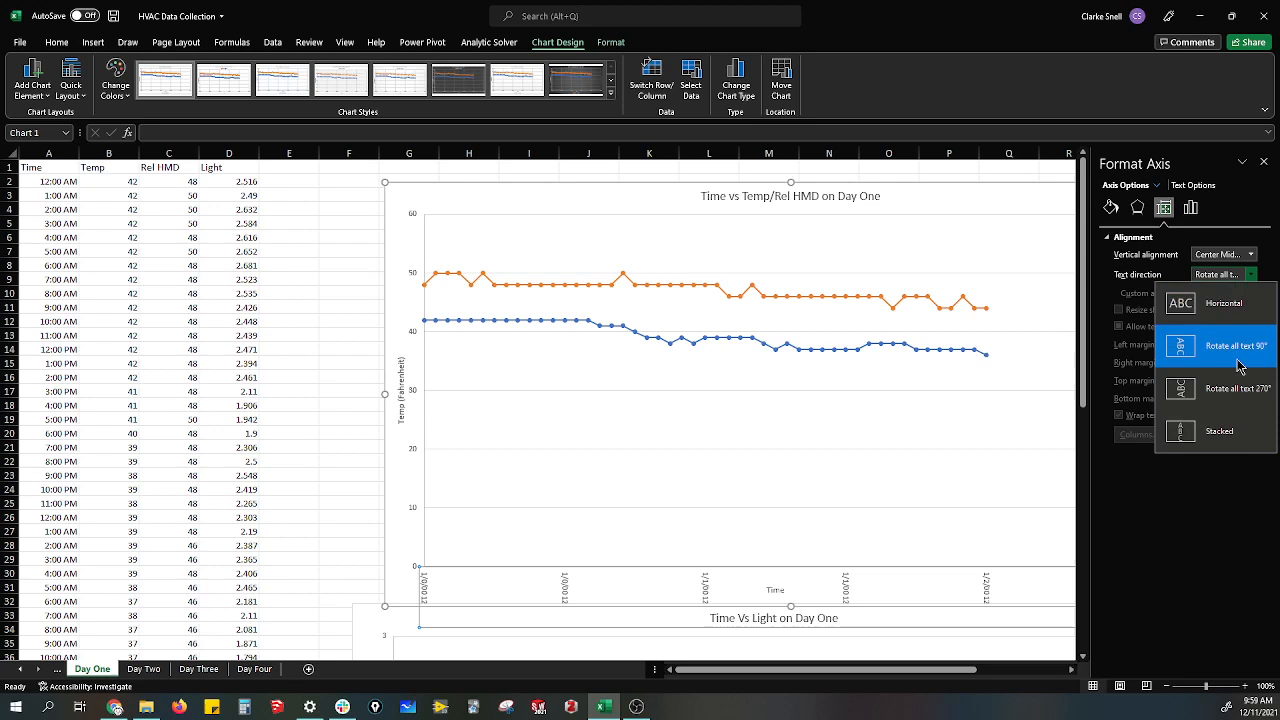
{"action": "left_click", "coordinate": [1223, 347]}
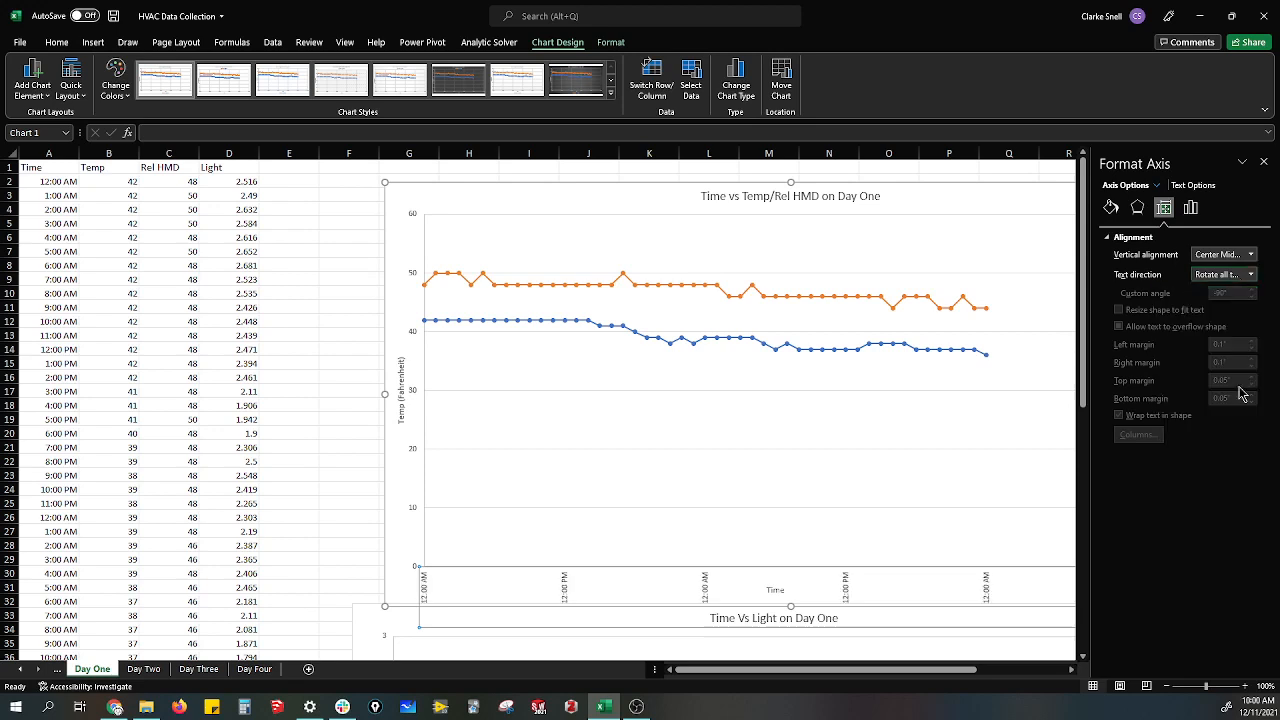
{"action": "mouse_move", "coordinate": [865, 444]}
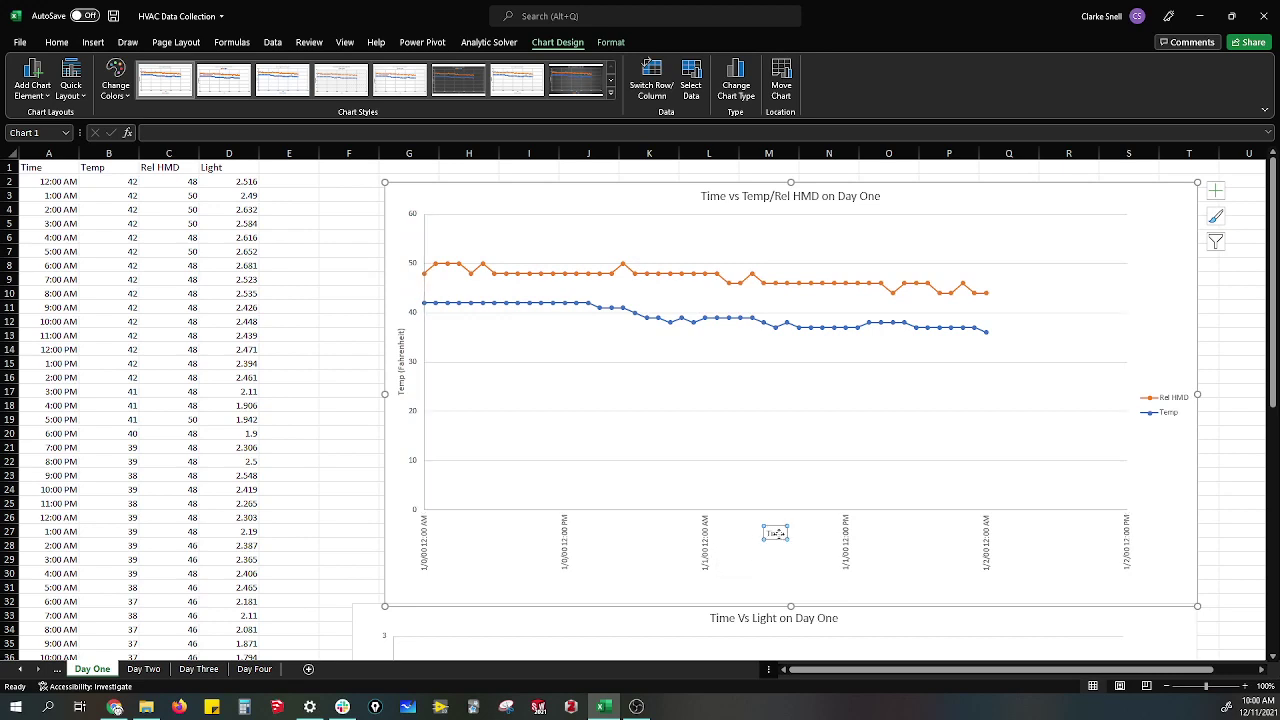
Drag the Time axis title below the date labels and select the Temp (Fahrenheit) title
{"action": "left_click_drag", "start_coordinate": [775, 533], "coordinate": [786, 588]}
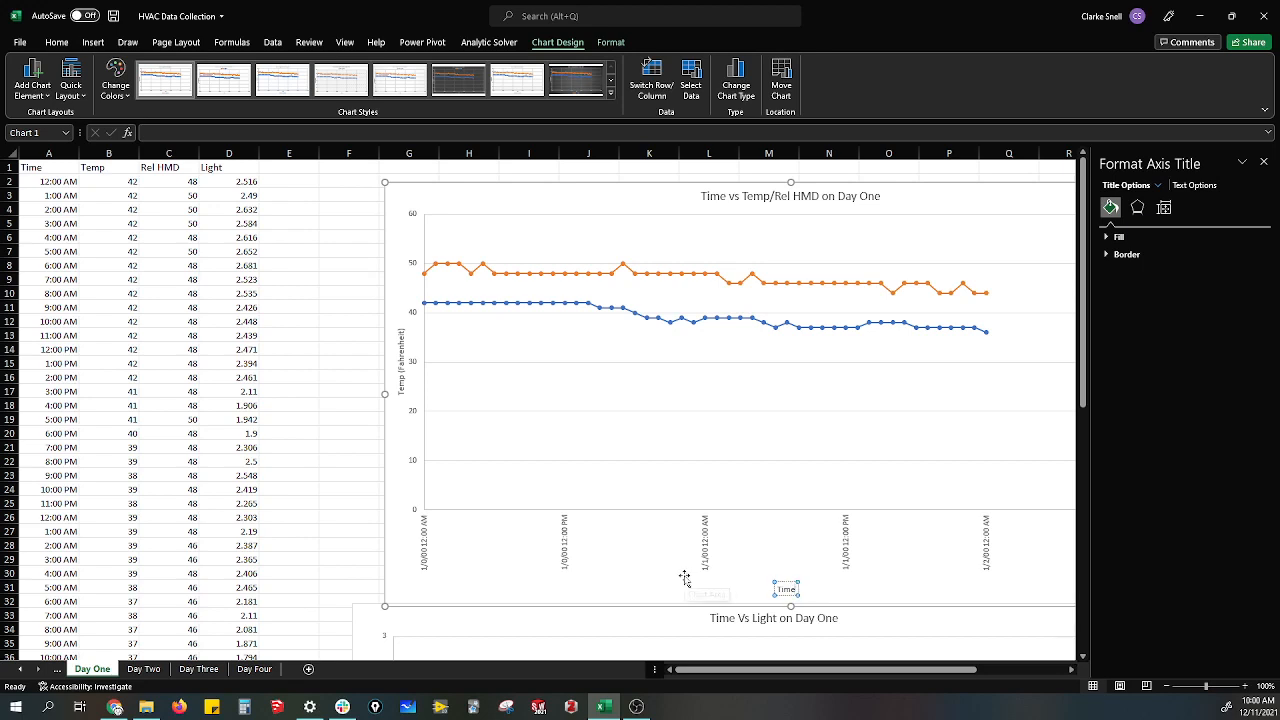
{"action": "mouse_move", "coordinate": [428, 387]}
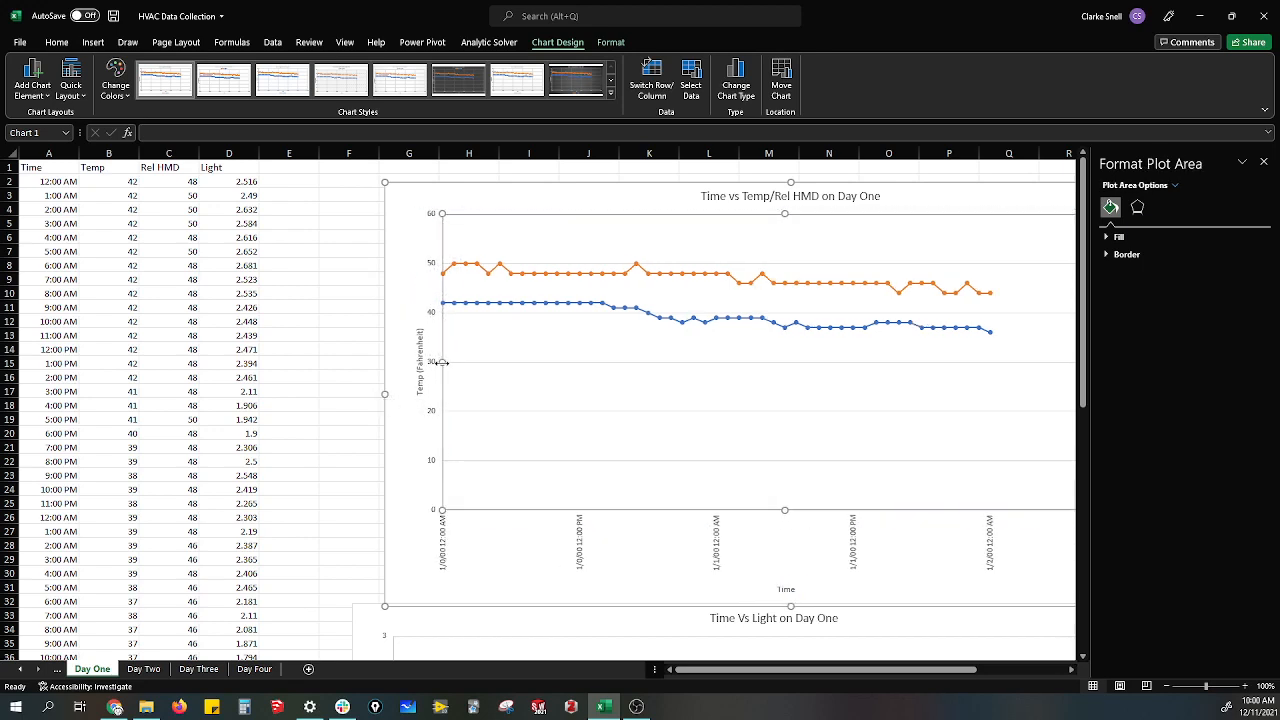
{"action": "left_click", "coordinate": [408, 362]}
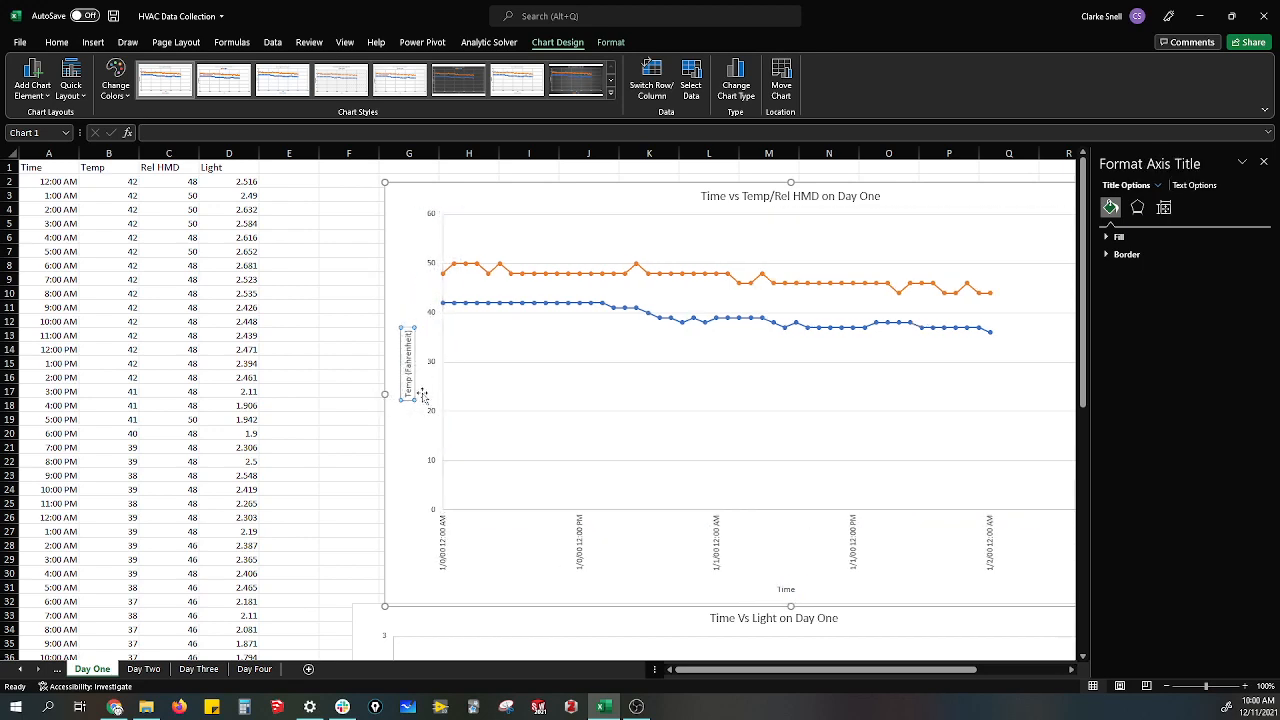
{"action": "mouse_move", "coordinate": [558, 403]}
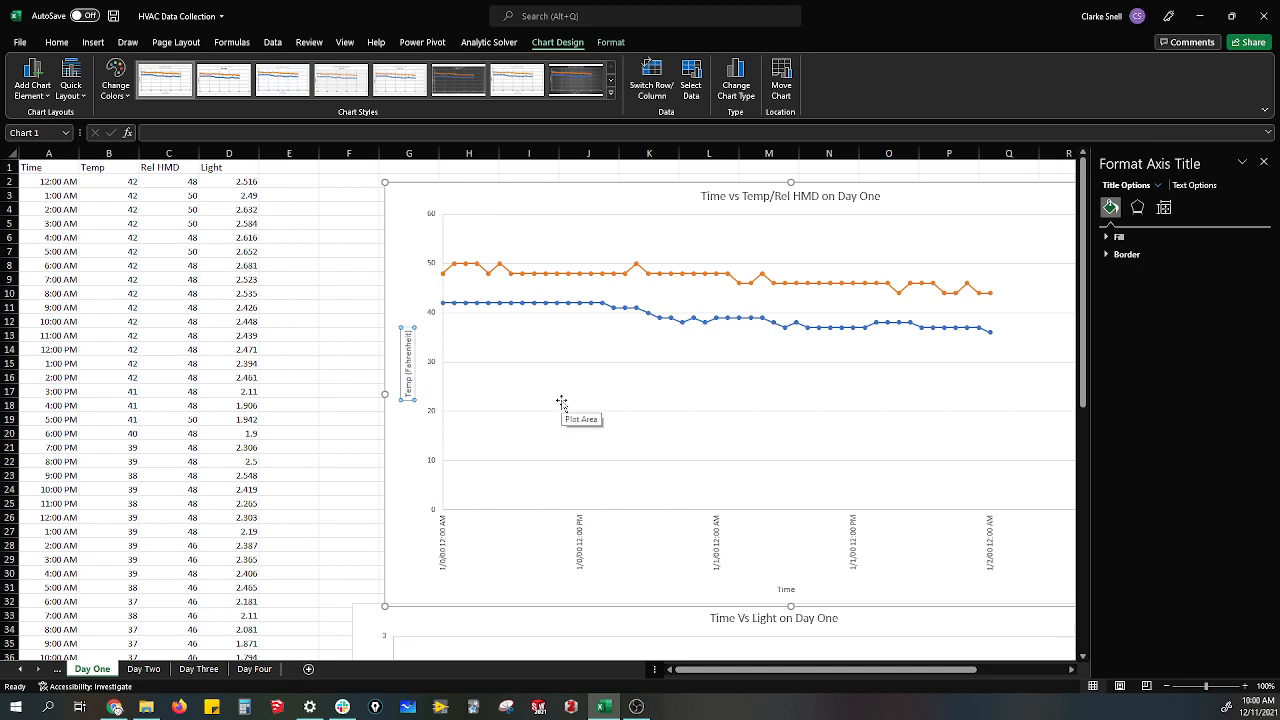
{"action": "mouse_move", "coordinate": [575, 553]}
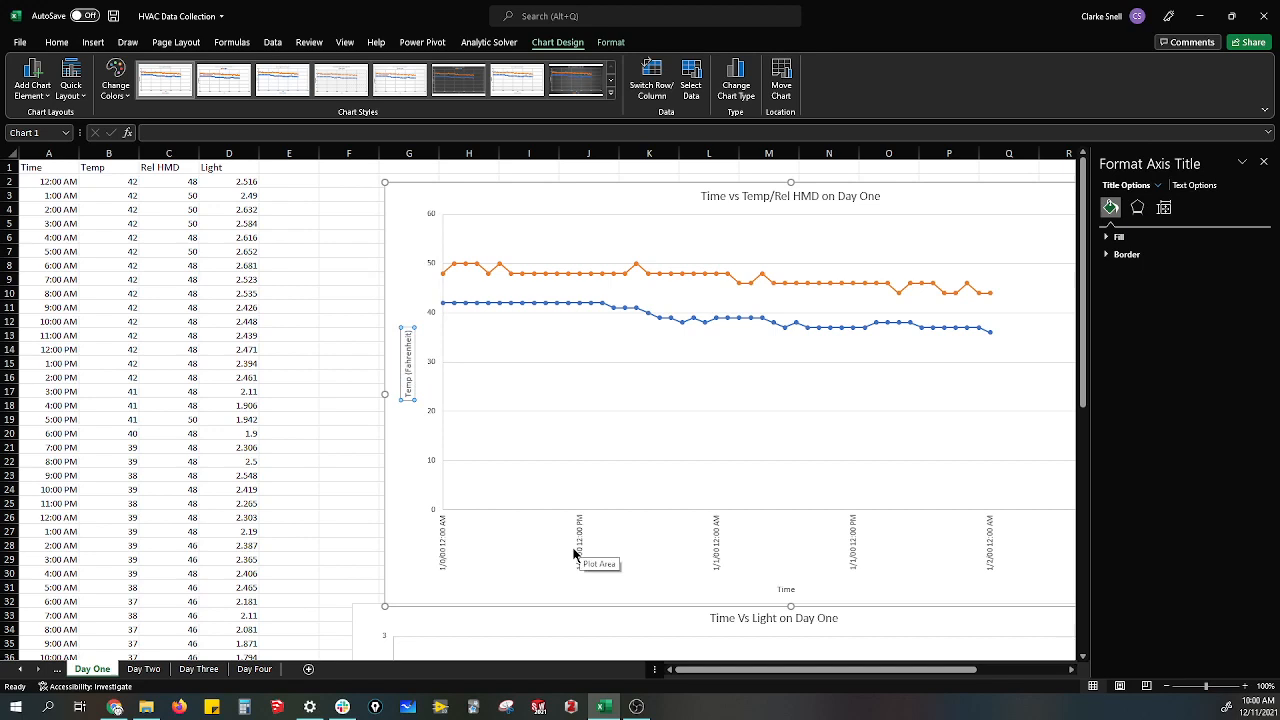
{"action": "mouse_move", "coordinate": [533, 592]}
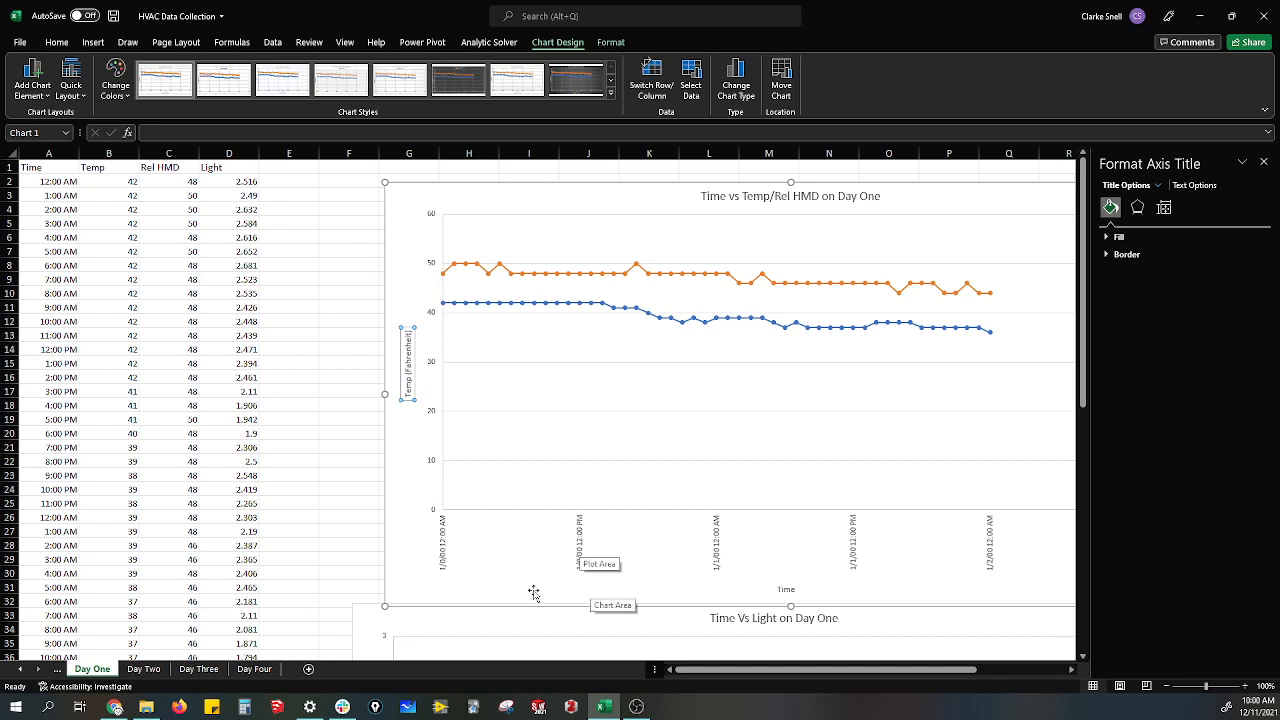
{"action": "mouse_move", "coordinate": [548, 561]}
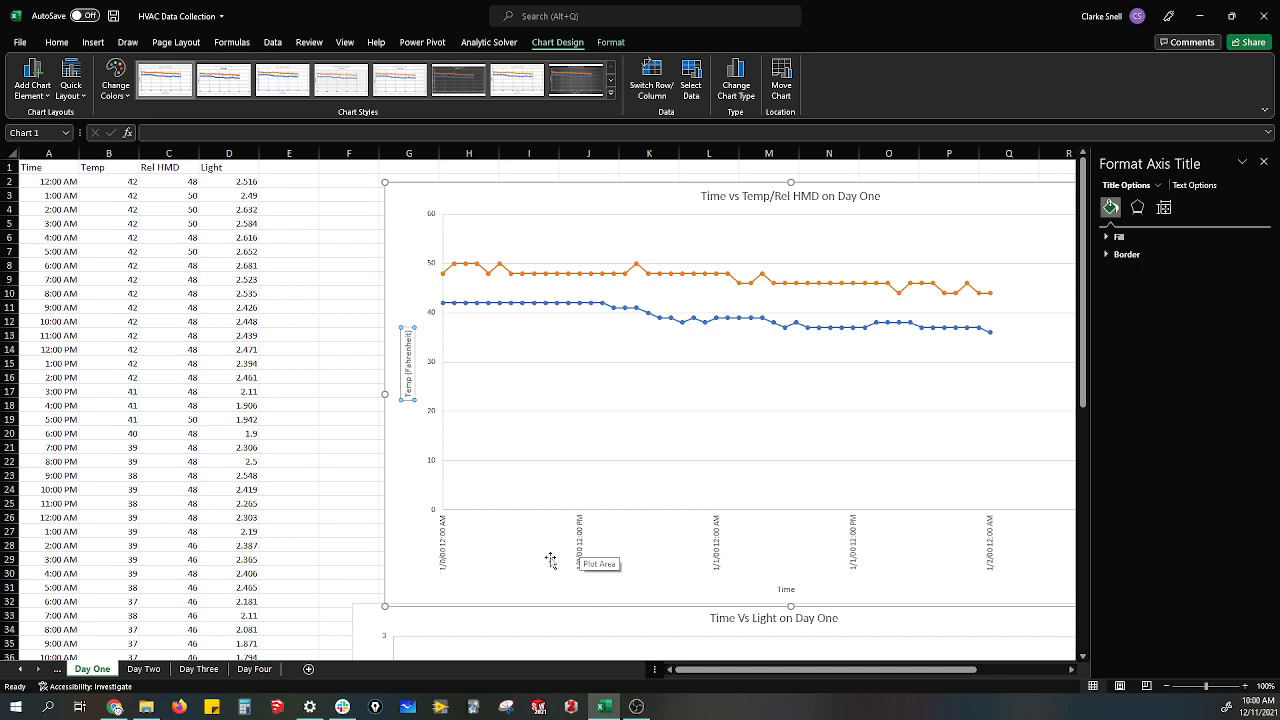
{"action": "mouse_move", "coordinate": [582, 552]}
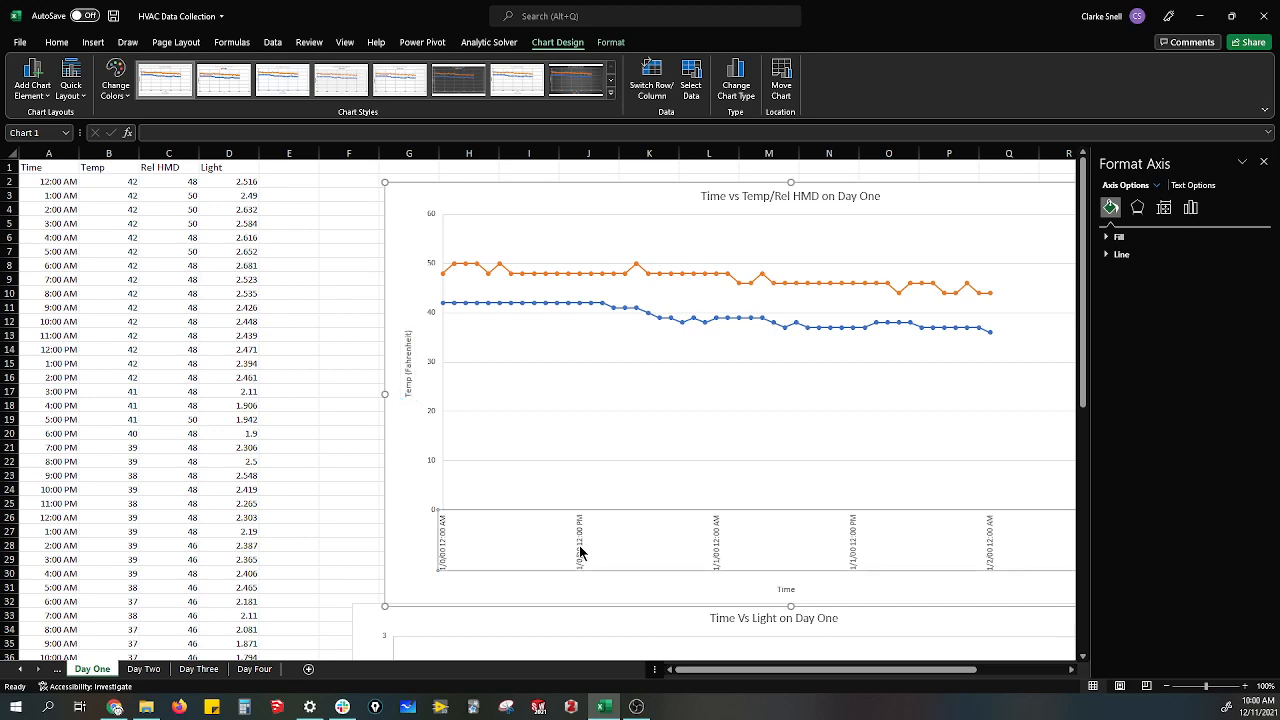
Set the time axis maximum bound to 2.1 and major unit to 0.05
{"action": "left_click", "coordinate": [1192, 207]}
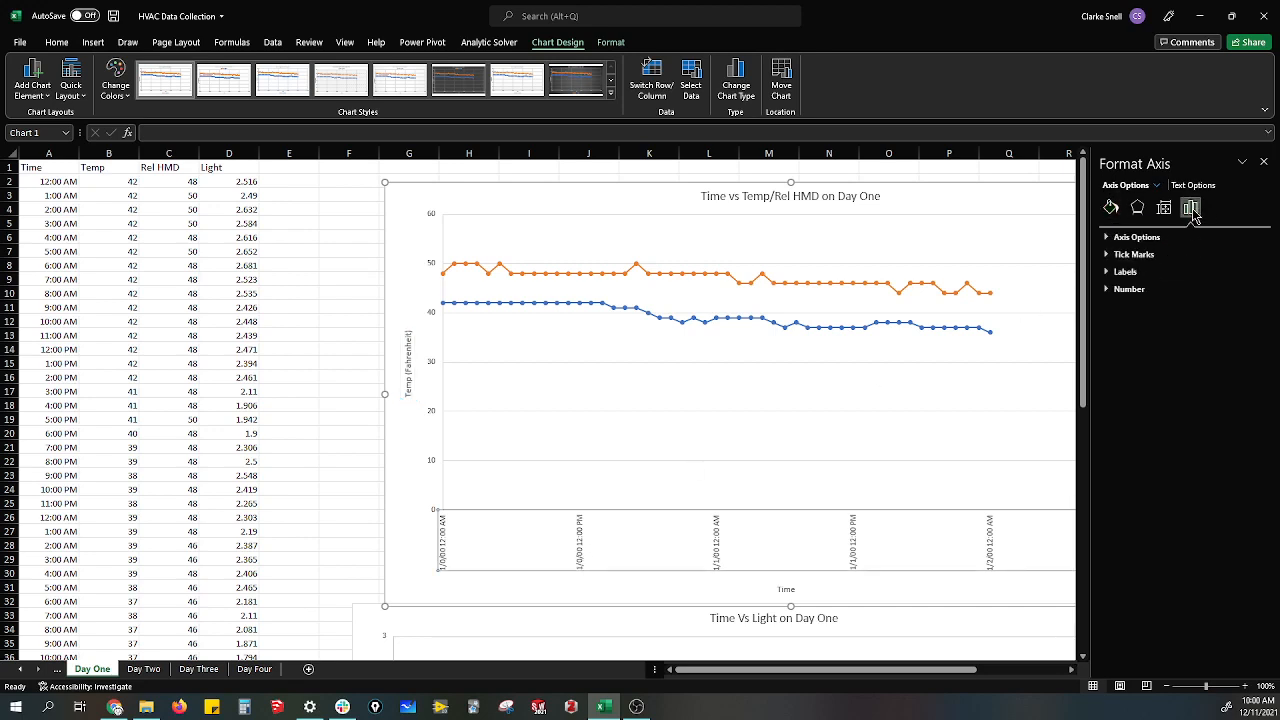
{"action": "left_click", "coordinate": [1135, 237]}
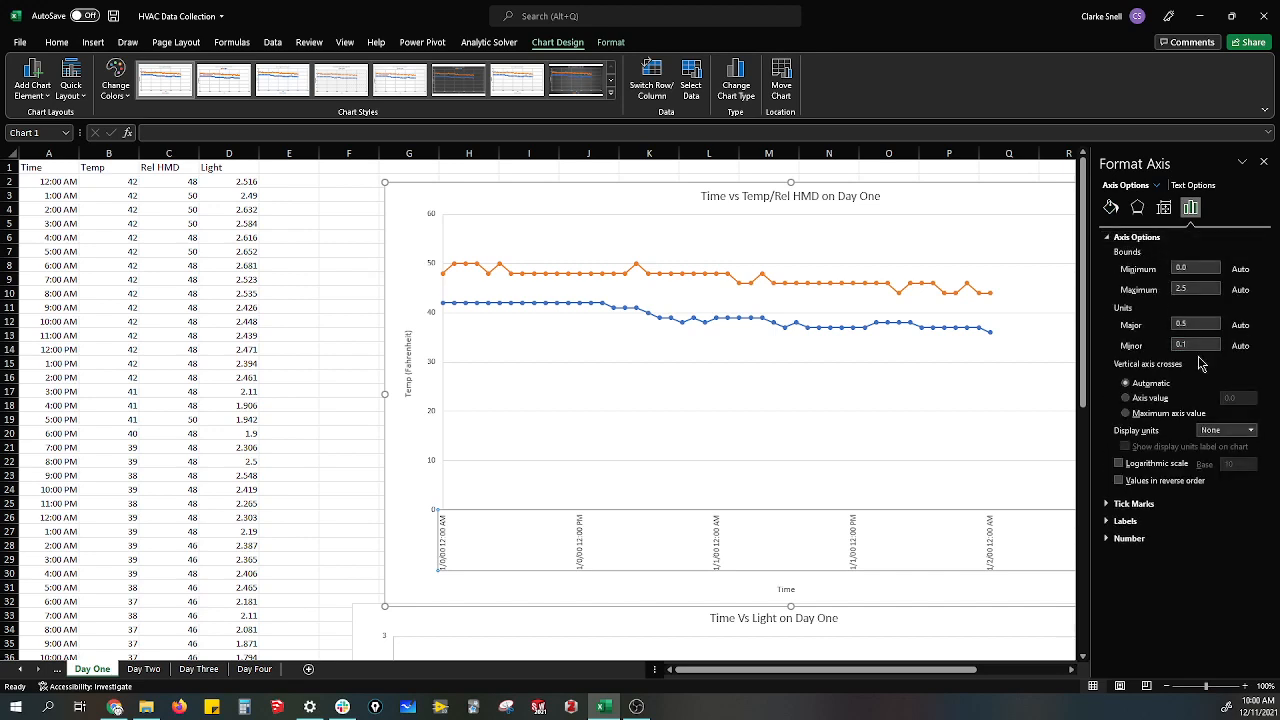
{"action": "mouse_move", "coordinate": [1133, 330]}
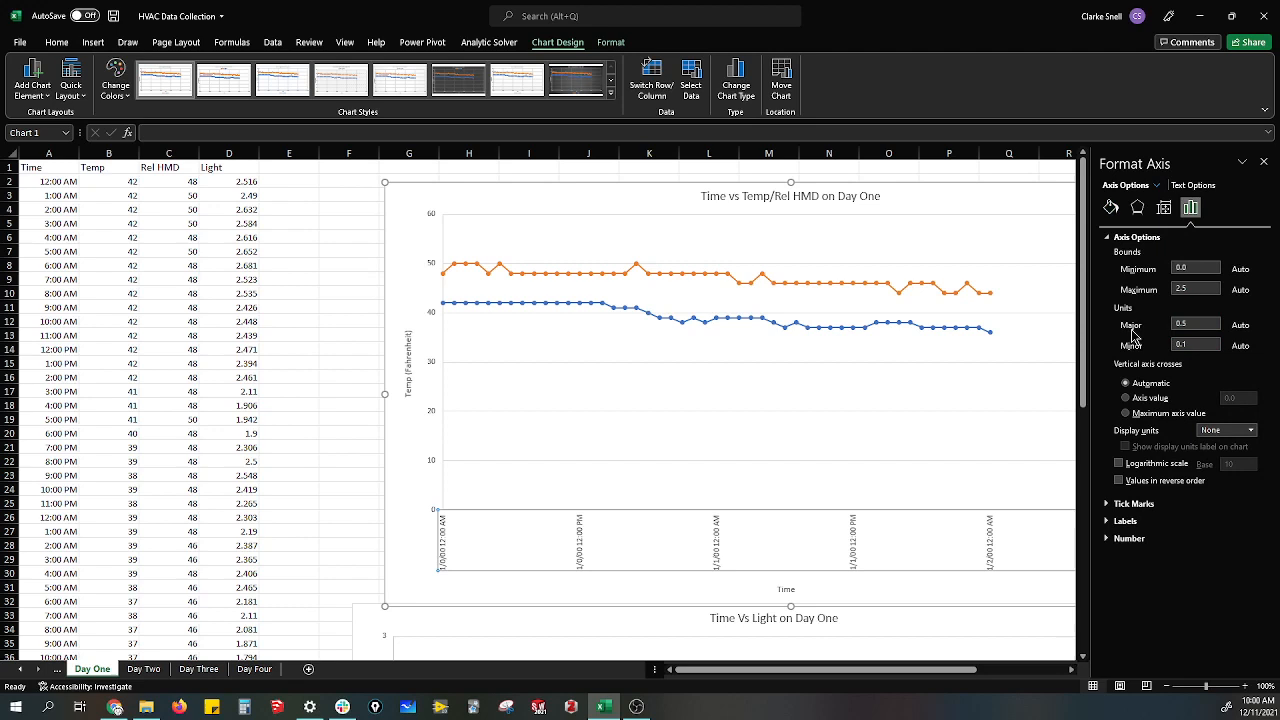
{"action": "mouse_move", "coordinate": [1136, 358]}
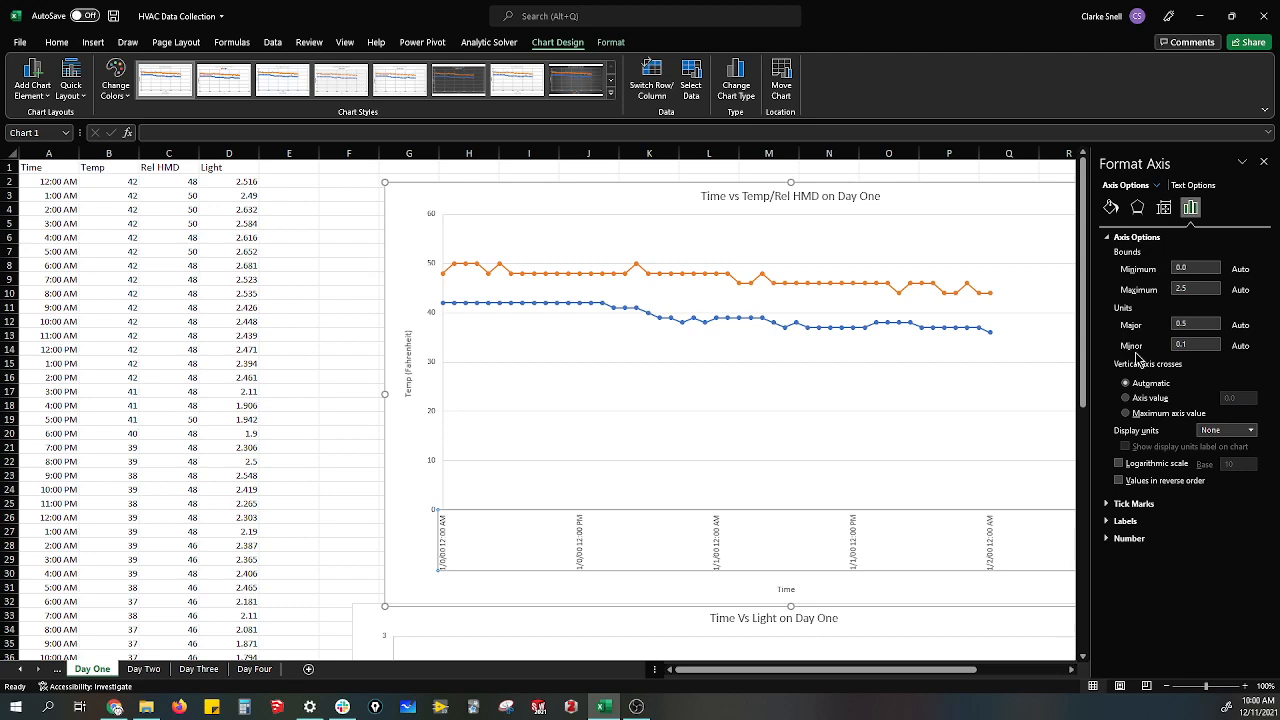
{"action": "mouse_move", "coordinate": [1165, 345]}
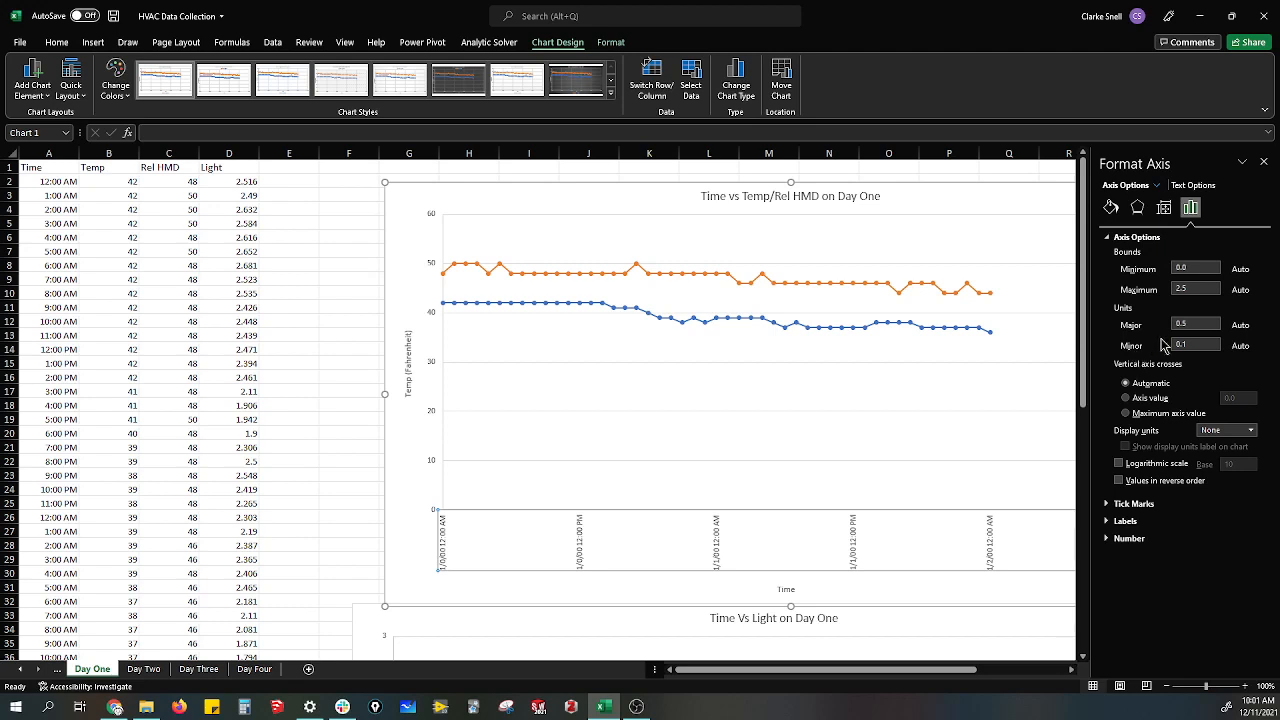
{"action": "left_click", "coordinate": [1193, 323]}
{"action": "type", "text": "0.1"}
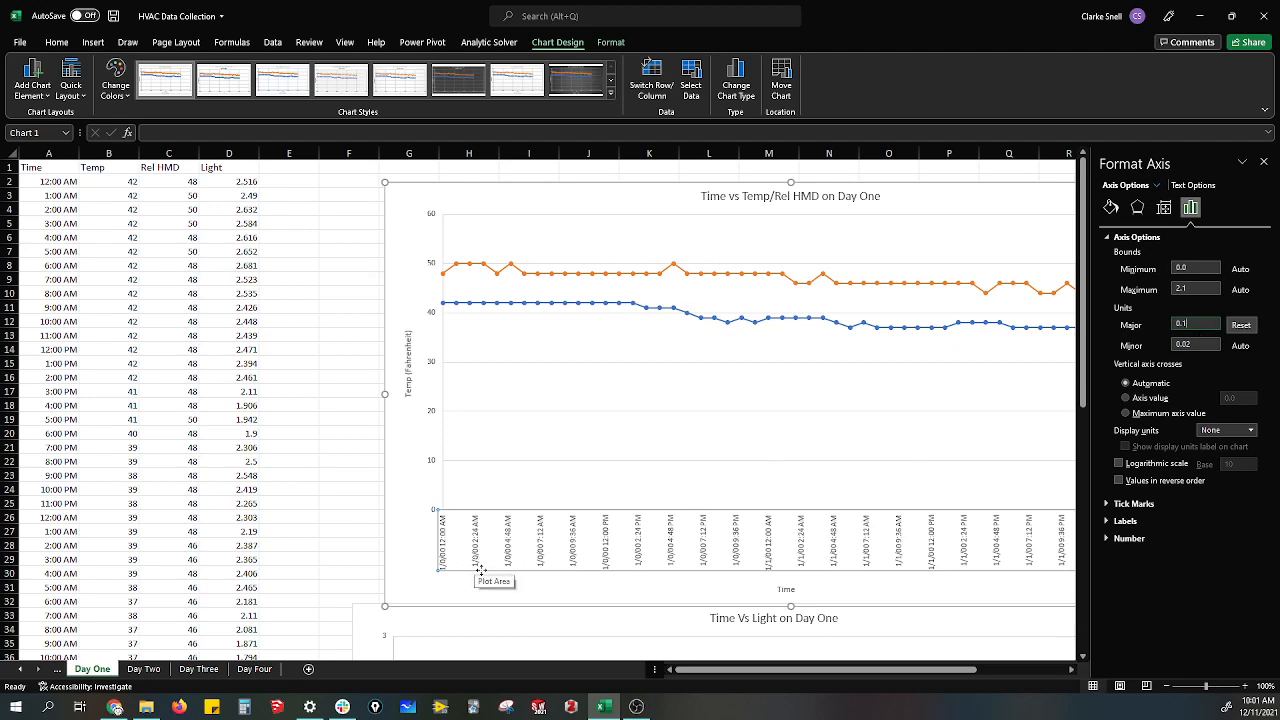
{"action": "mouse_move", "coordinate": [481, 570]}
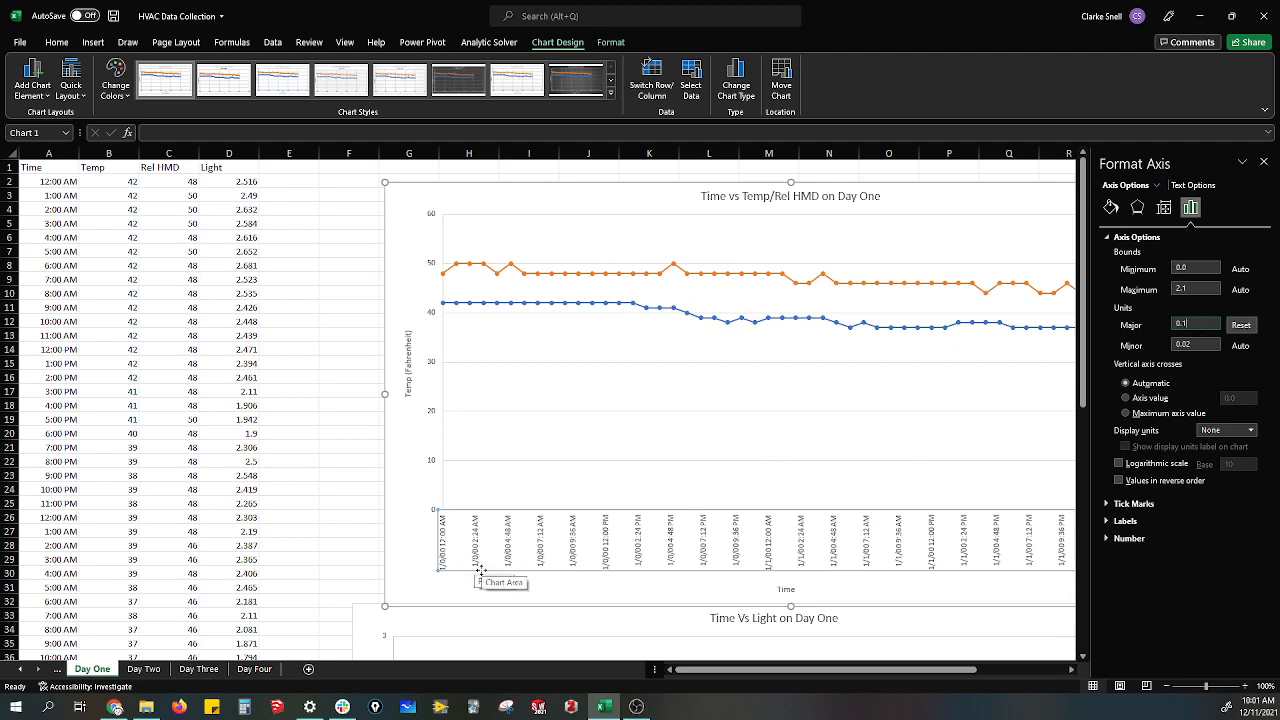
{"action": "mouse_move", "coordinate": [477, 570]}
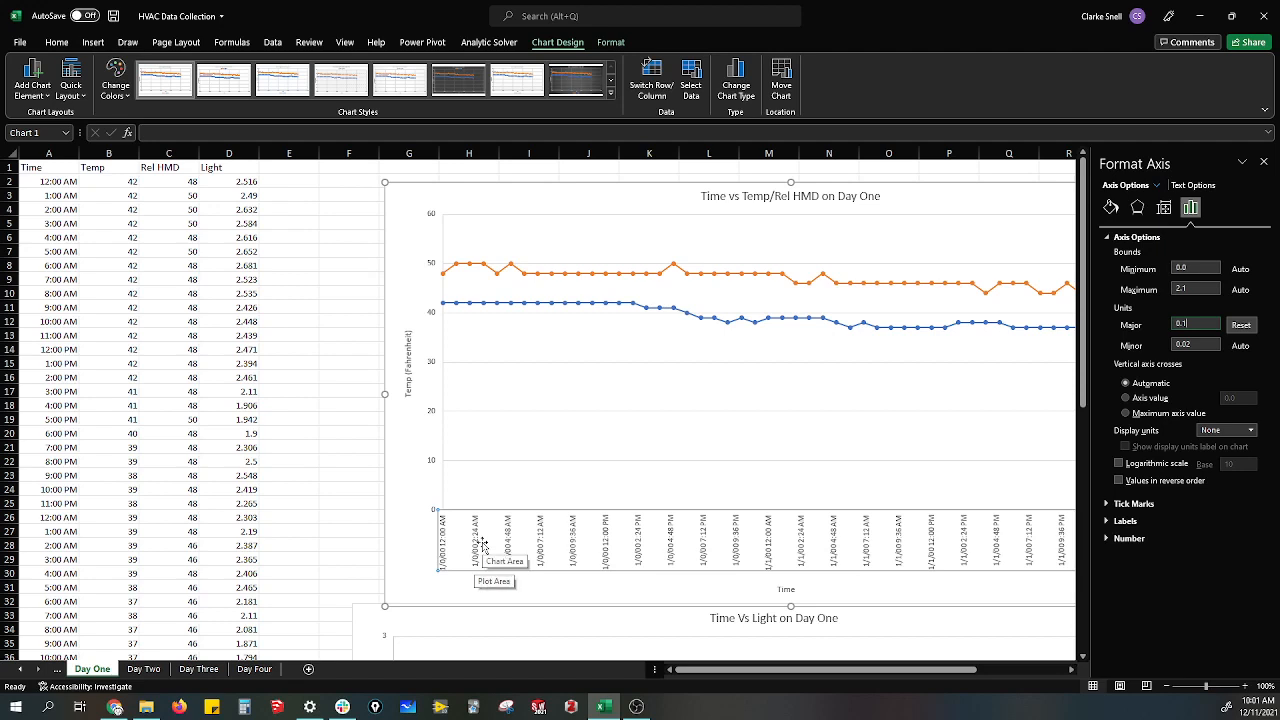
{"action": "left_click", "coordinate": [1190, 324]}
{"action": "type", "text": "0.05"}
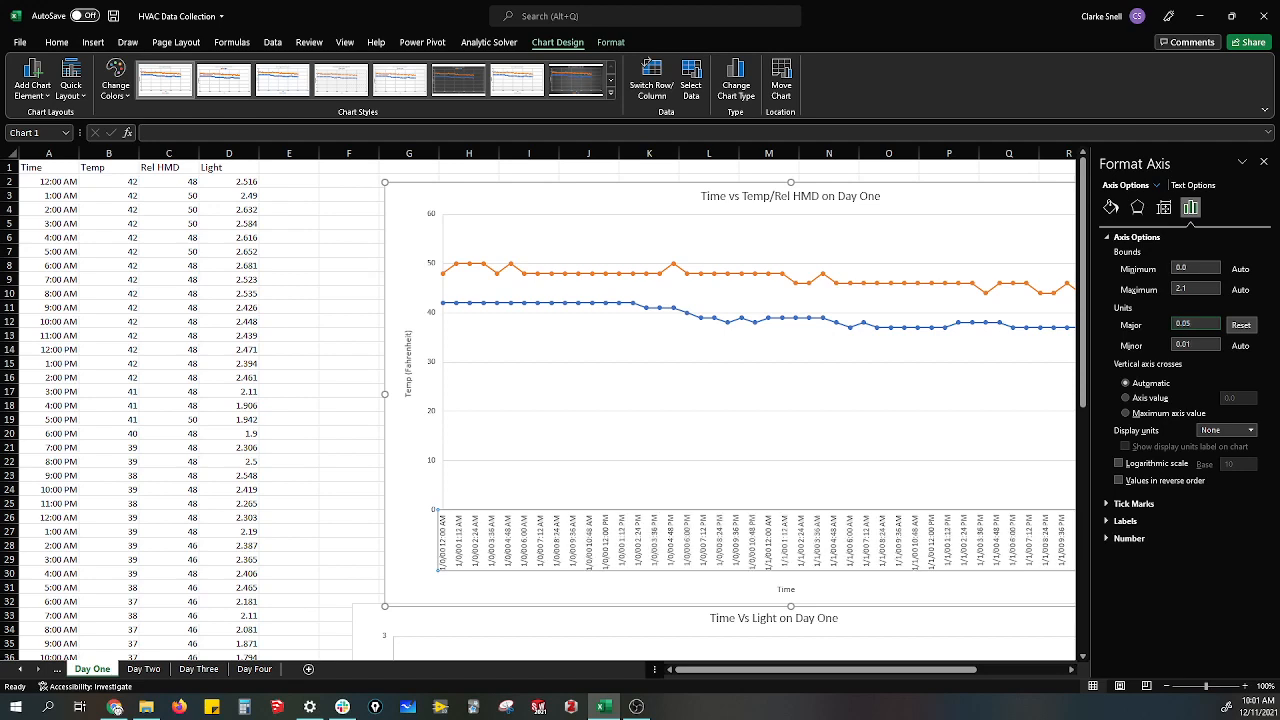
{"action": "left_click", "coordinate": [1195, 323]}
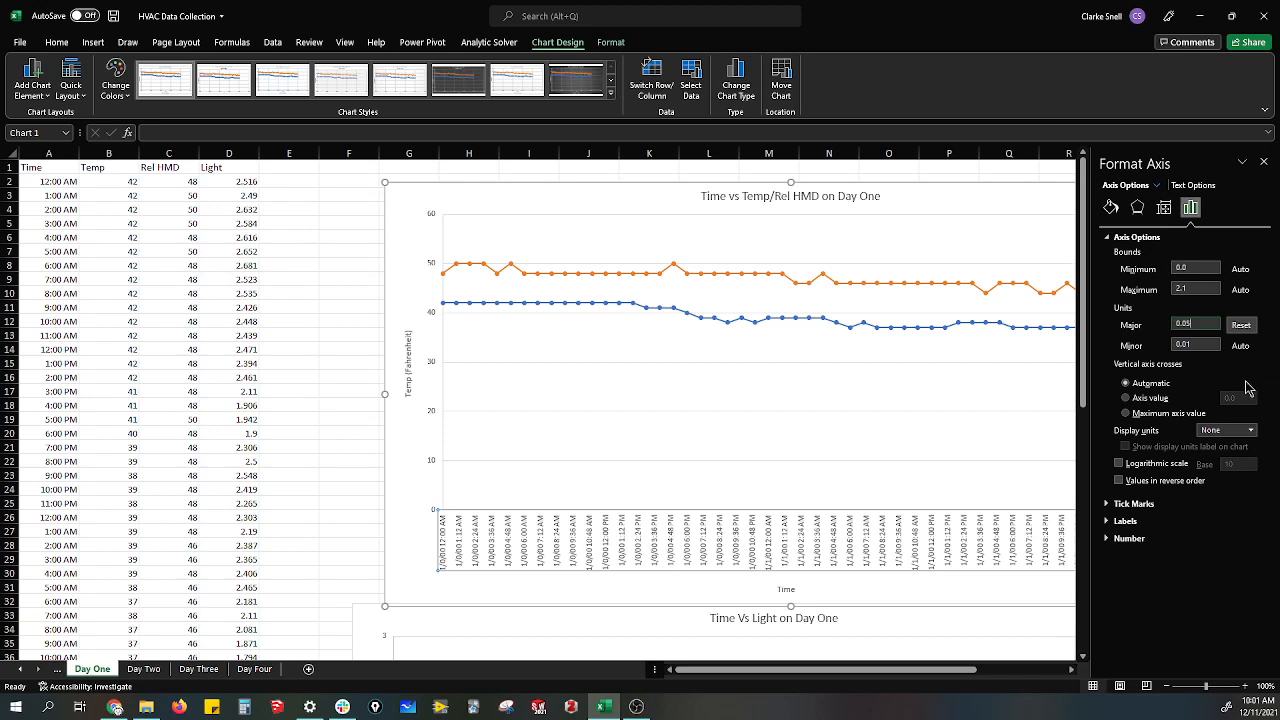
Set the time axis major tick marks to Cross and minor tick marks to None
{"action": "left_click", "coordinate": [1129, 538]}
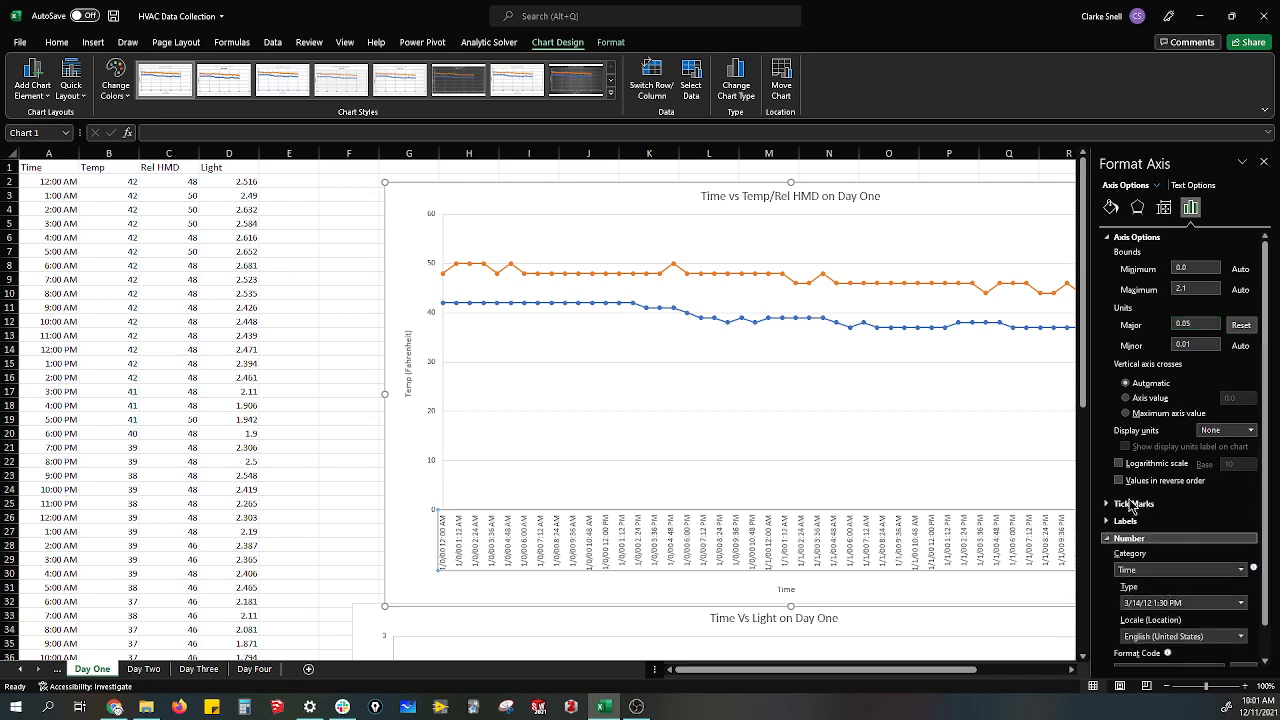
{"action": "left_click", "coordinate": [1112, 504]}
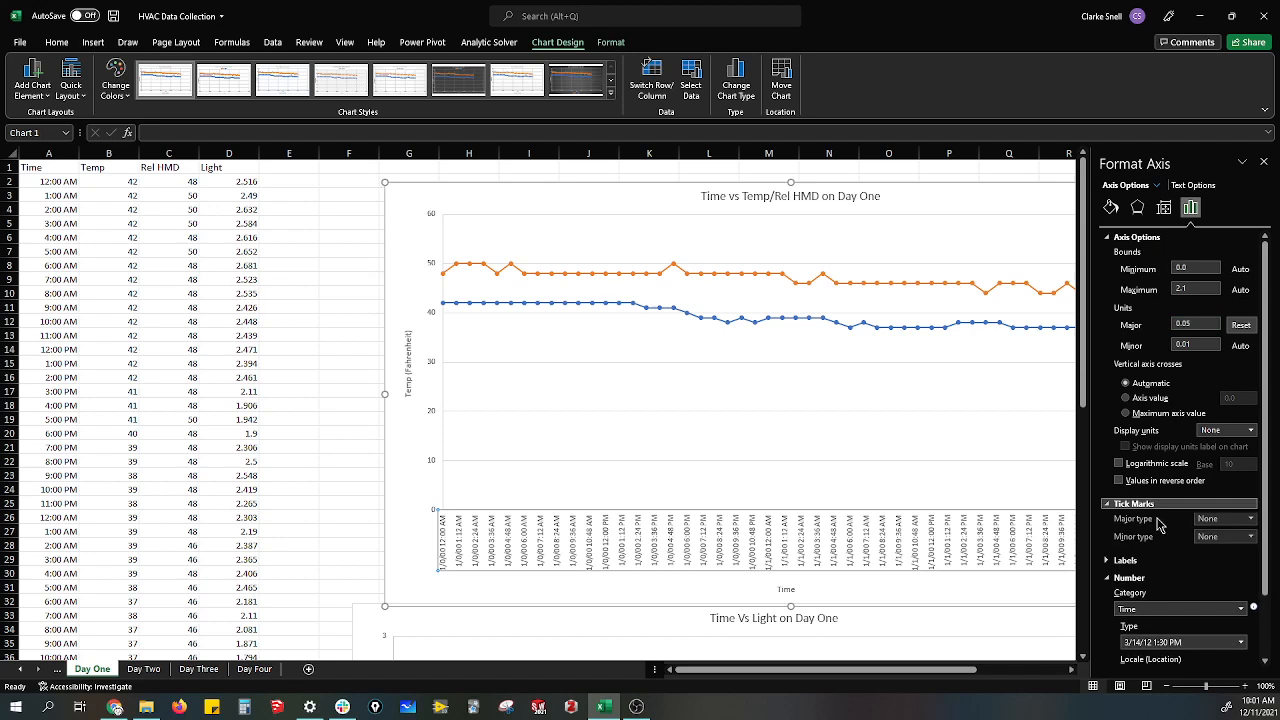
{"action": "left_click", "coordinate": [1247, 515]}
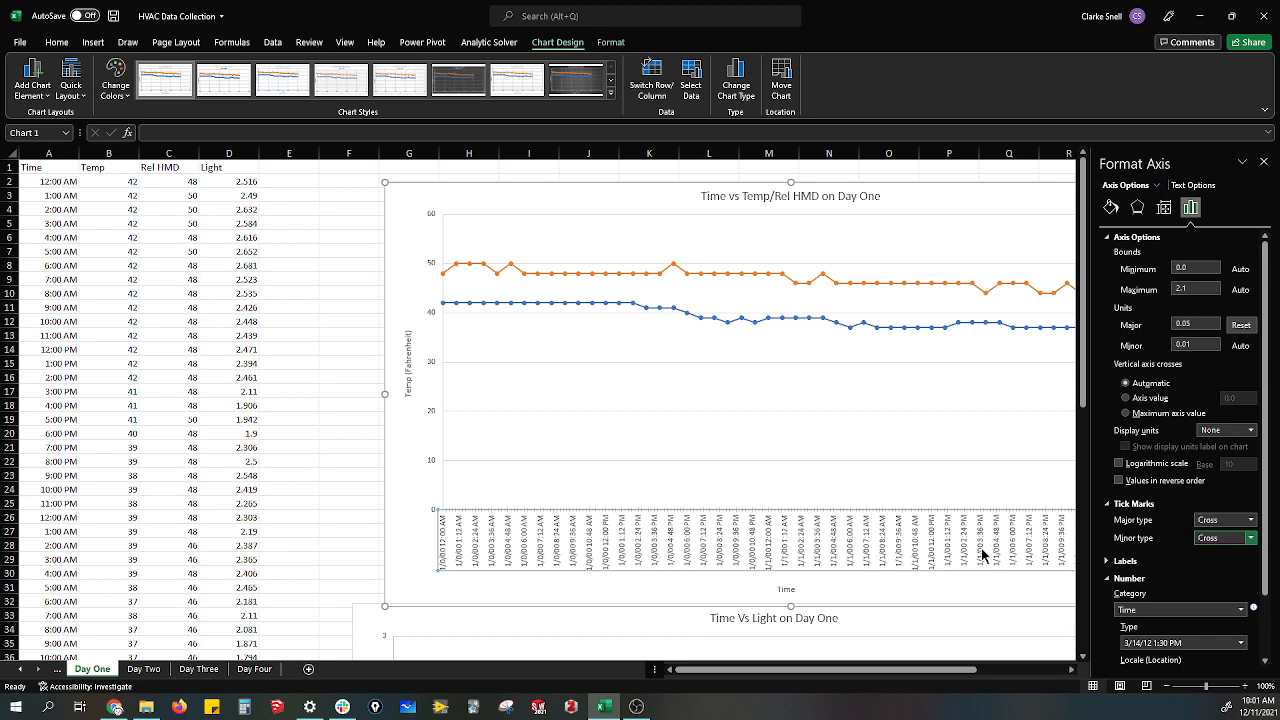
{"action": "left_click", "coordinate": [1242, 540]}
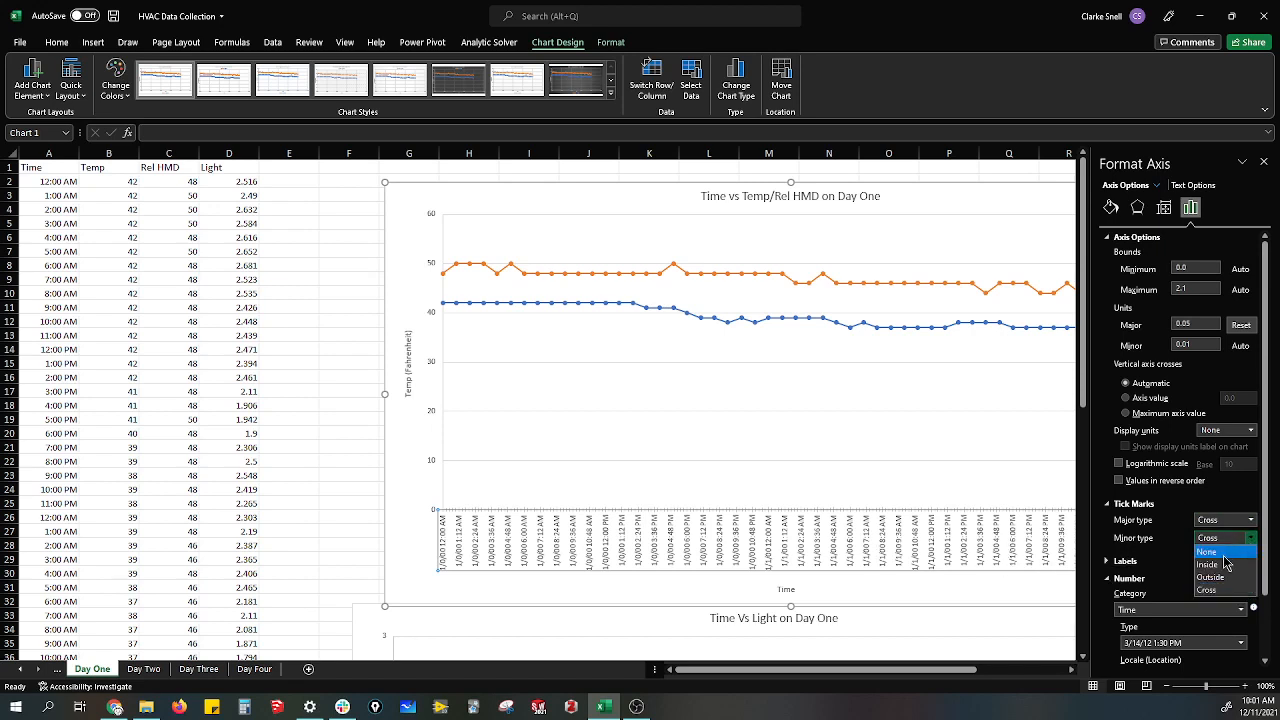
{"action": "left_click", "coordinate": [1206, 551]}
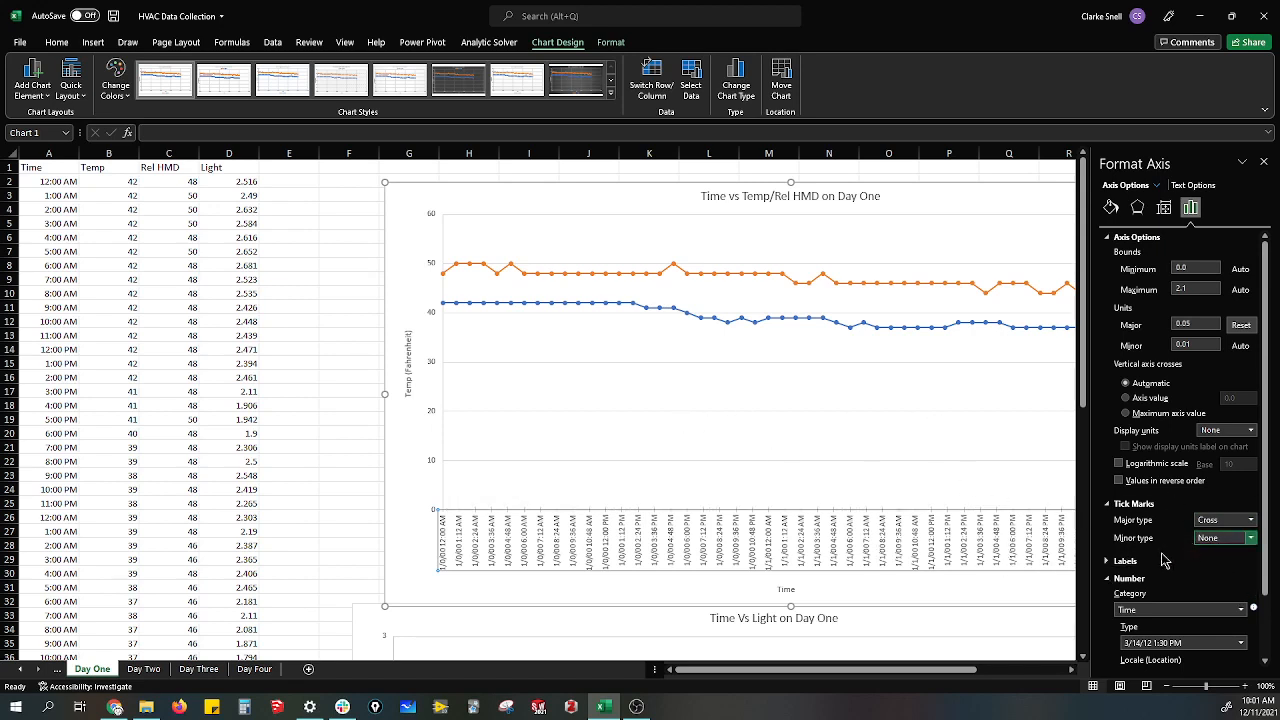
{"action": "left_click", "coordinate": [575, 408]}
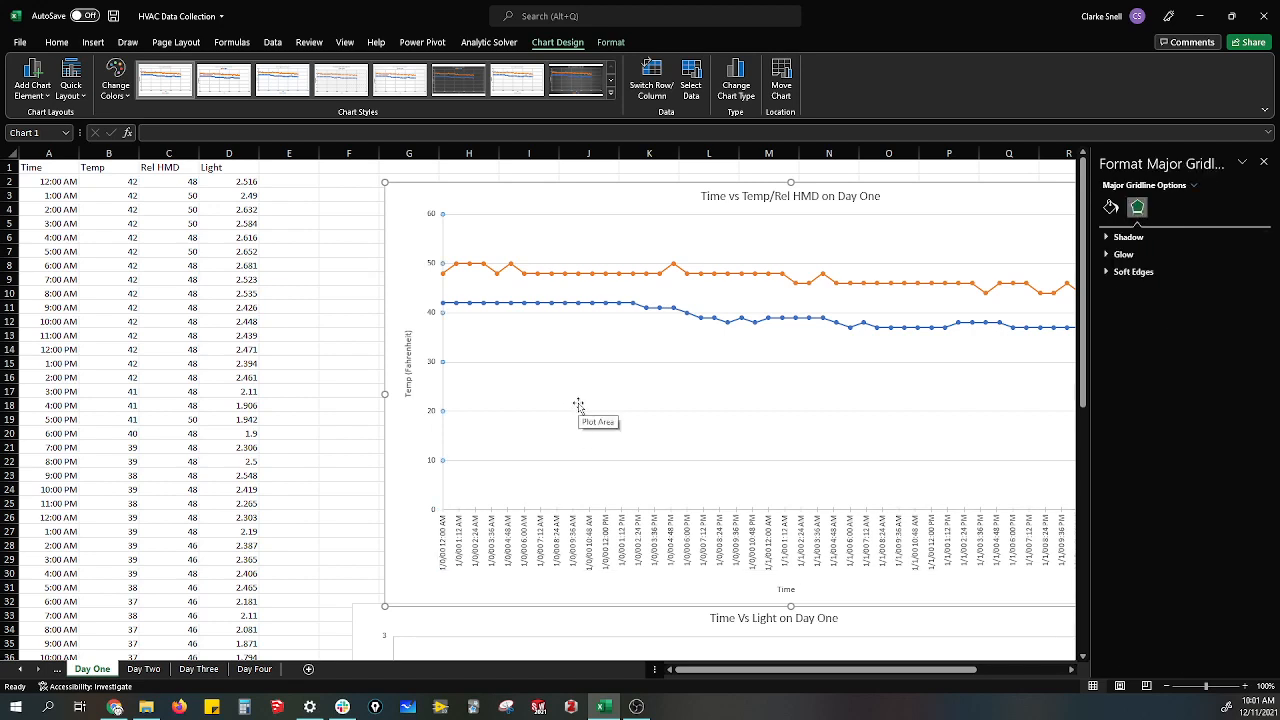
{"action": "mouse_move", "coordinate": [622, 357]}
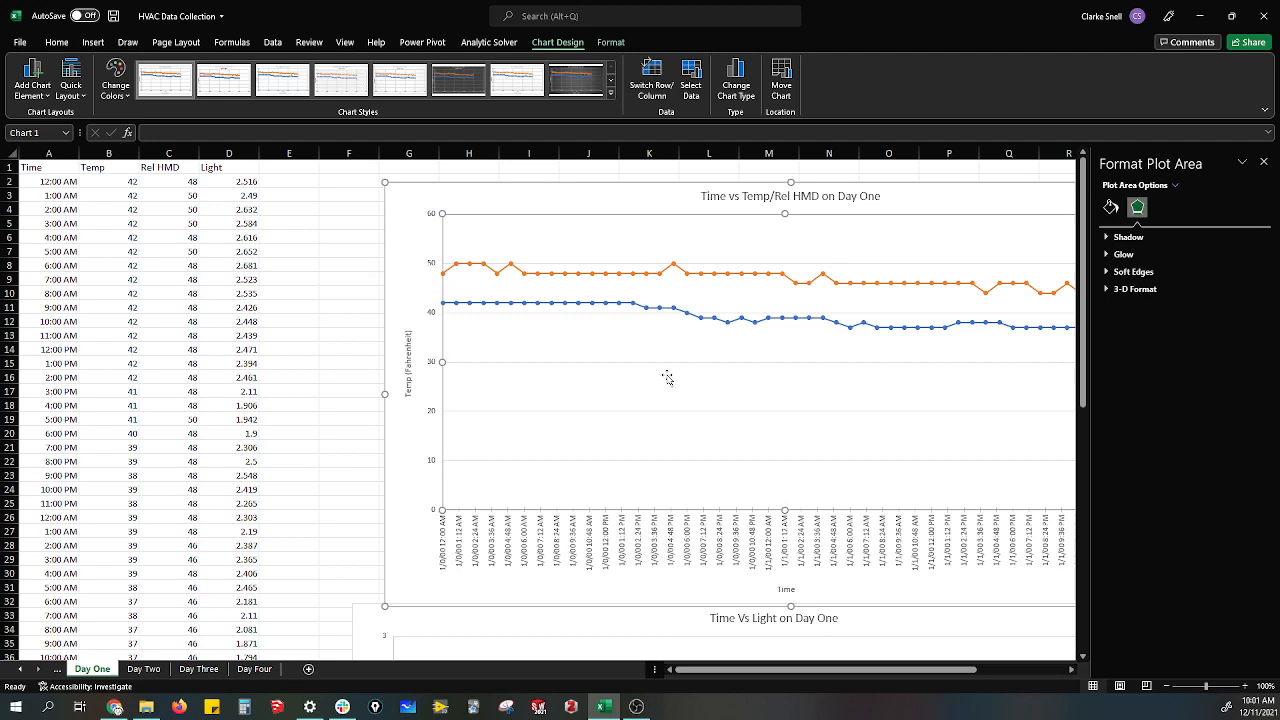
{"action": "mouse_move", "coordinate": [697, 487]}
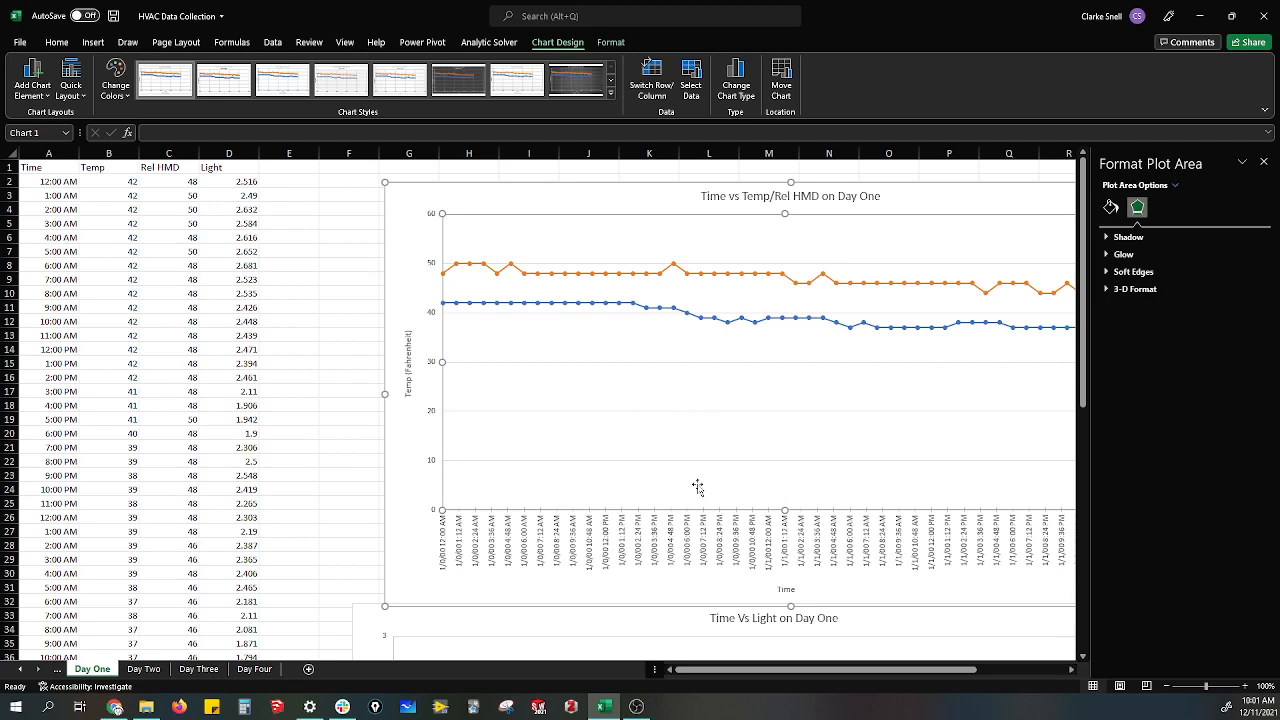
{"action": "mouse_move", "coordinate": [510, 484]}
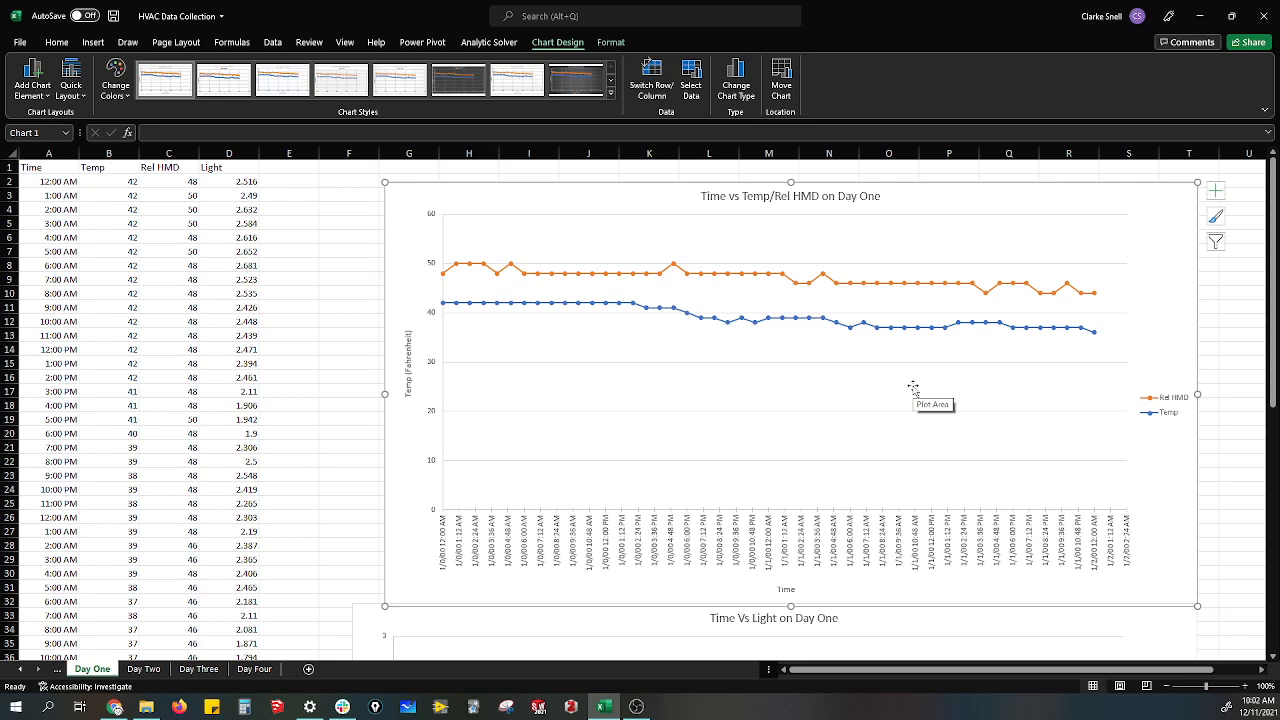
{"action": "mouse_move", "coordinate": [795, 430]}
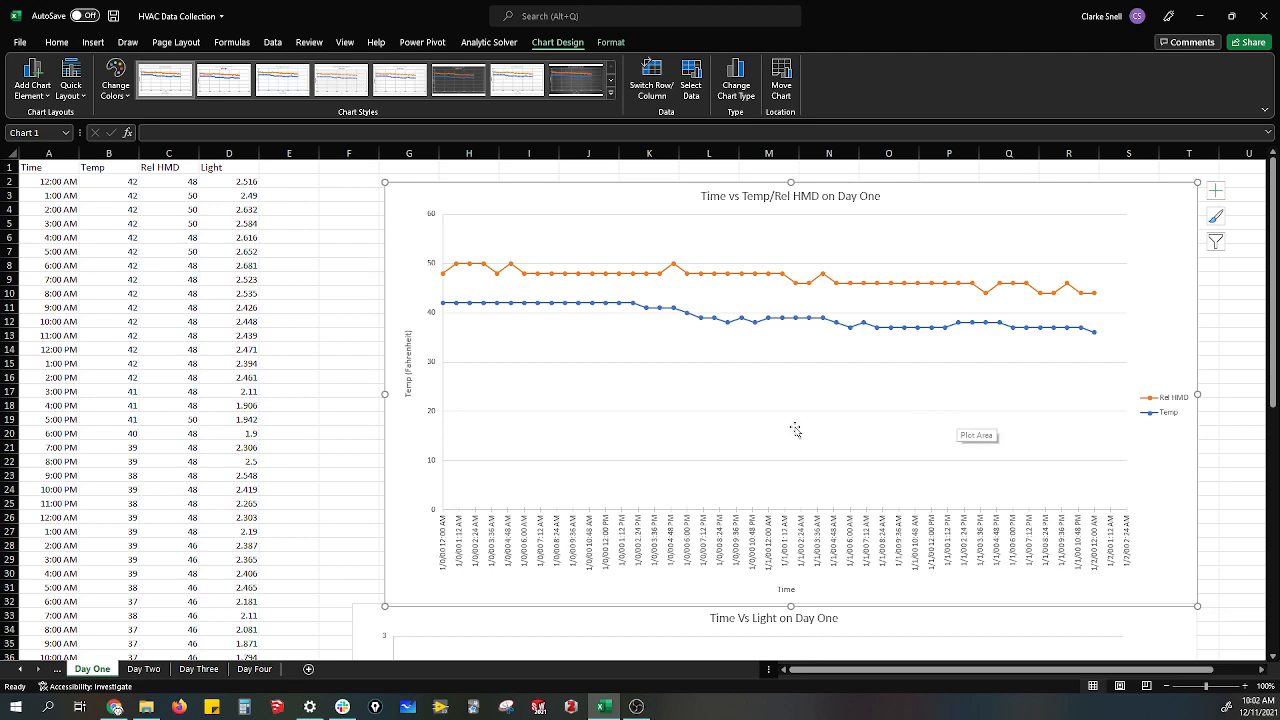
{"action": "mouse_move", "coordinate": [671, 270]}
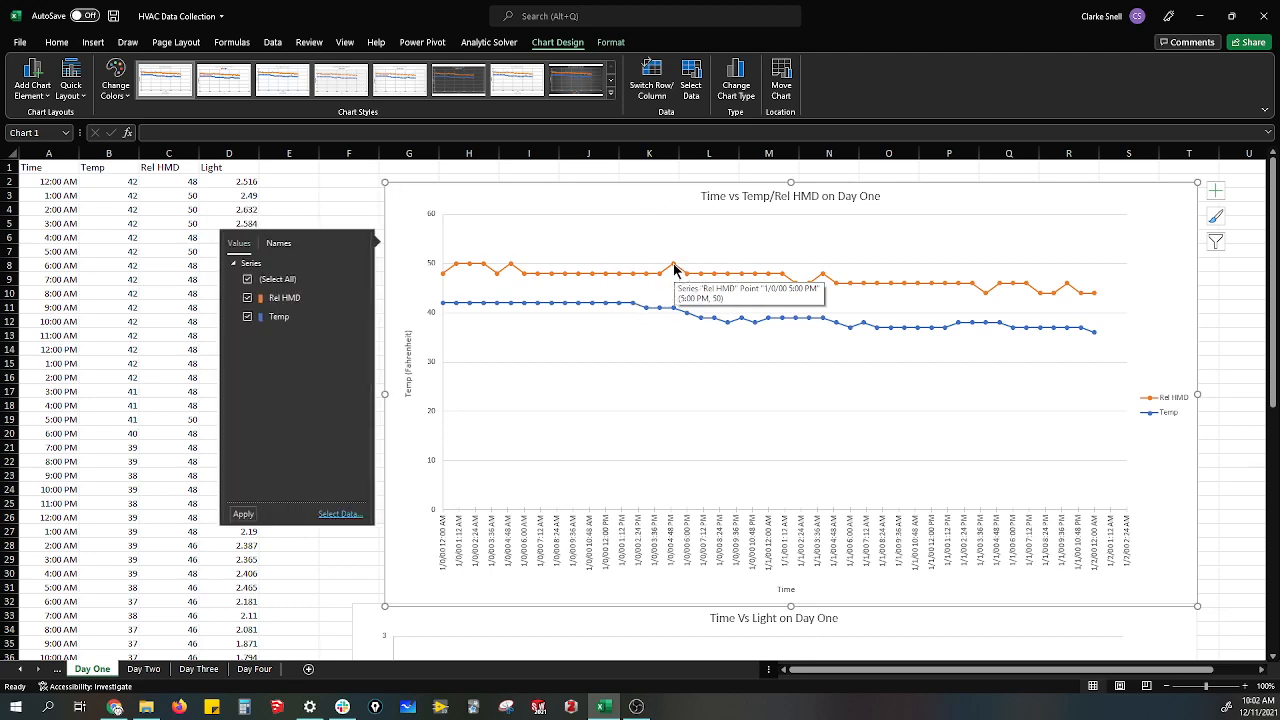
Open the Chart Elements (+) list beside the Day One chart
{"action": "left_click", "coordinate": [670, 305]}
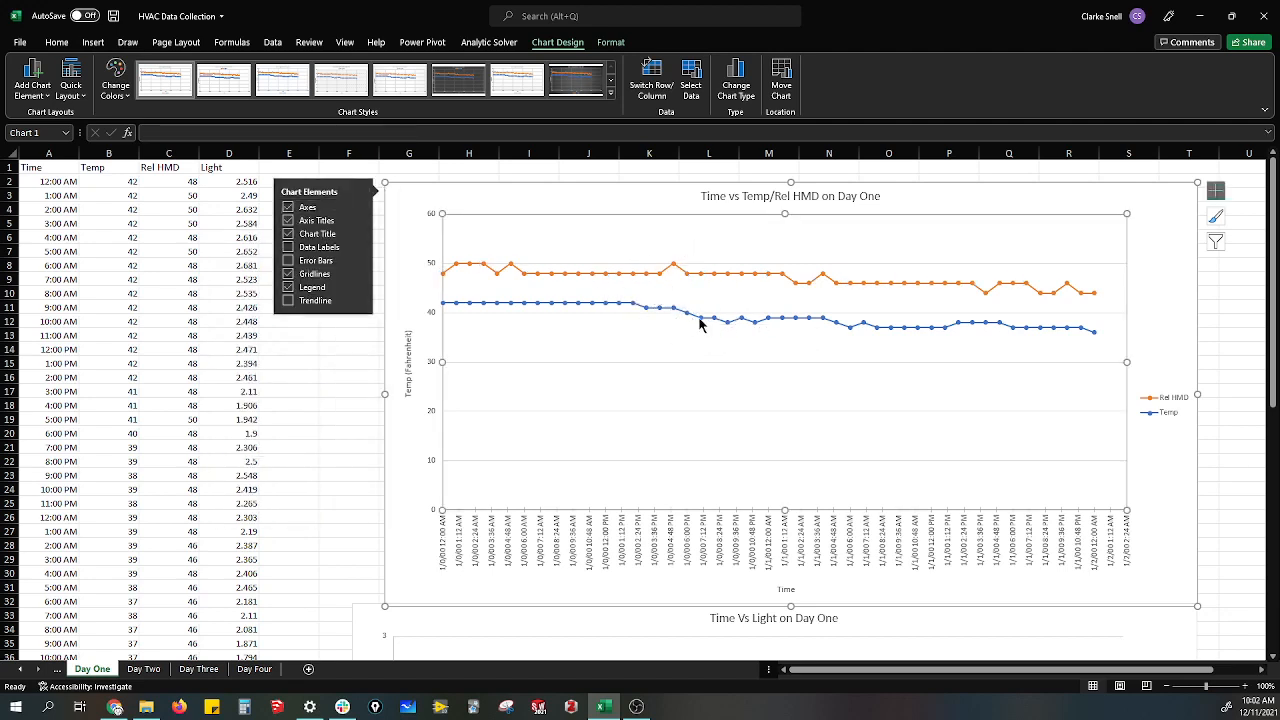
{"action": "mouse_move", "coordinate": [808, 322]}
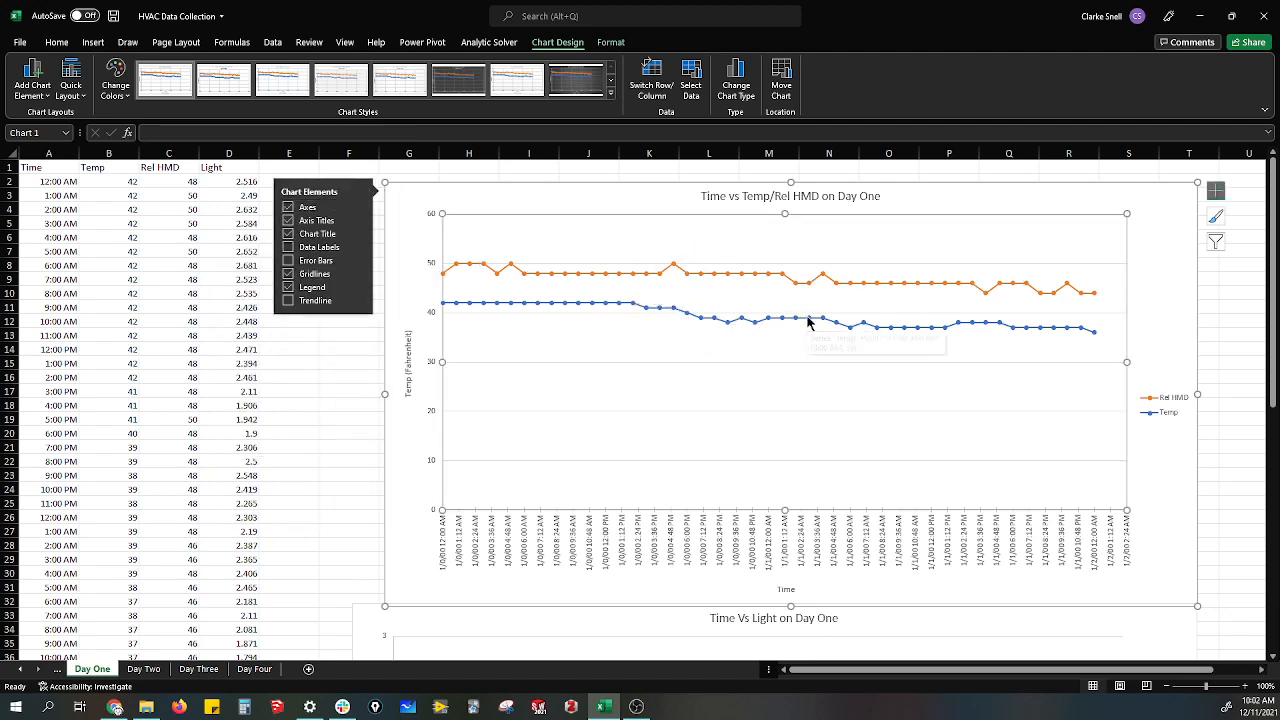
{"action": "mouse_move", "coordinate": [697, 442]}
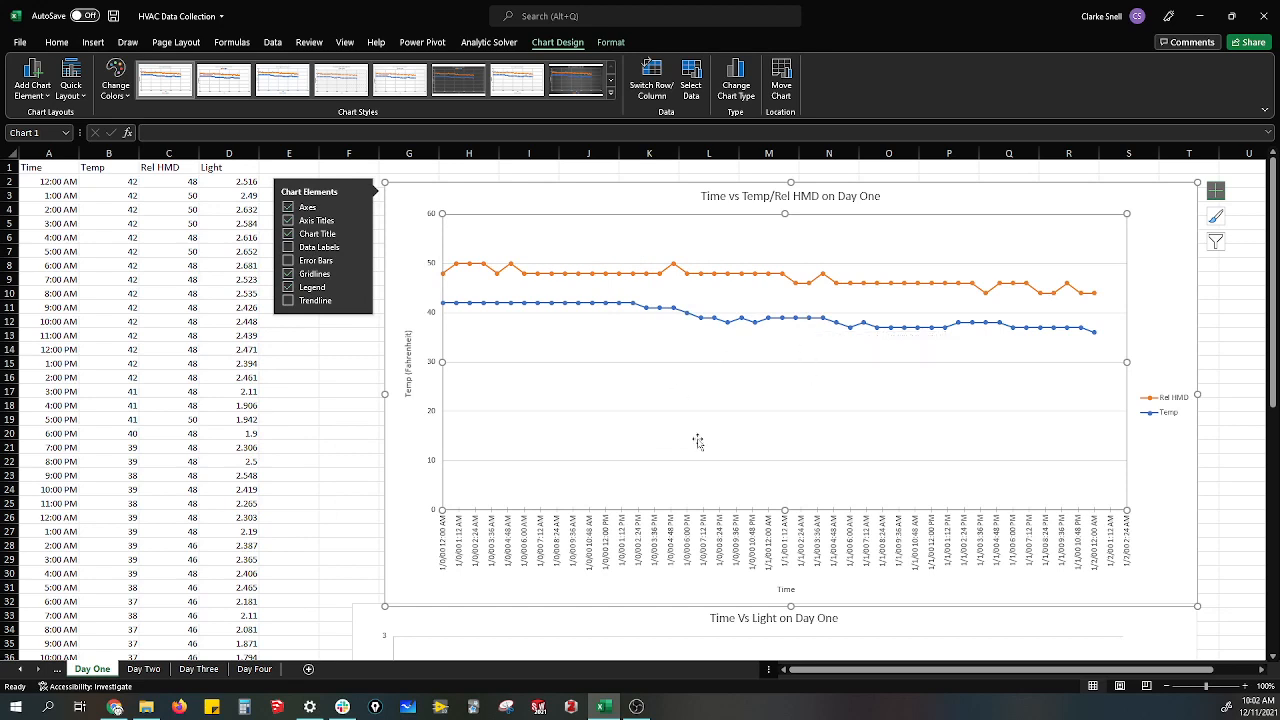
{"action": "mouse_move", "coordinate": [890, 406]}
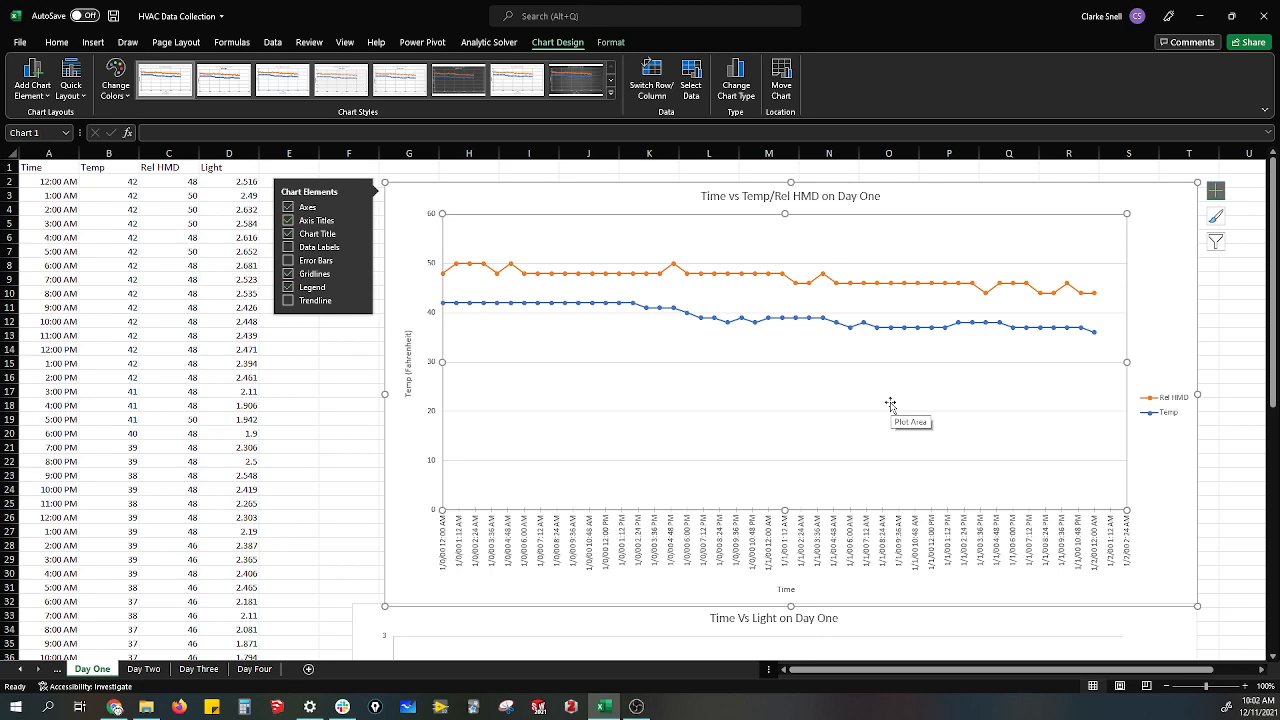
{"action": "mouse_move", "coordinate": [540, 593]}
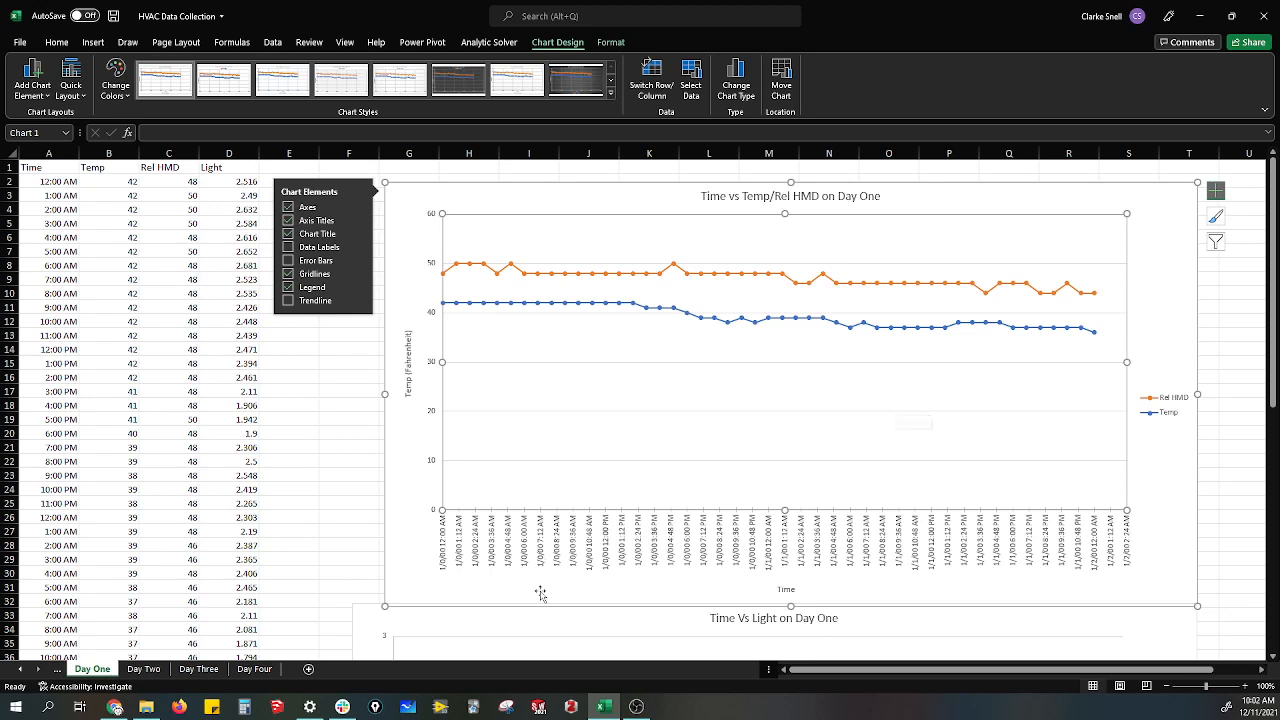
{"action": "mouse_move", "coordinate": [438, 416]}
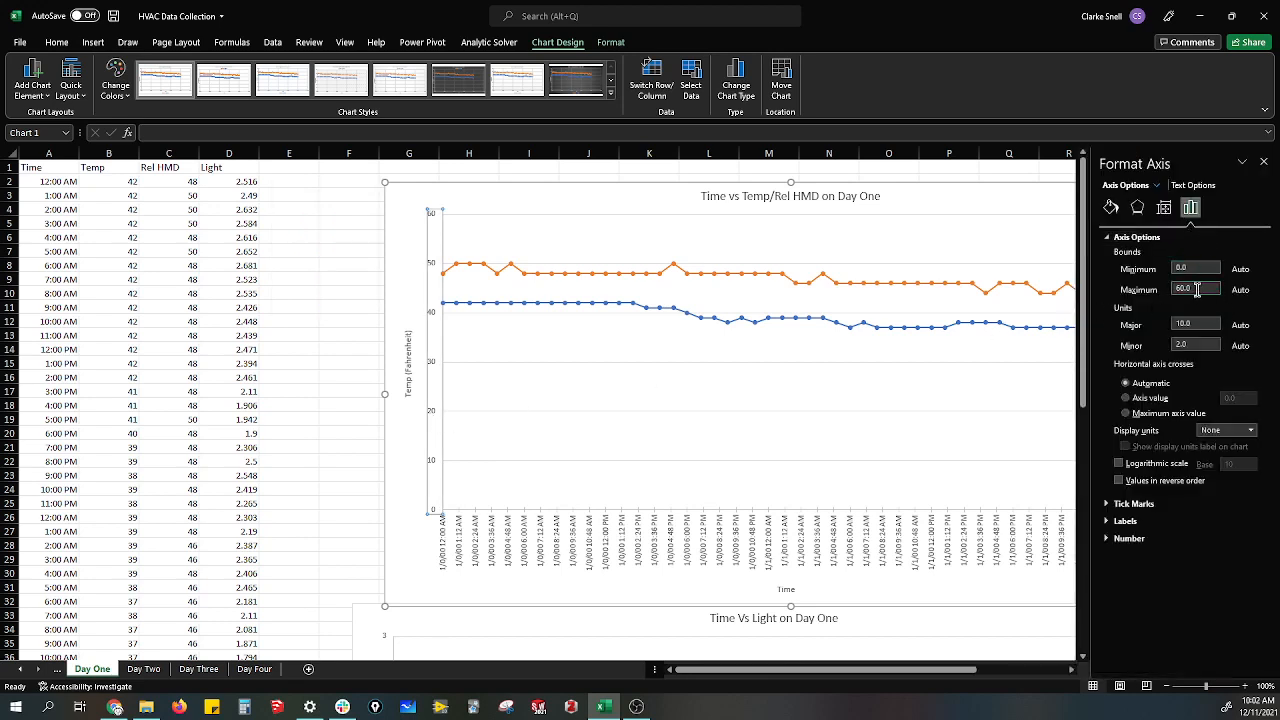
Set the vertical axis bounds to minimum 30 and maximum 55.0, then go to Day Two
{"action": "left_click", "coordinate": [1198, 268]}
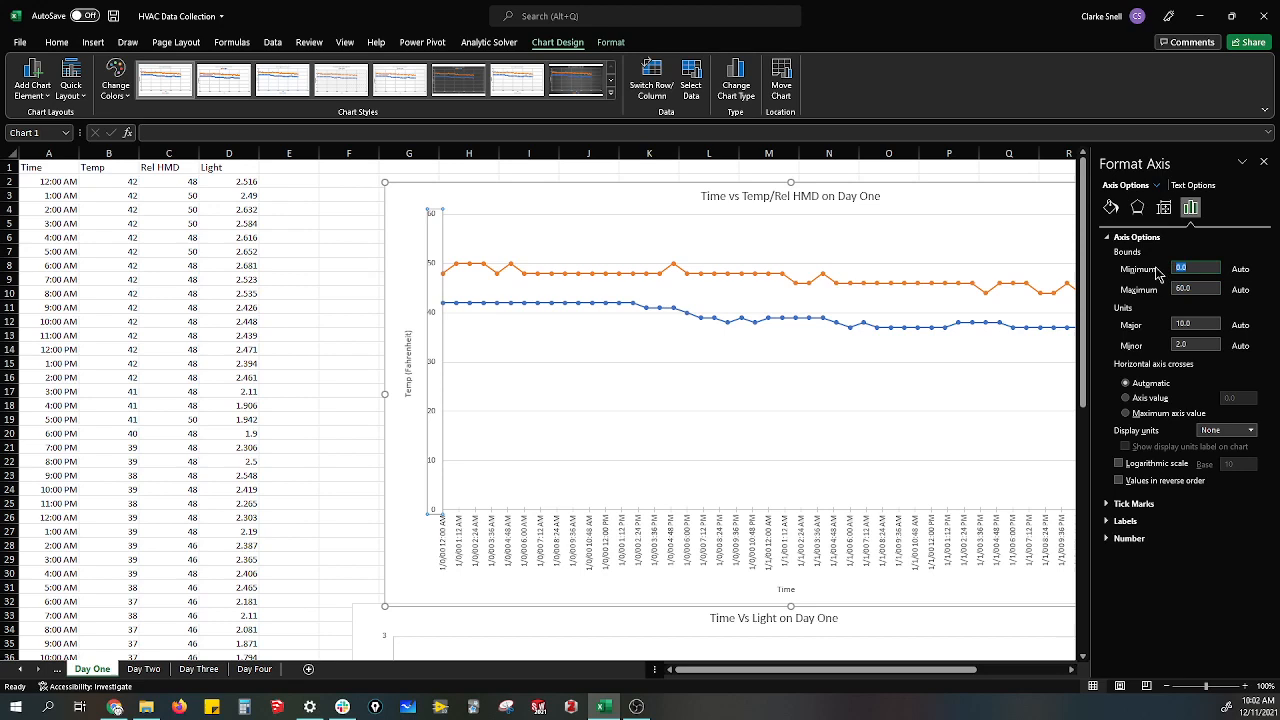
{"action": "type", "text": "30"}
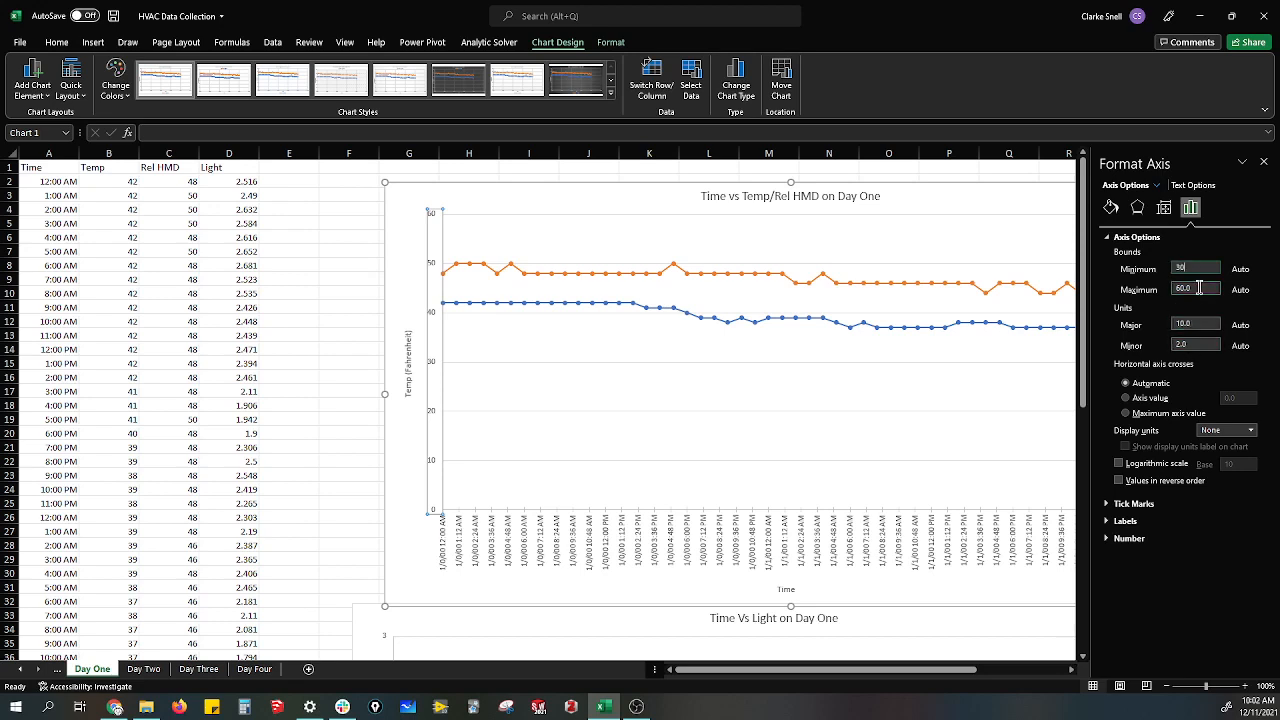
{"action": "type", "text": "55.0"}
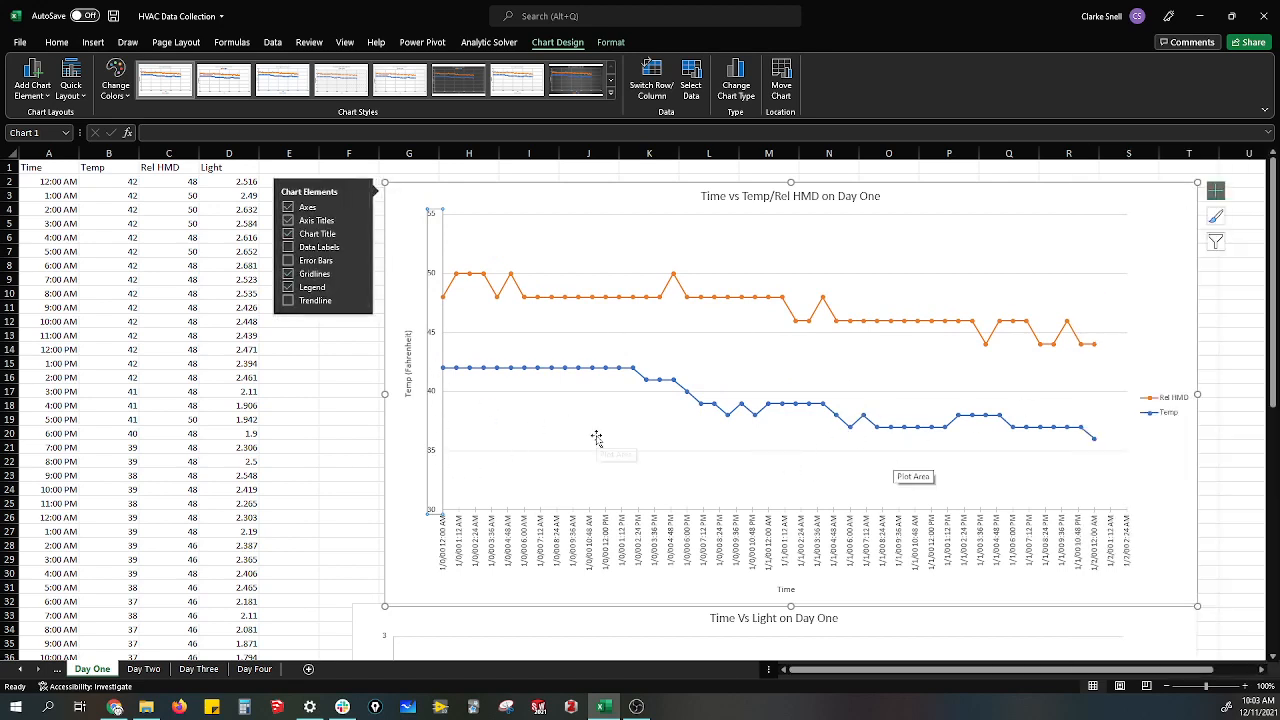
{"action": "mouse_move", "coordinate": [596, 437]}
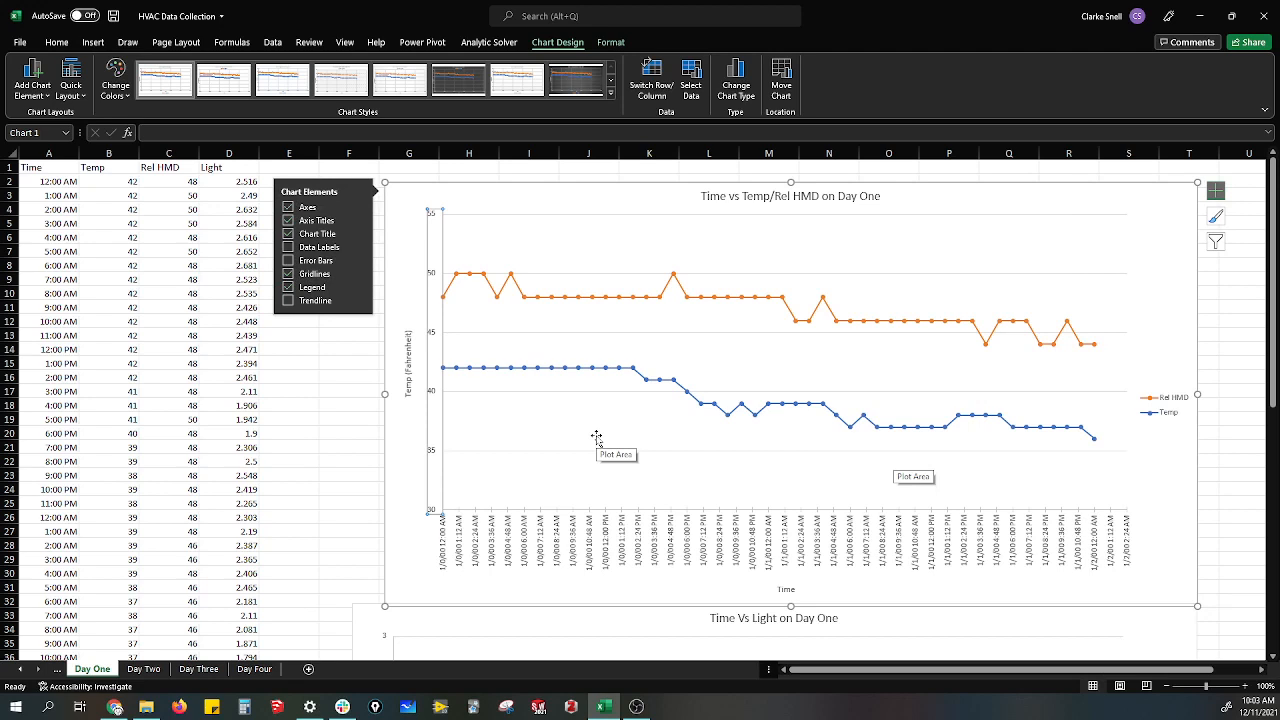
{"action": "mouse_move", "coordinate": [272, 607]}
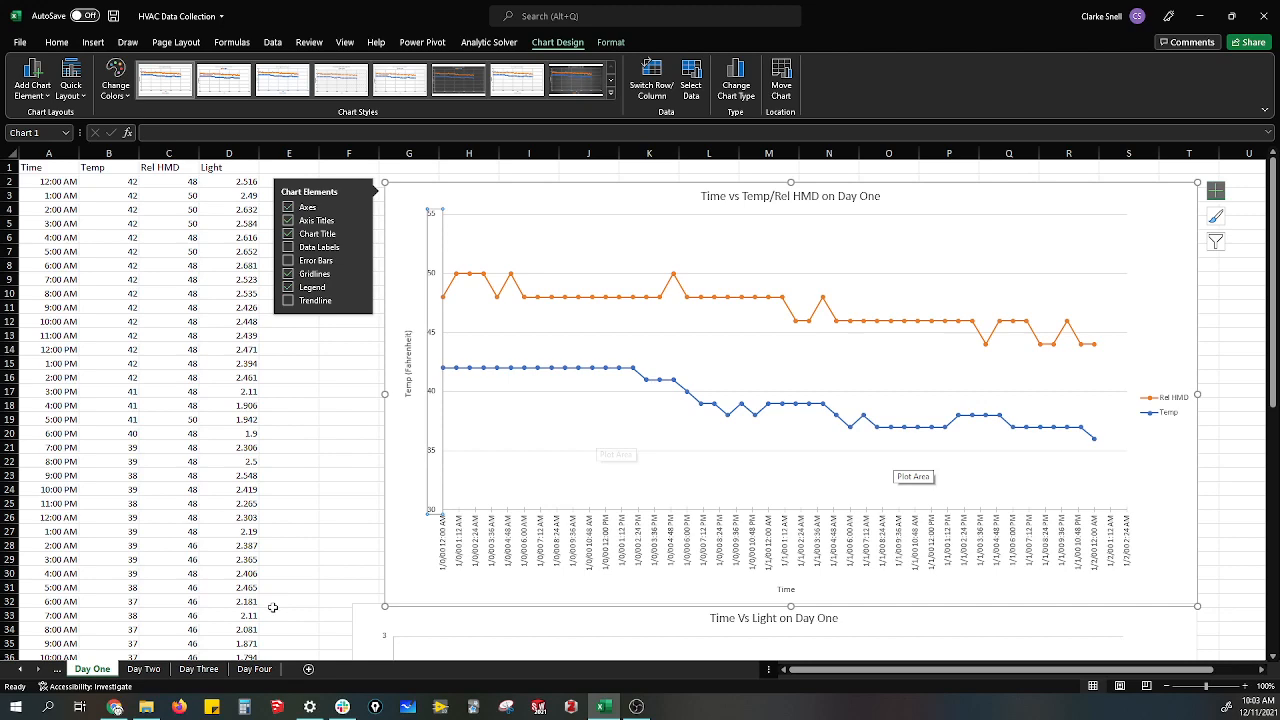
{"action": "left_click", "coordinate": [143, 668]}
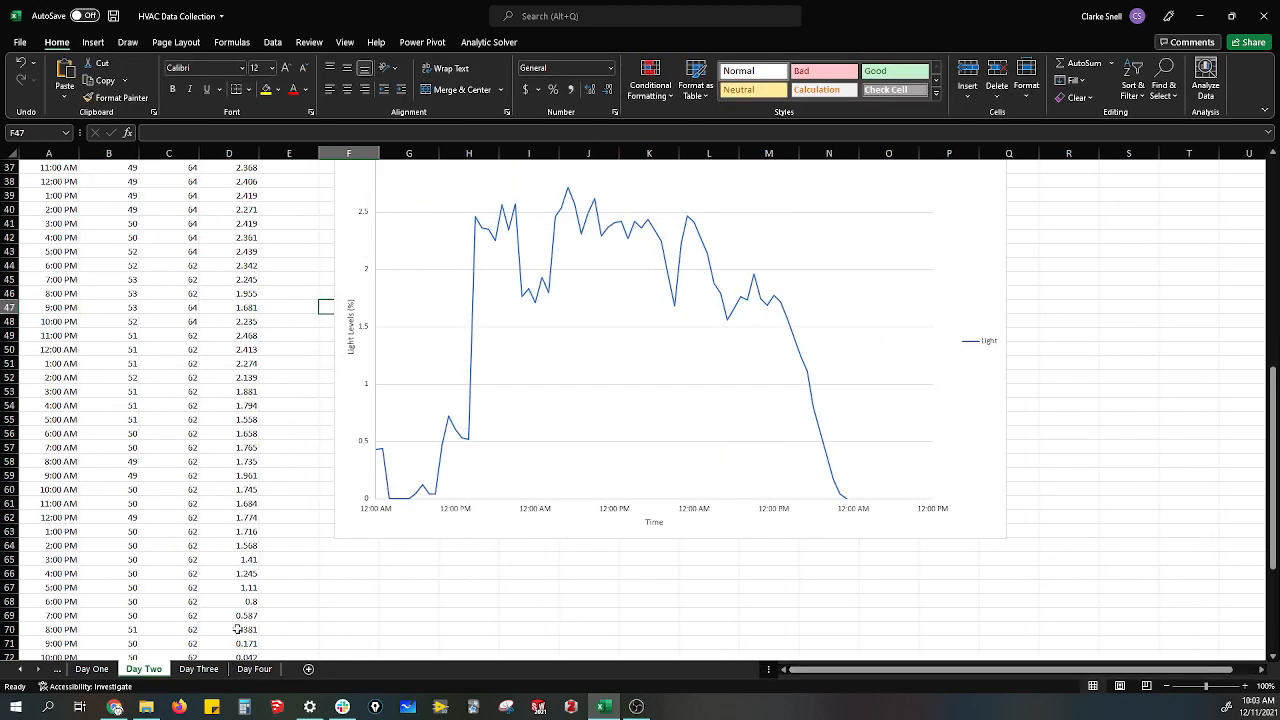
Return to Day One and set the chart's vertical axis Maximum bound to 70.0
{"action": "scroll", "scroll_direction": "up", "scroll_amount": 3}
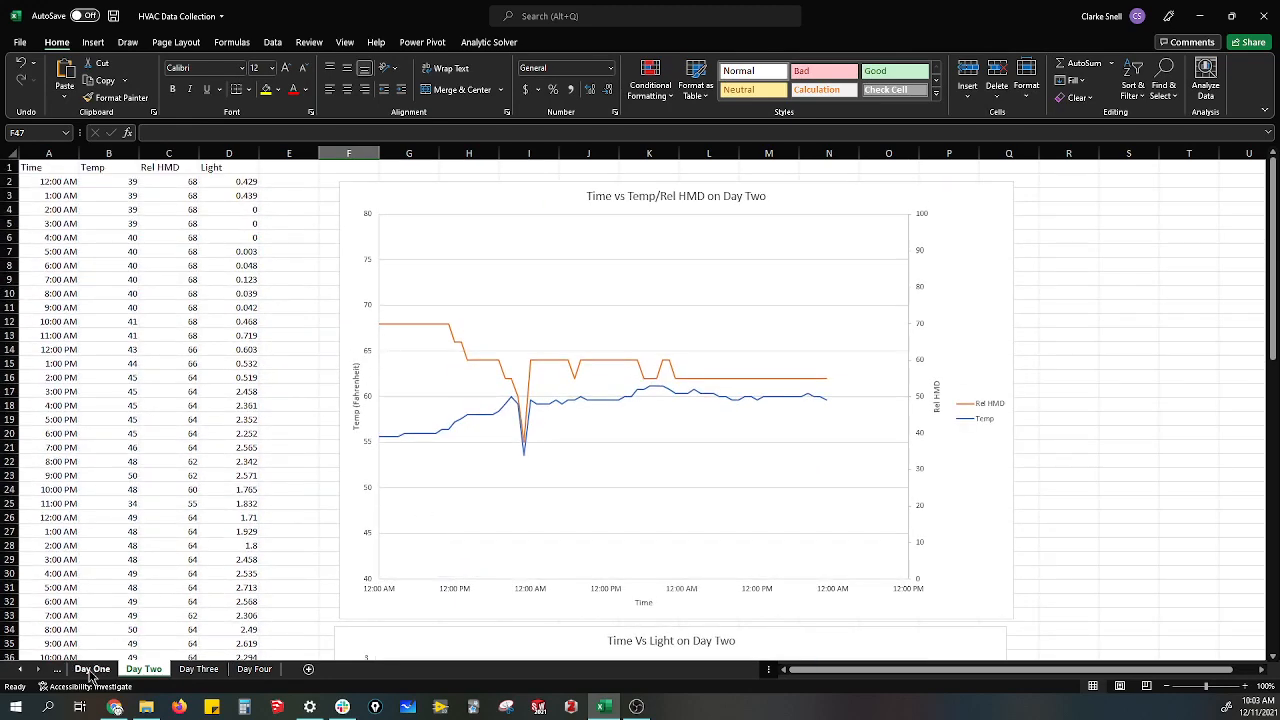
{"action": "left_click", "coordinate": [92, 668]}
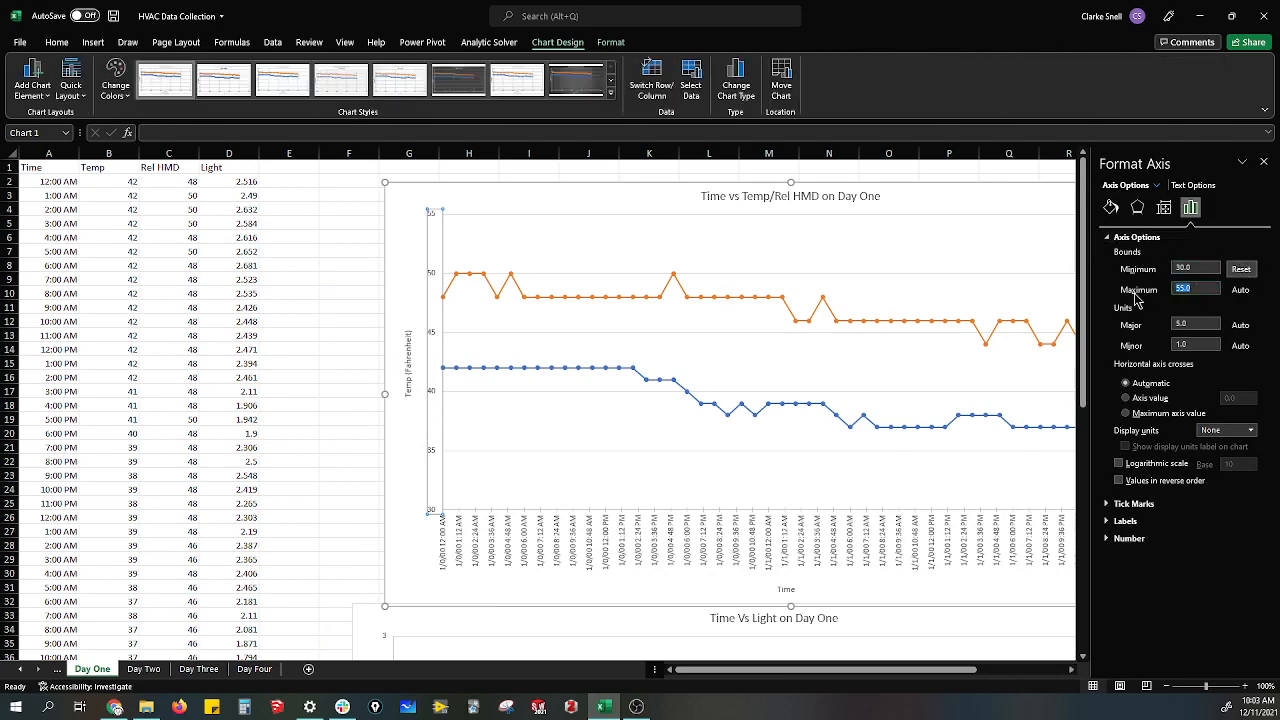
{"action": "type", "text": "70.0"}
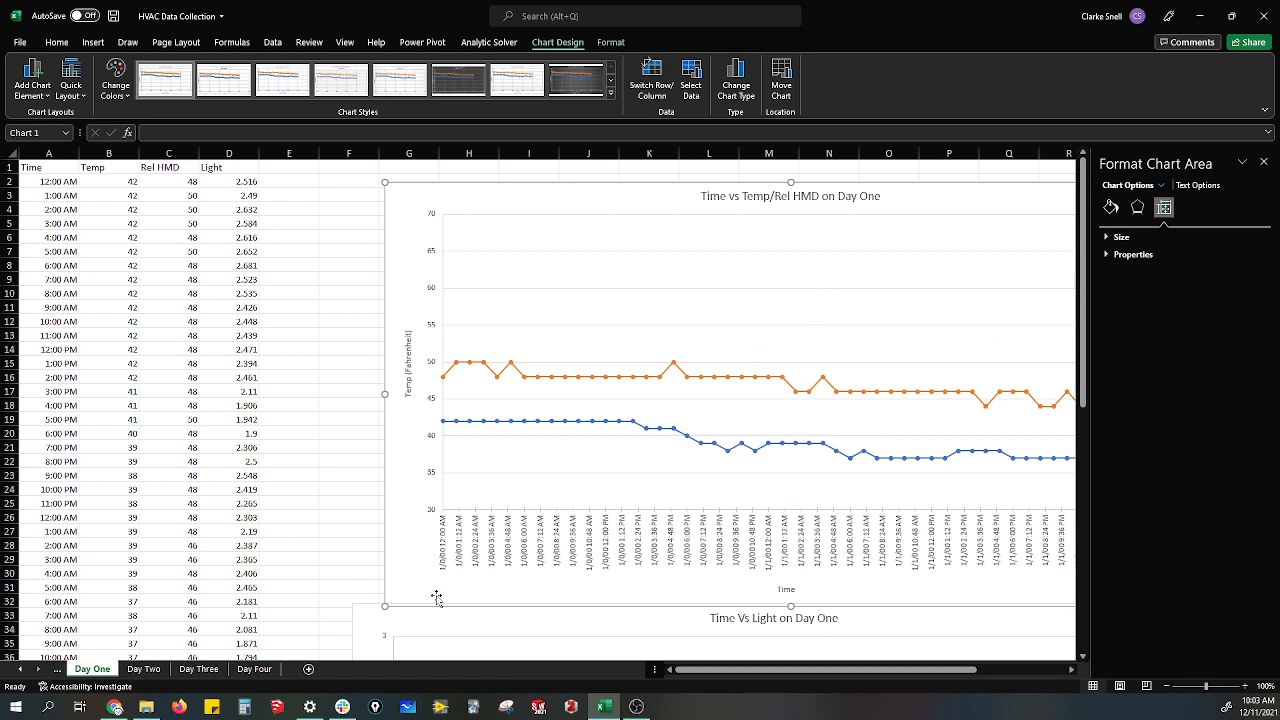
{"action": "mouse_move", "coordinate": [441, 564]}
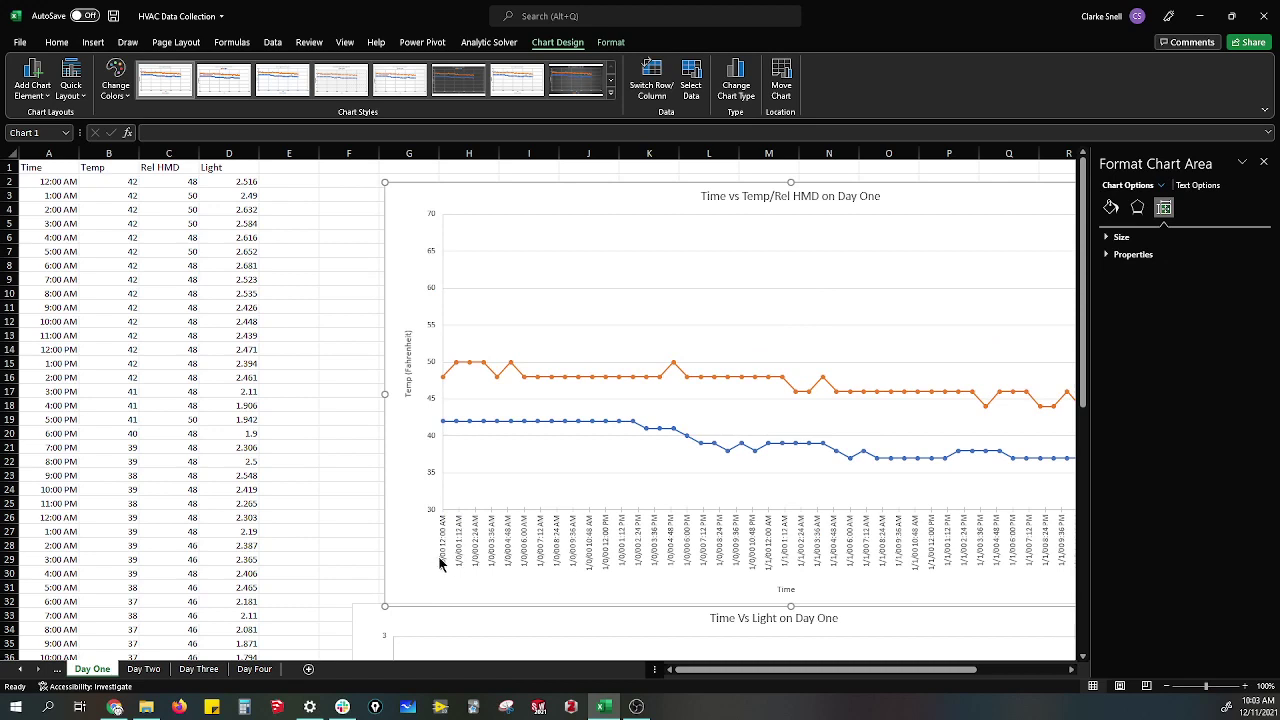
{"action": "mouse_move", "coordinate": [475, 568]}
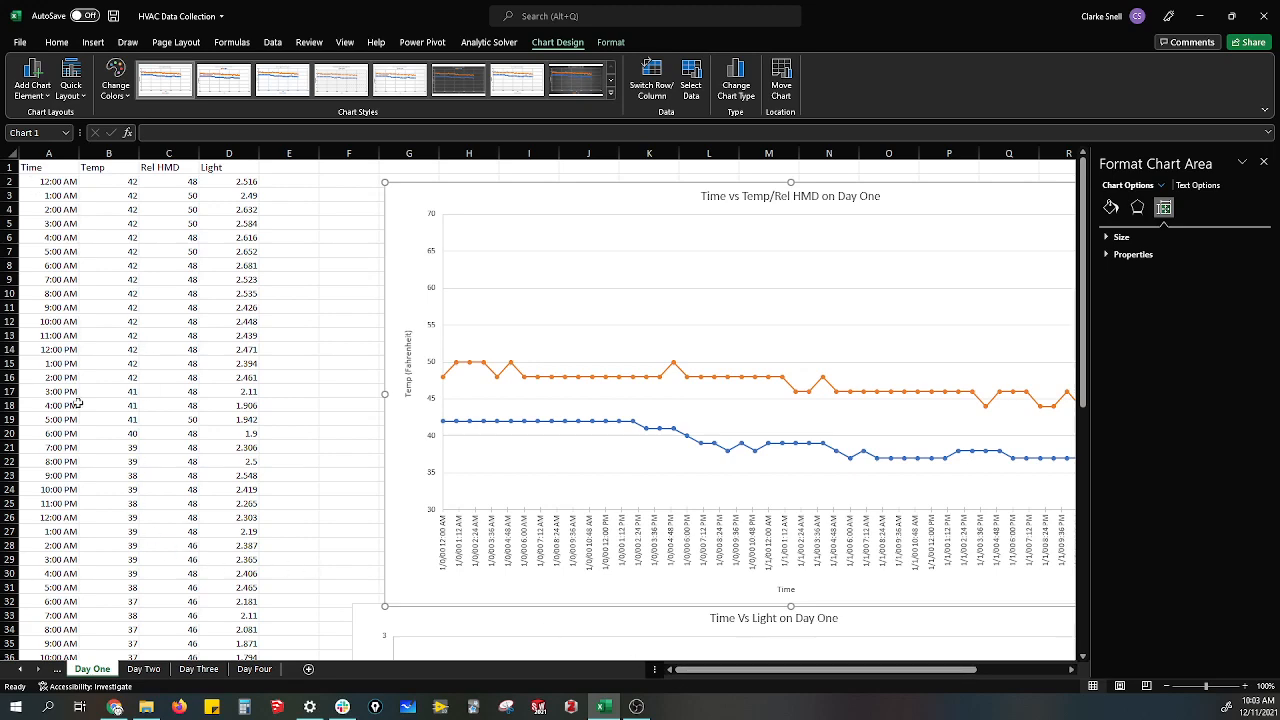
{"action": "right_click", "coordinate": [48, 168]}
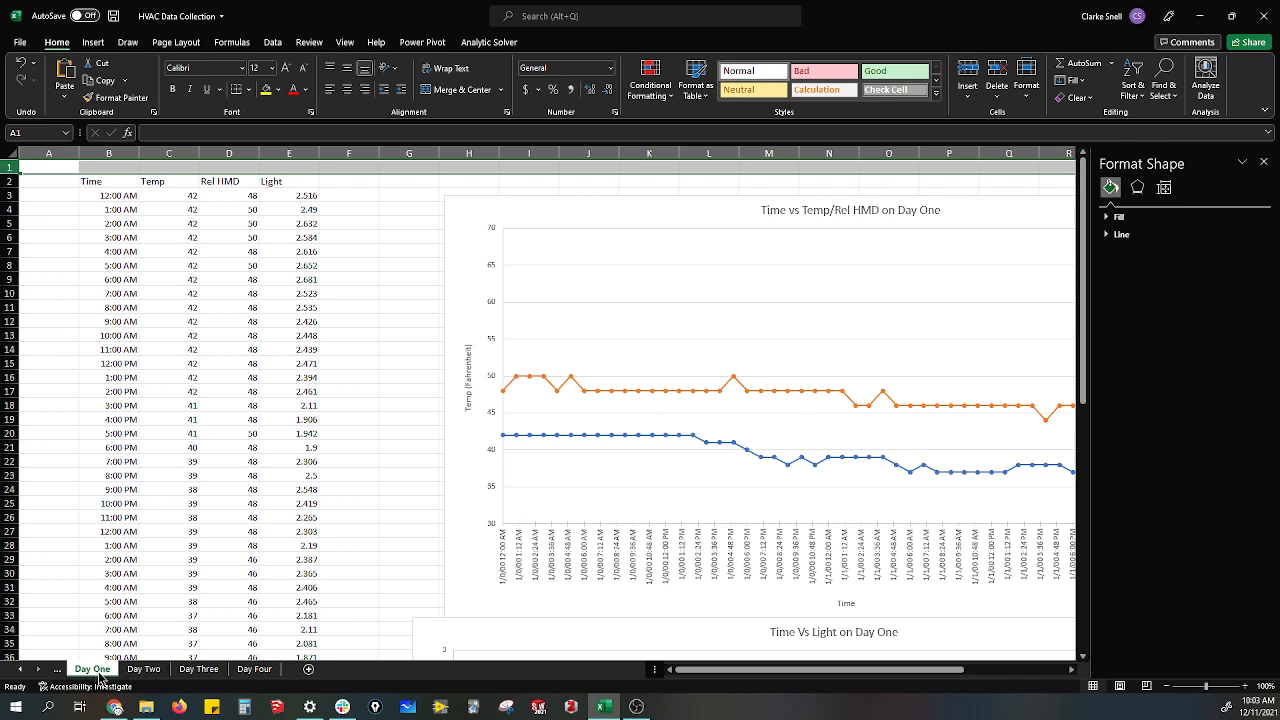
{"action": "mouse_move", "coordinate": [405, 597]}
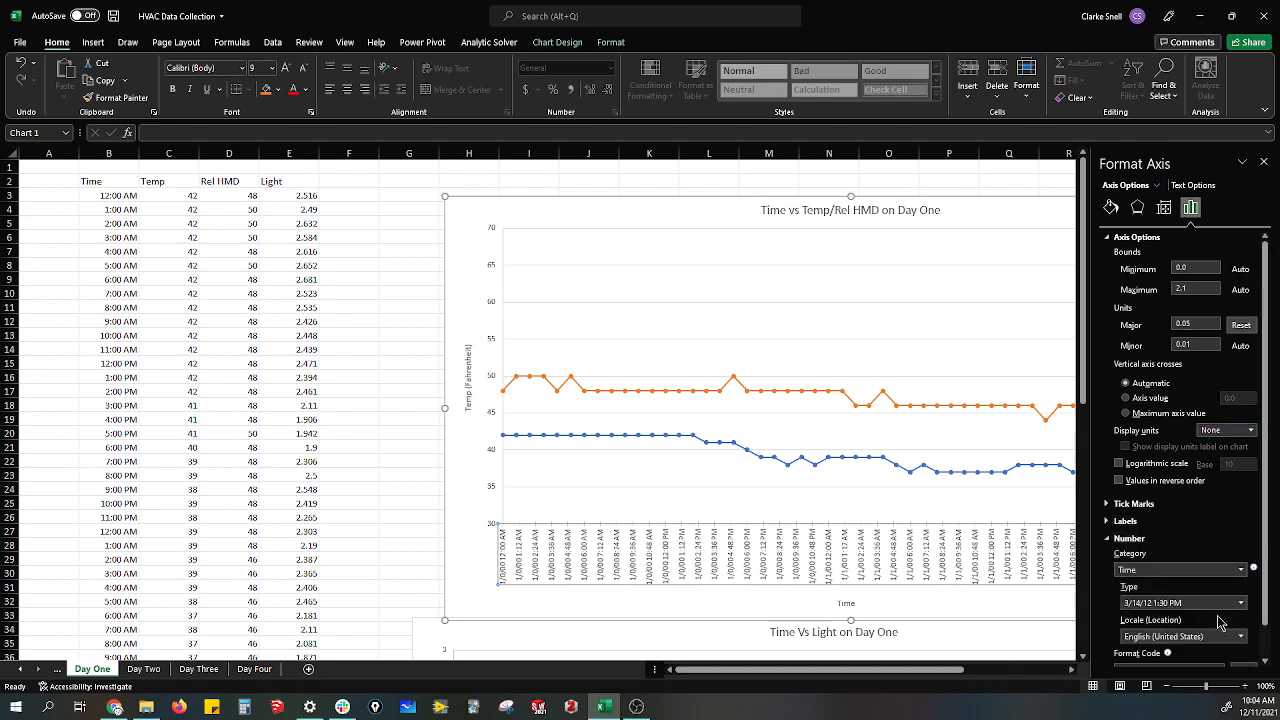
{"action": "left_click", "coordinate": [1248, 568]}
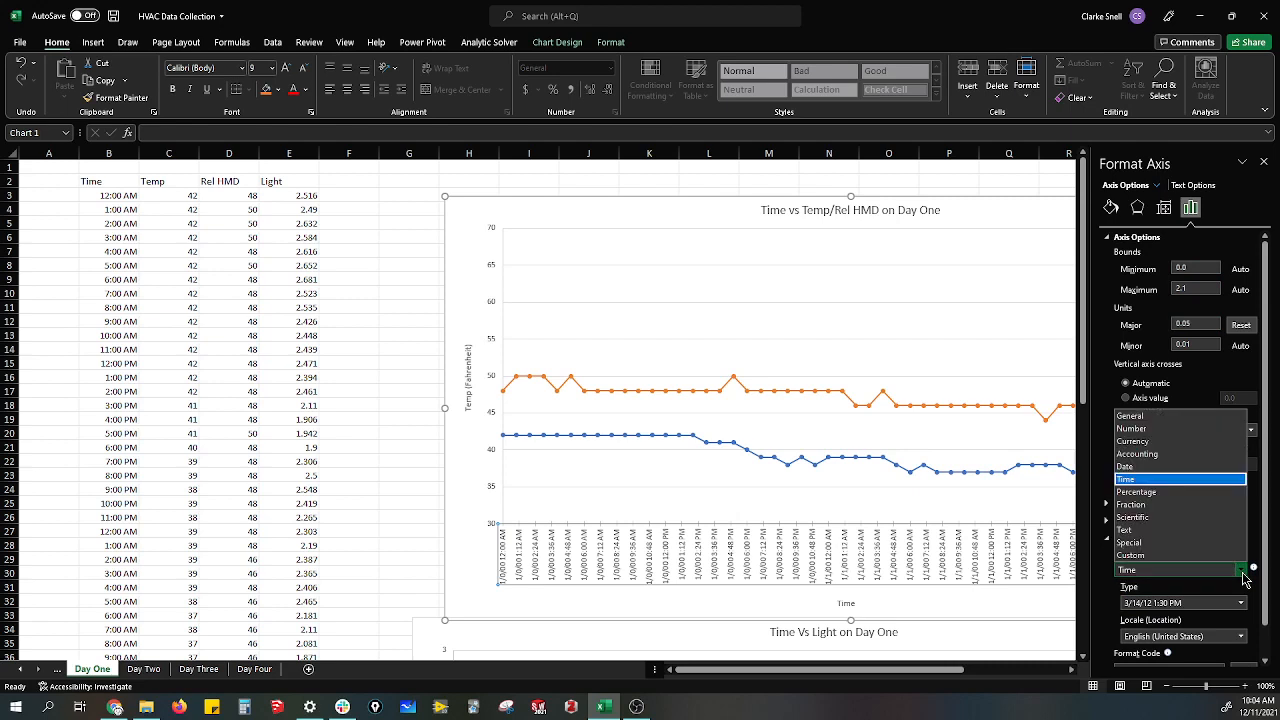
{"action": "mouse_move", "coordinate": [1162, 486]}
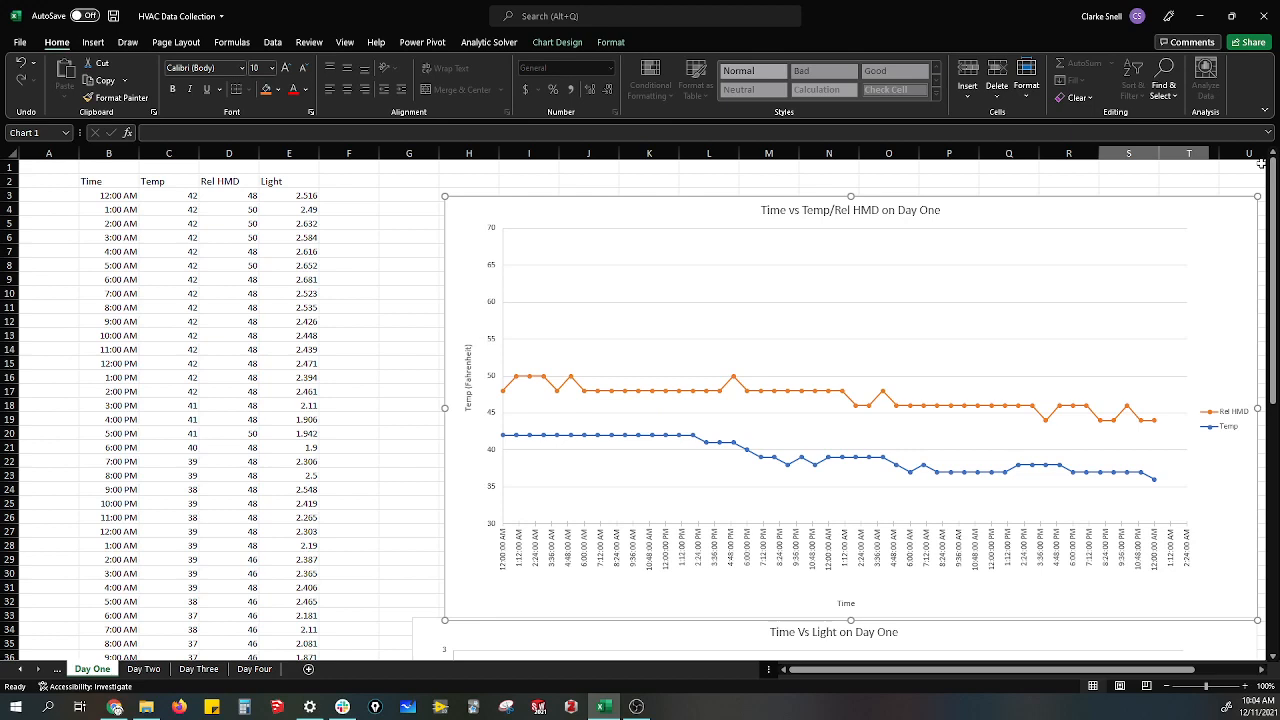
{"action": "mouse_move", "coordinate": [1164, 368]}
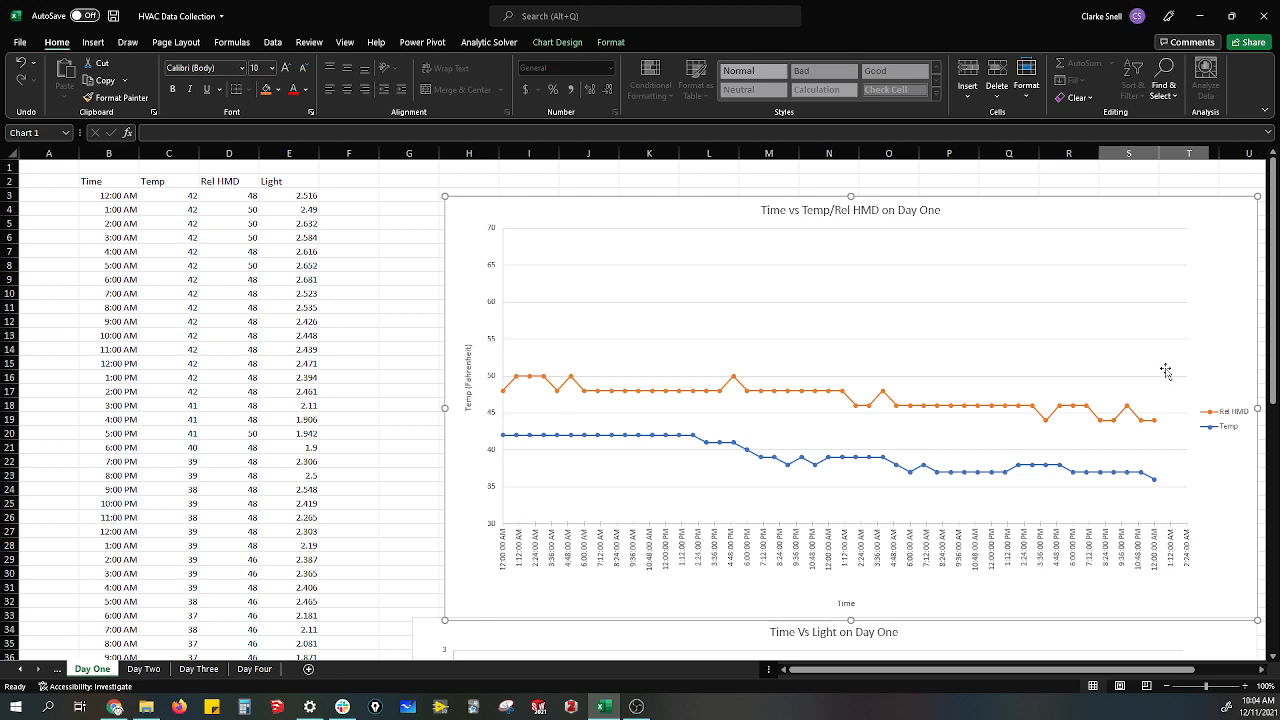
{"action": "mouse_move", "coordinate": [686, 574]}
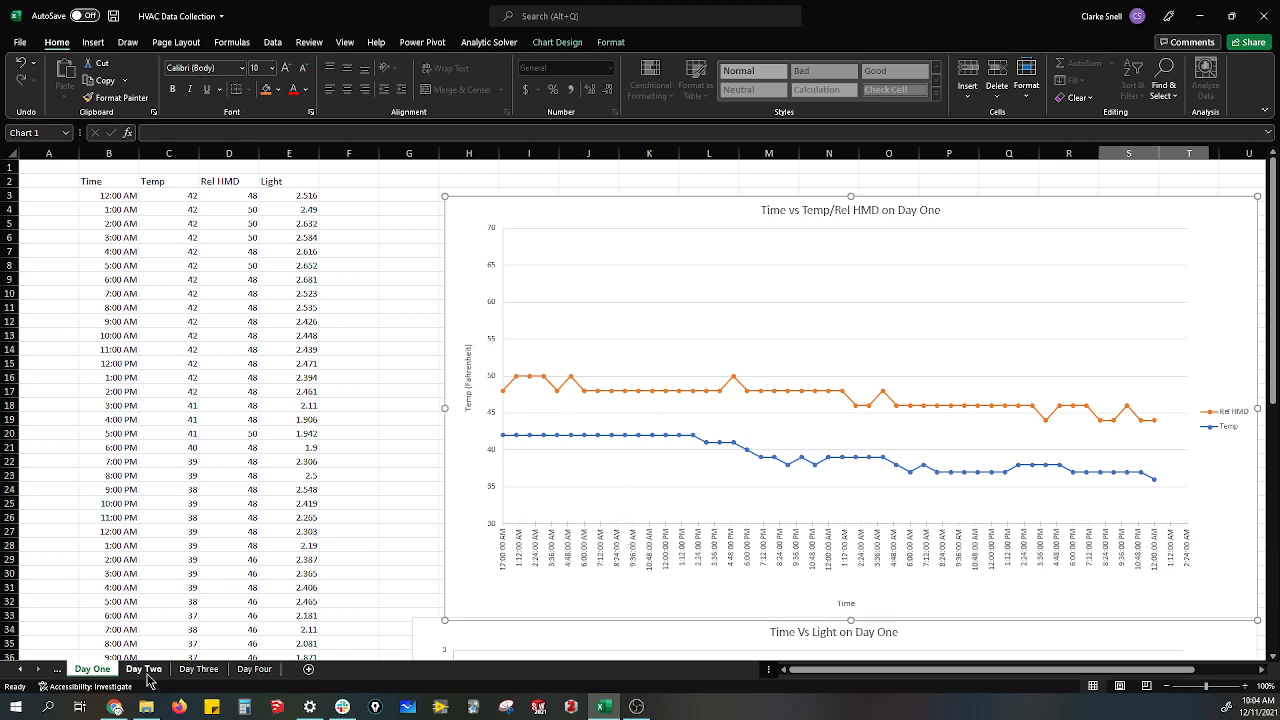
{"action": "mouse_move", "coordinate": [520, 468]}
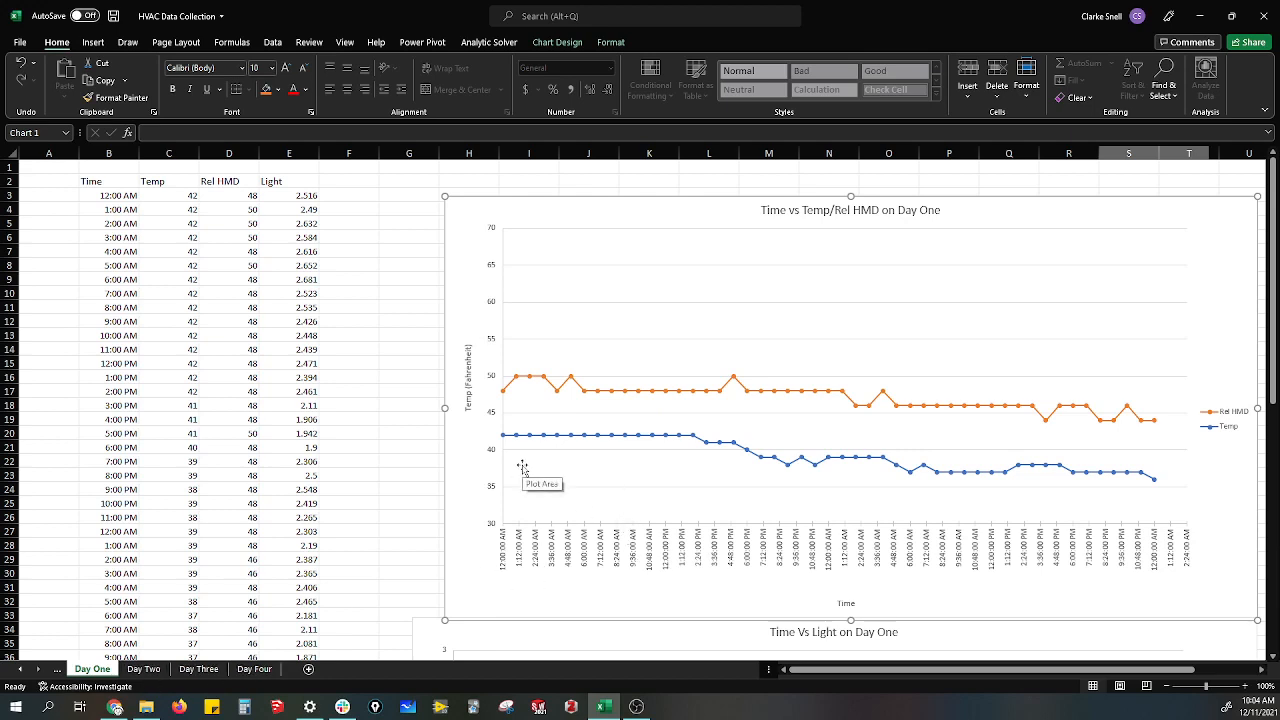
{"action": "mouse_move", "coordinate": [522, 466]}
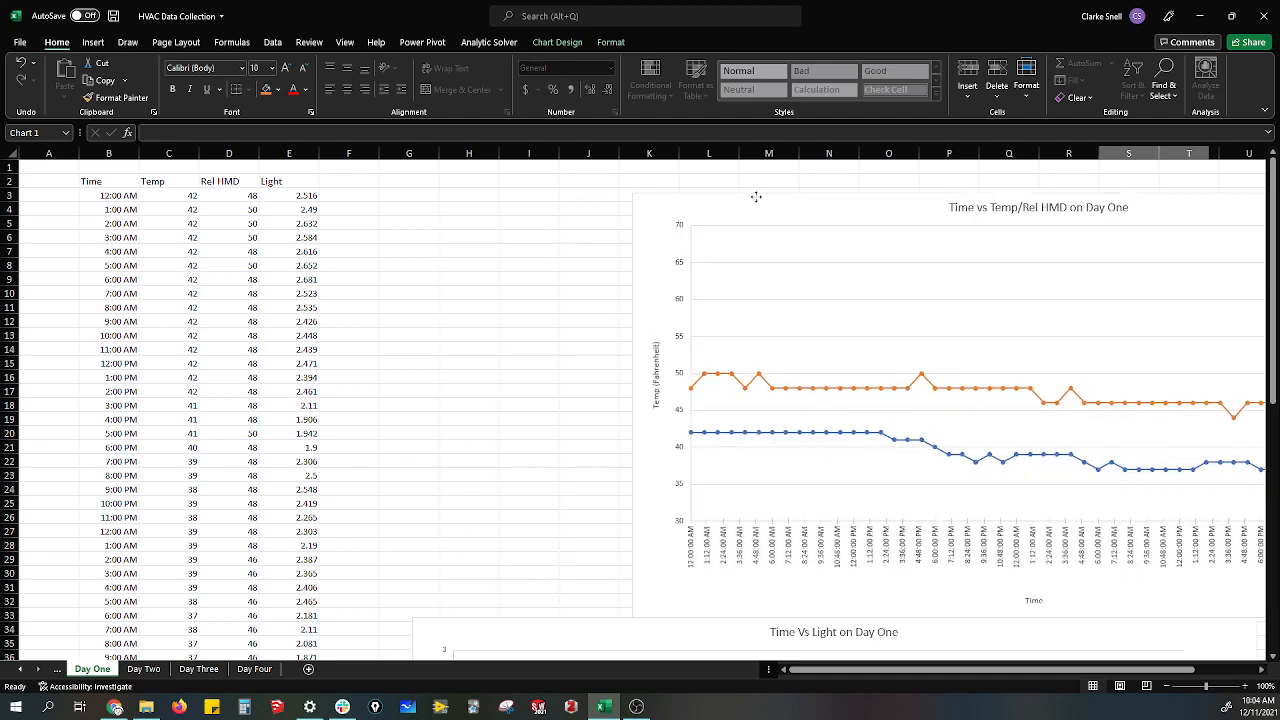
Review the Day Two Temp and Rel HMD values, then return to the Day One sheet
{"action": "left_click", "coordinate": [143, 668]}
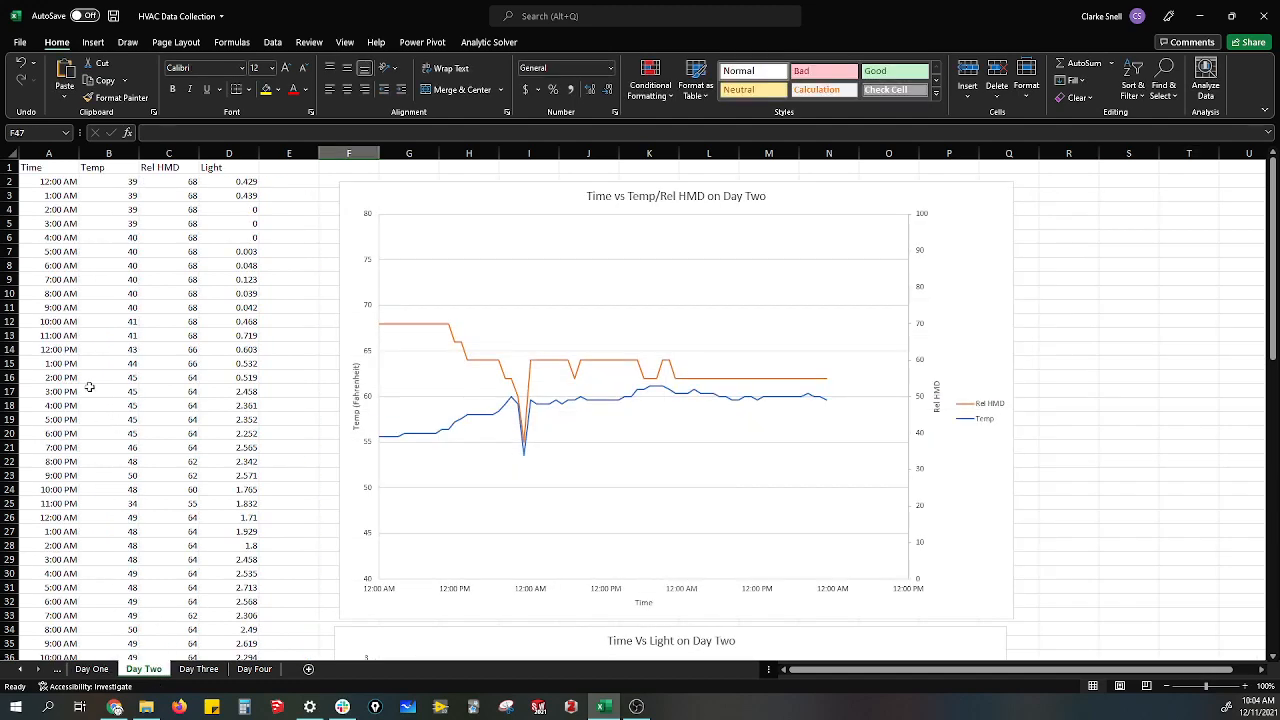
{"action": "left_click_drag", "start_coordinate": [108, 181], "coordinate": [169, 321]}
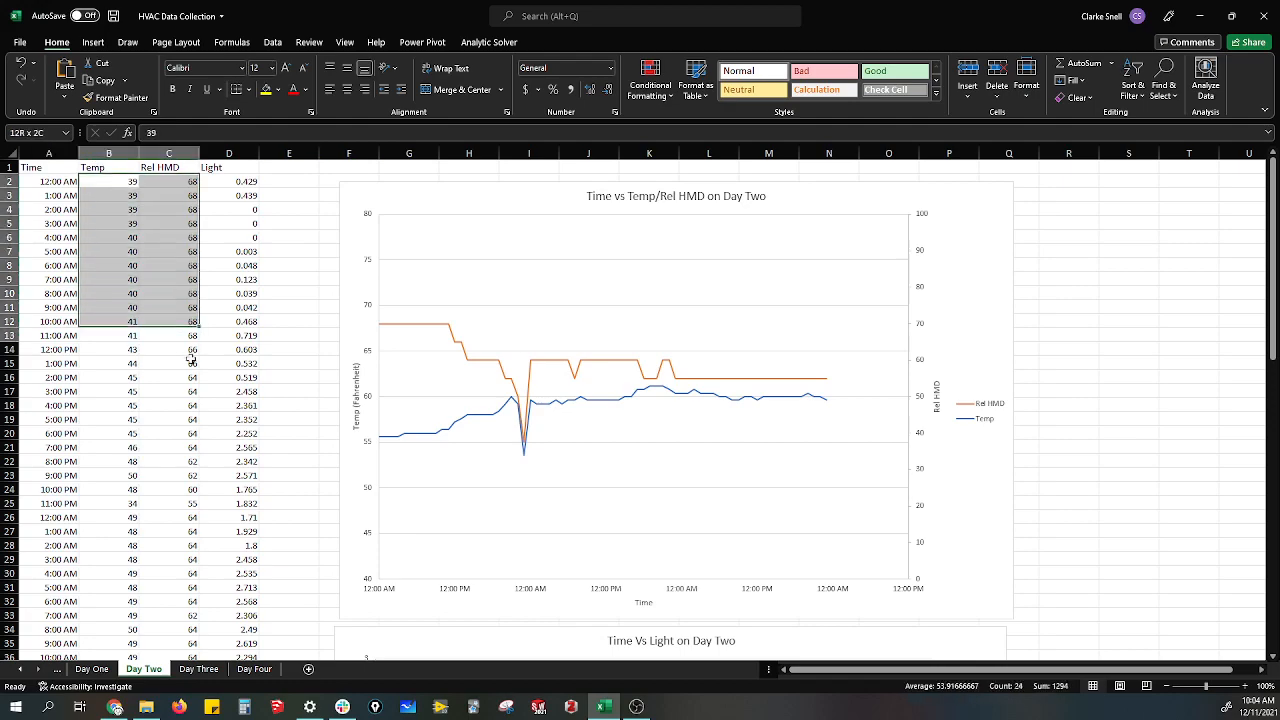
{"action": "scroll", "scroll_direction": "down", "scroll_amount": 3}
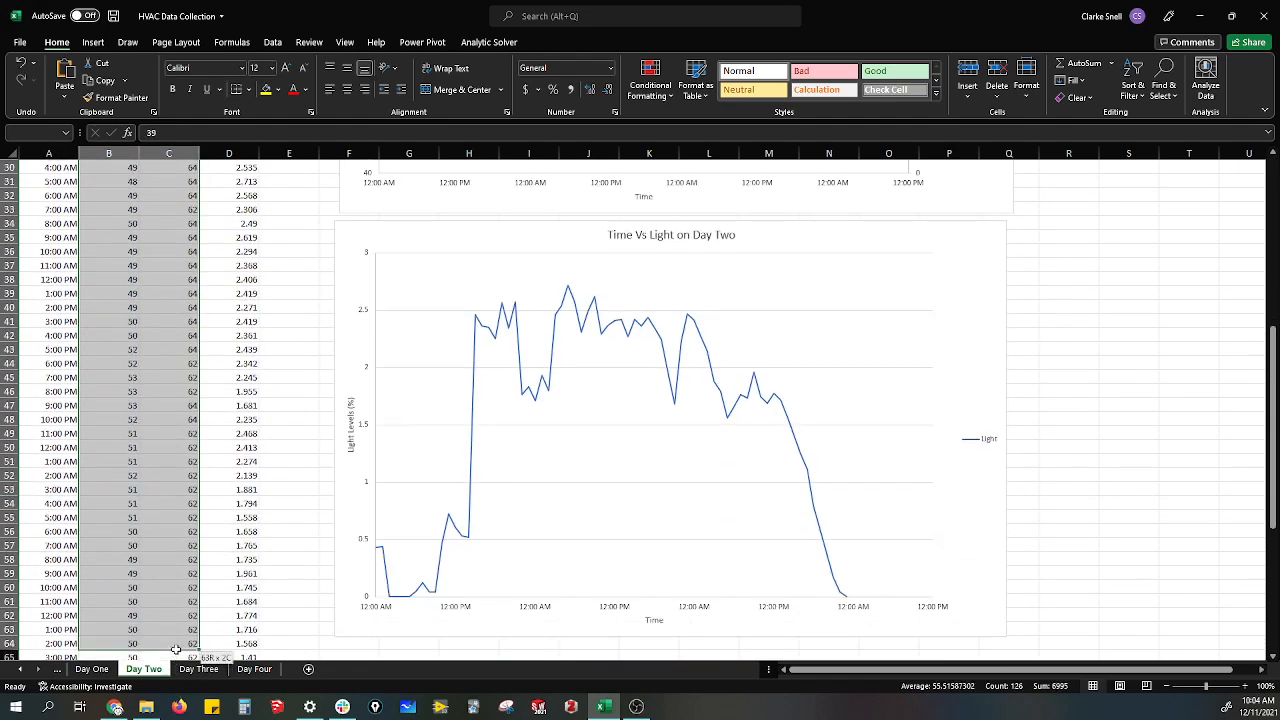
{"action": "left_click", "coordinate": [92, 668]}
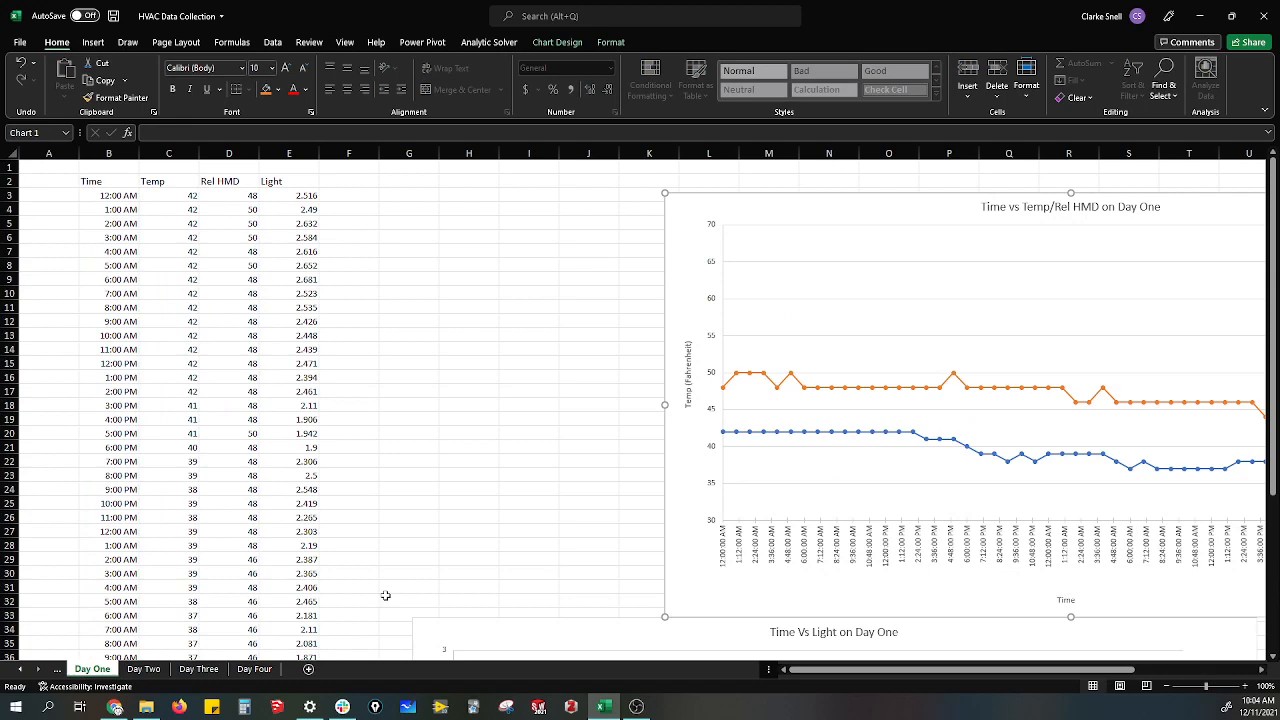
{"action": "mouse_move", "coordinate": [830, 464]}
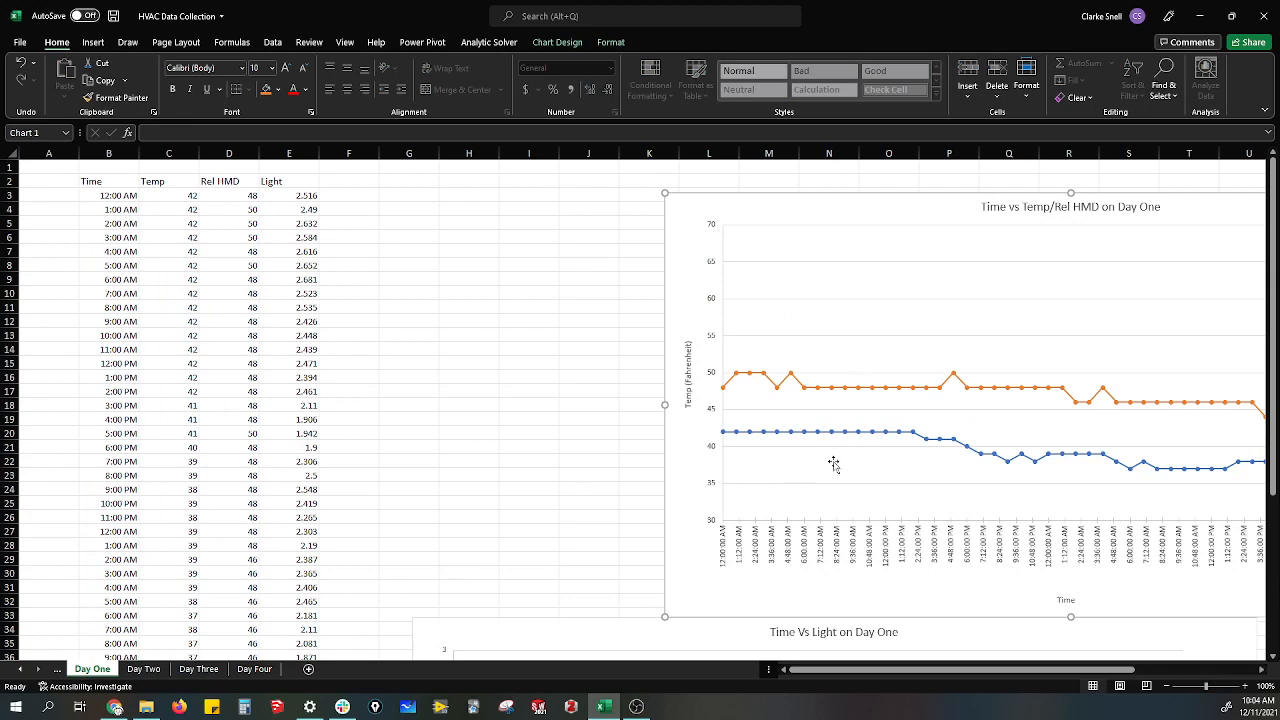
In Select Data, rename the Temp and Rel HMD series to 'Day 1 Temp' and 'Day 1 Rel HMD'
{"action": "right_click", "coordinate": [832, 465]}
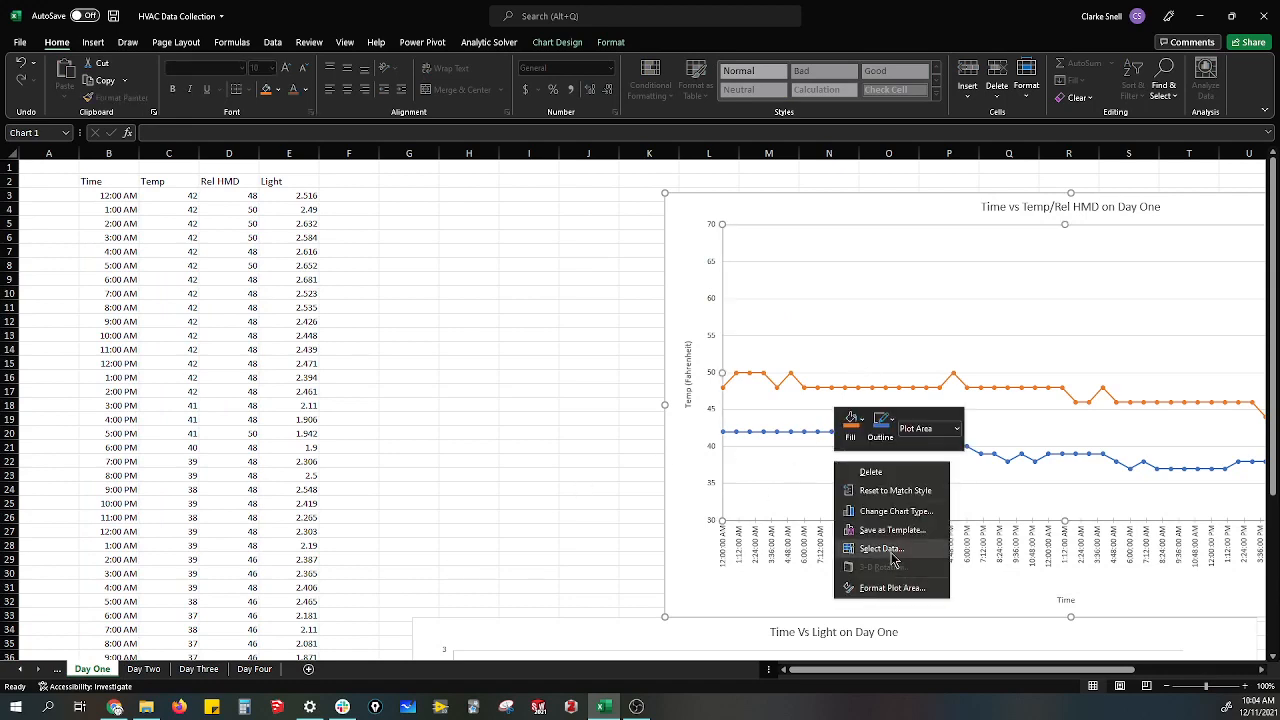
{"action": "left_click", "coordinate": [881, 548]}
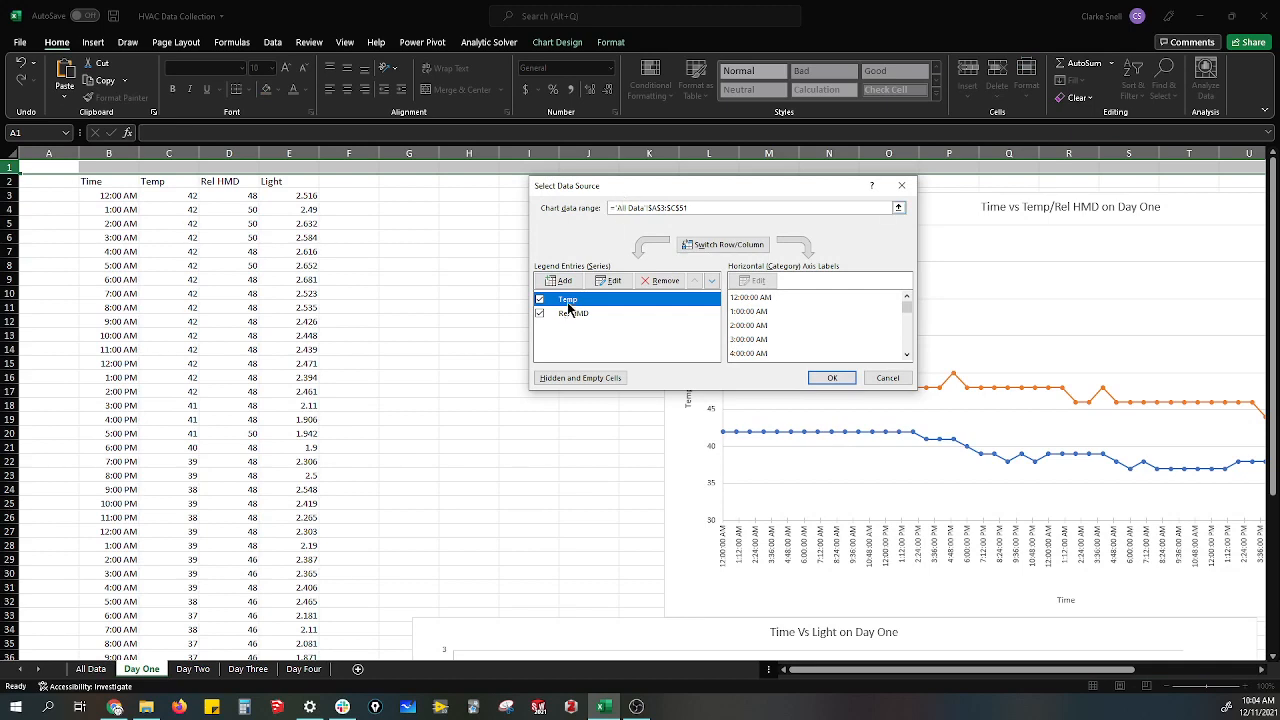
{"action": "left_click", "coordinate": [609, 280]}
{"action": "type", "text": "=\"Day 1 Temp\""}
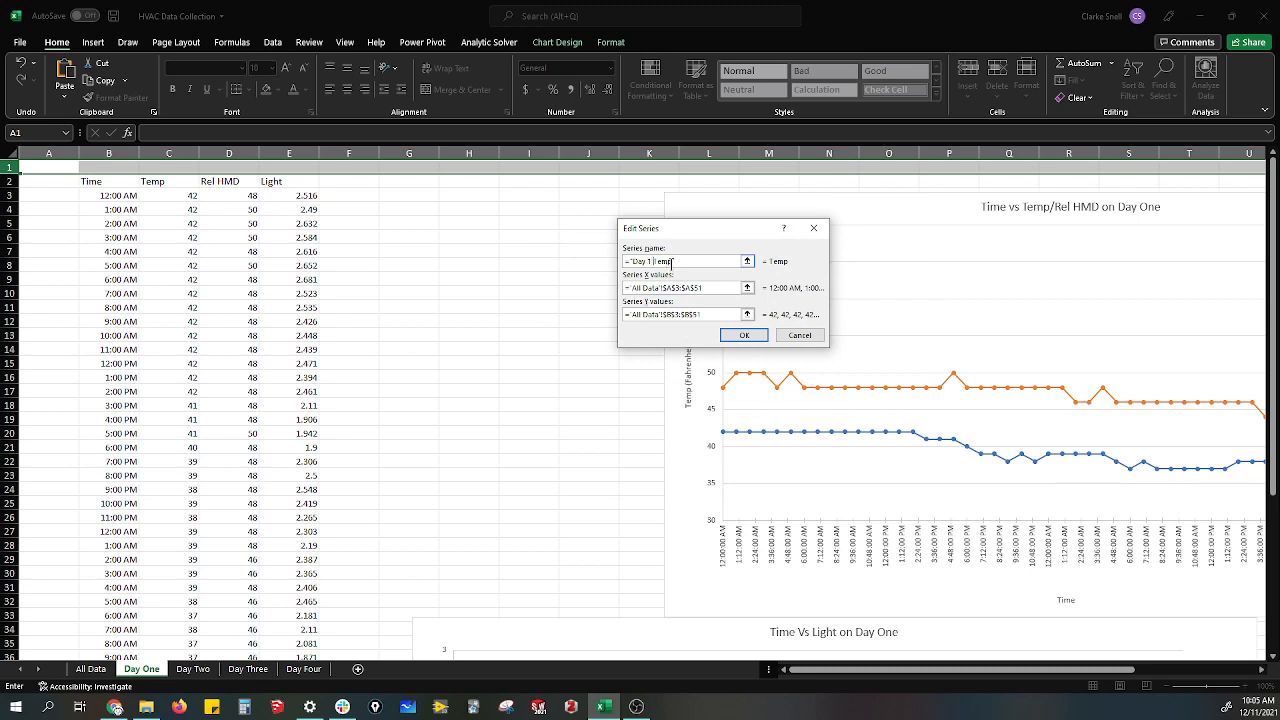
{"action": "left_click", "coordinate": [743, 335]}
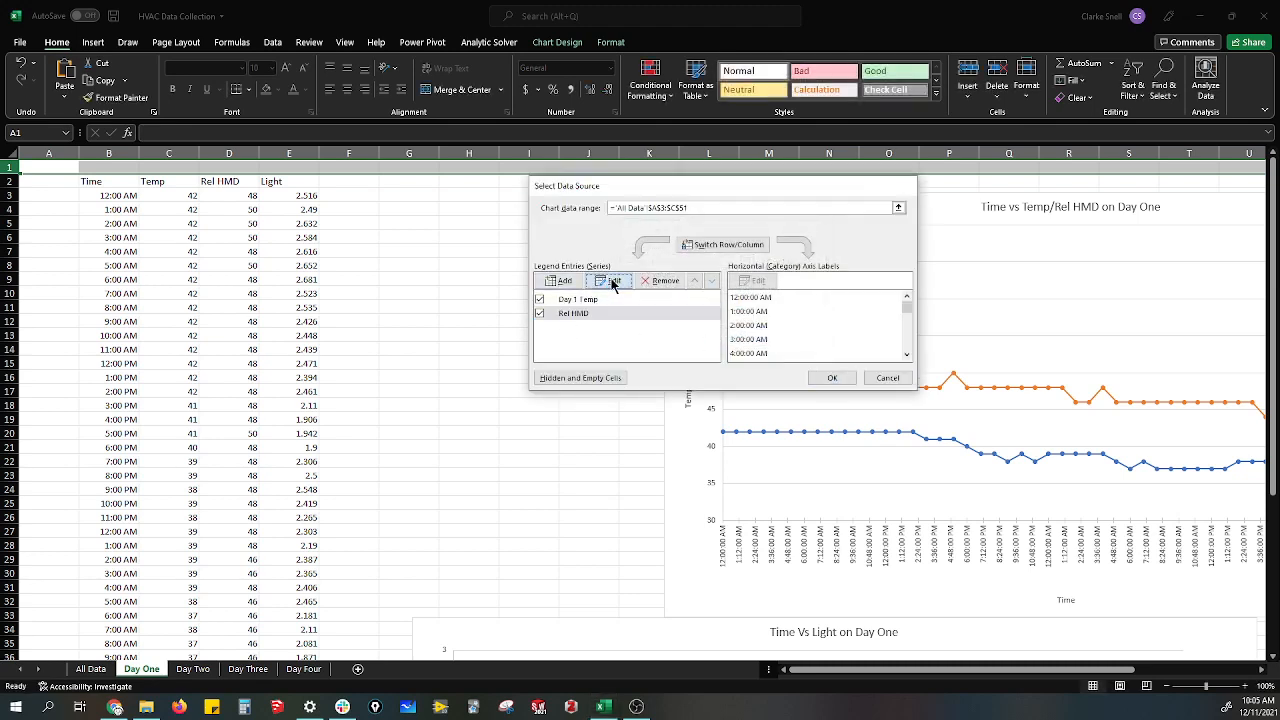
{"action": "left_click", "coordinate": [590, 280]}
{"action": "type", "text": "=\"Day 1 Rel HMD\""}
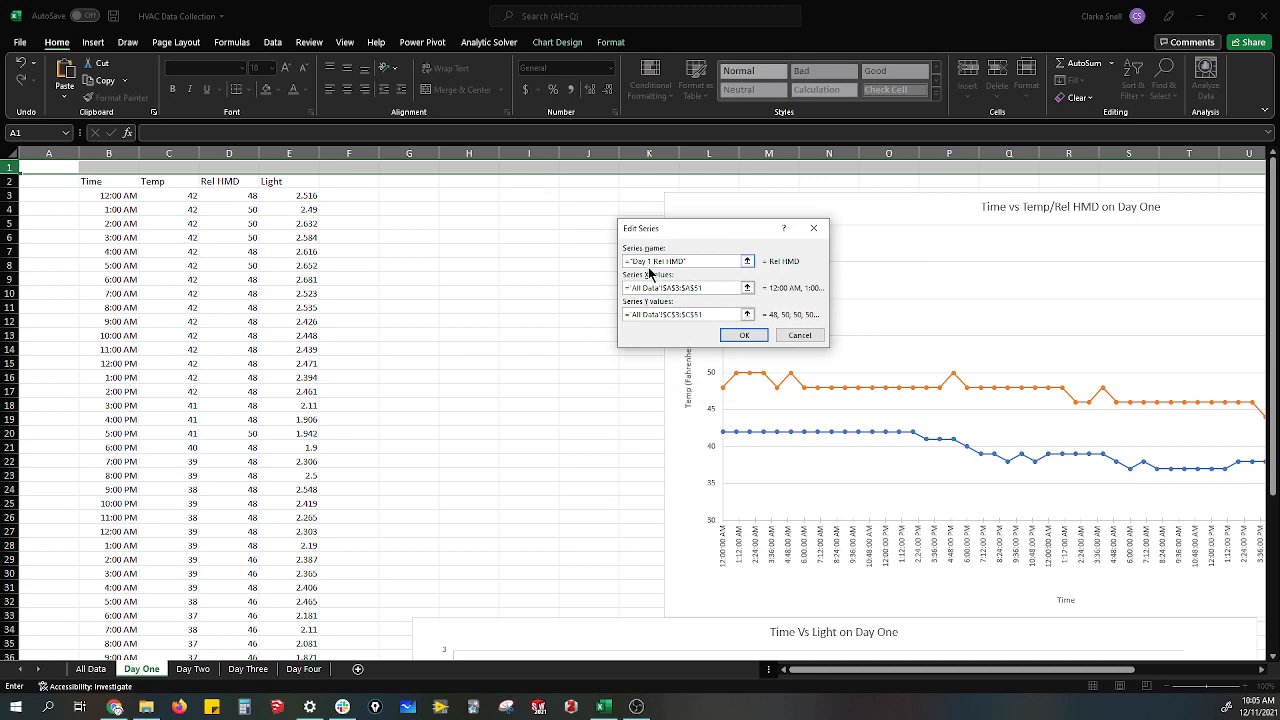
{"action": "left_click", "coordinate": [744, 335]}
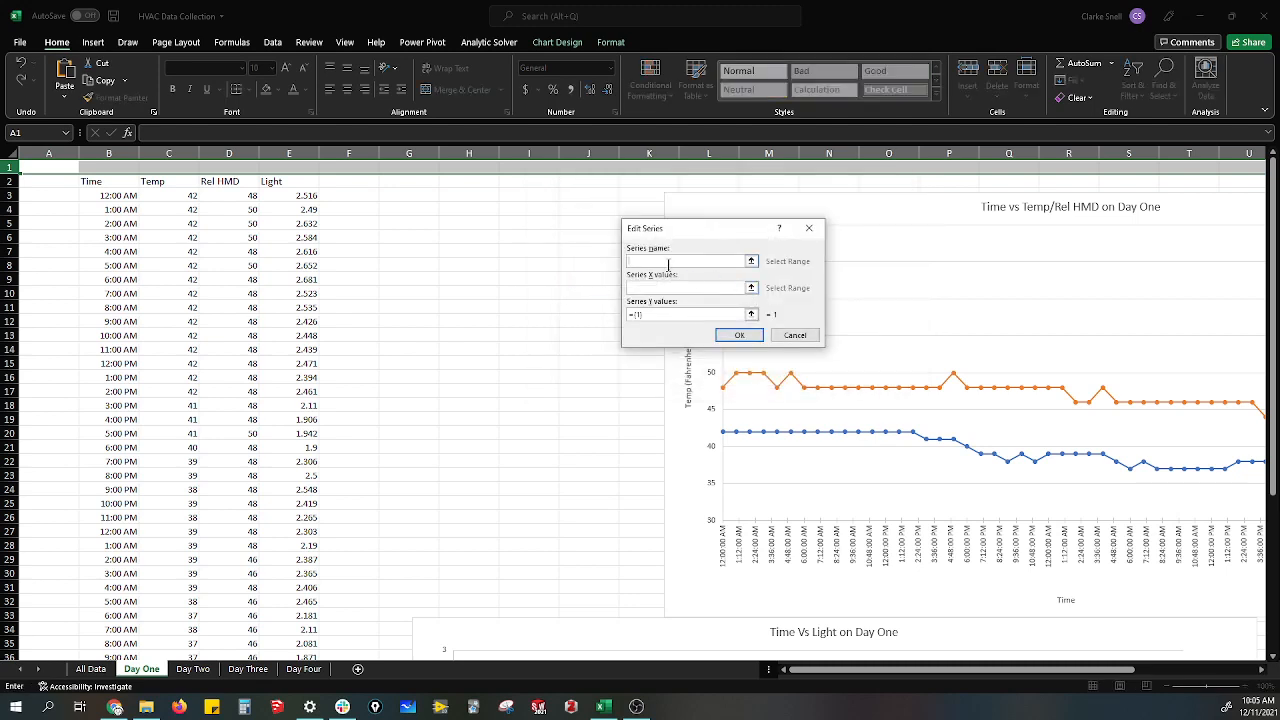
Add a 'Day 2 Temp' series from Day Two B2:B73, then view the All Data sheet
{"action": "type", "text": "Day"}
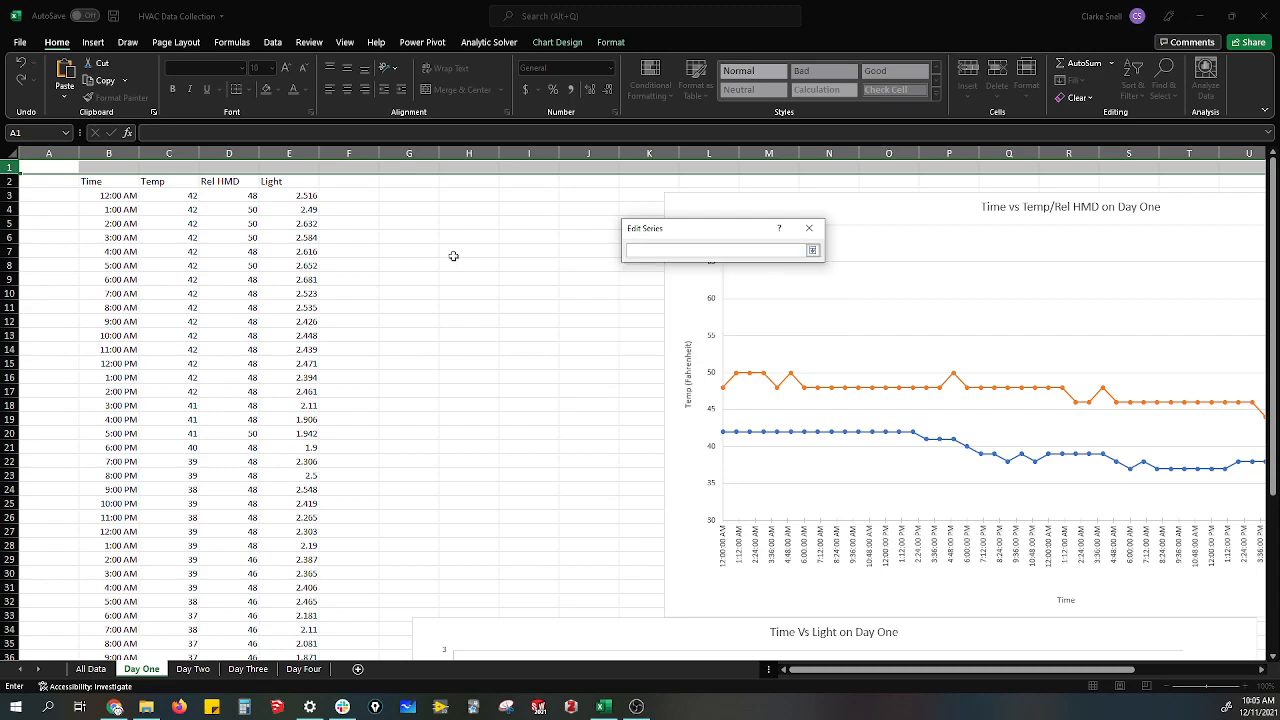
{"action": "left_click", "coordinate": [108, 195]}
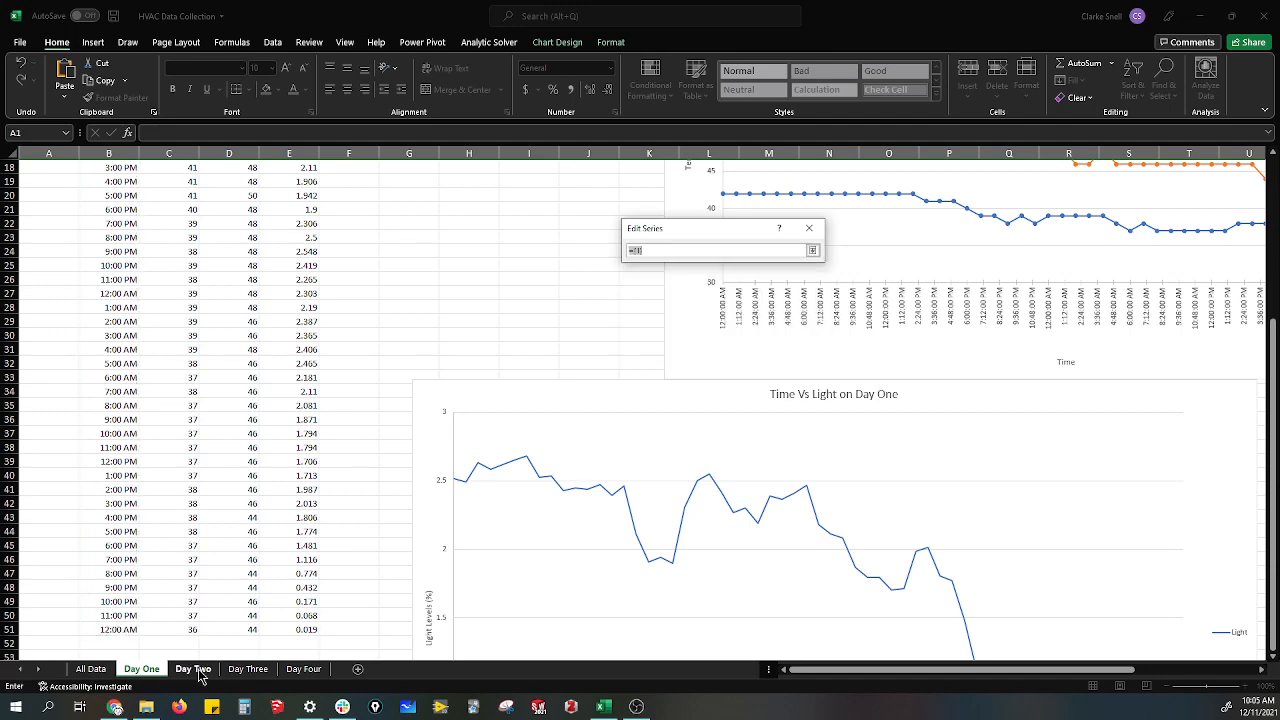
{"action": "left_click", "coordinate": [193, 668]}
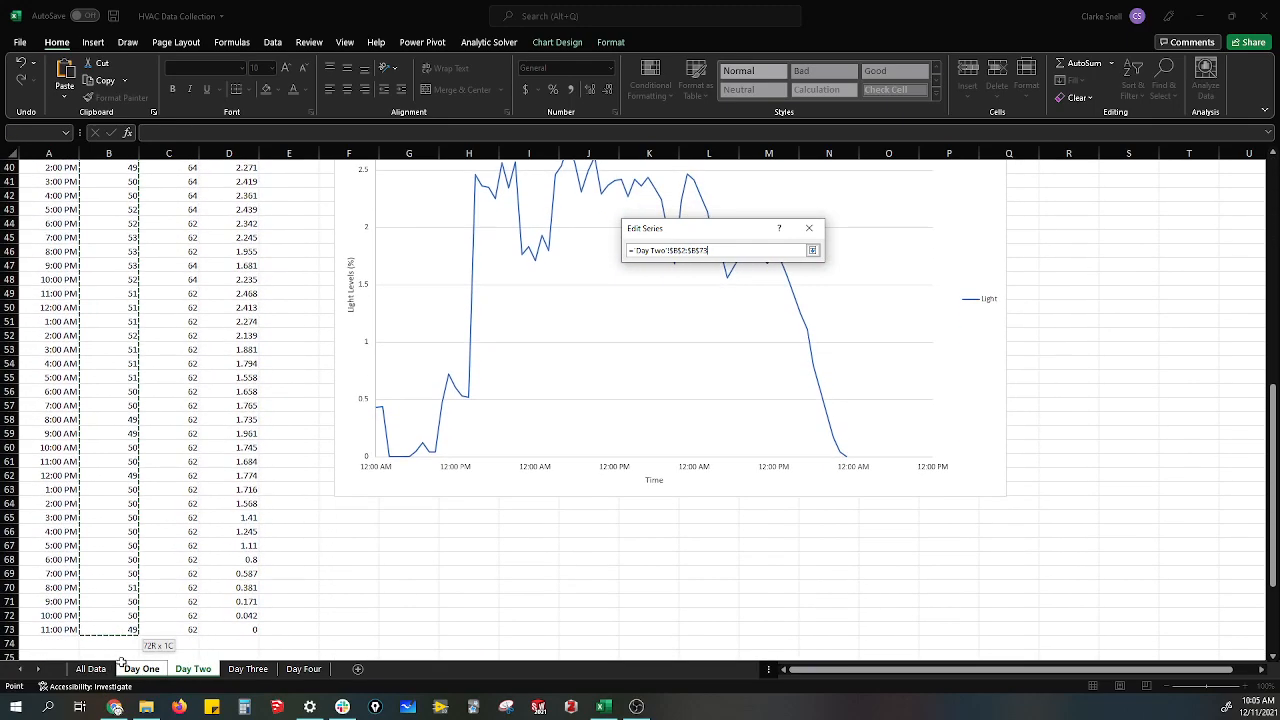
{"action": "left_click", "coordinate": [813, 250]}
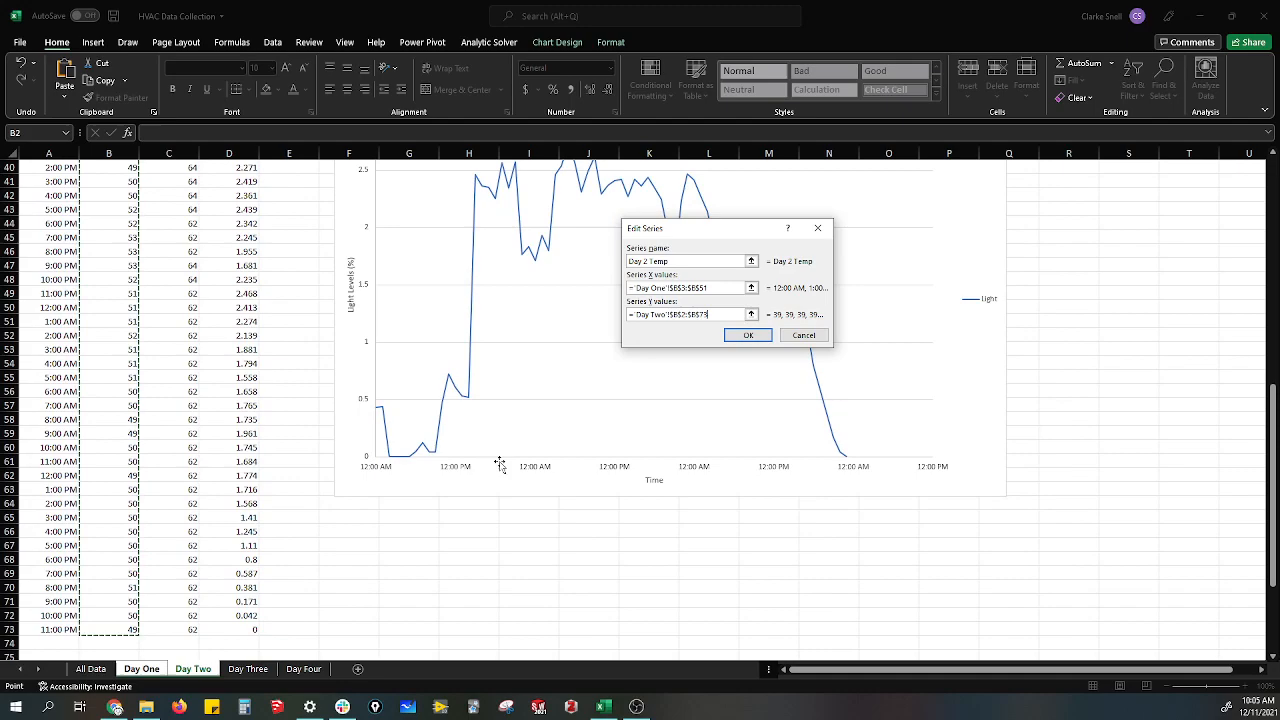
{"action": "left_click", "coordinate": [748, 335]}
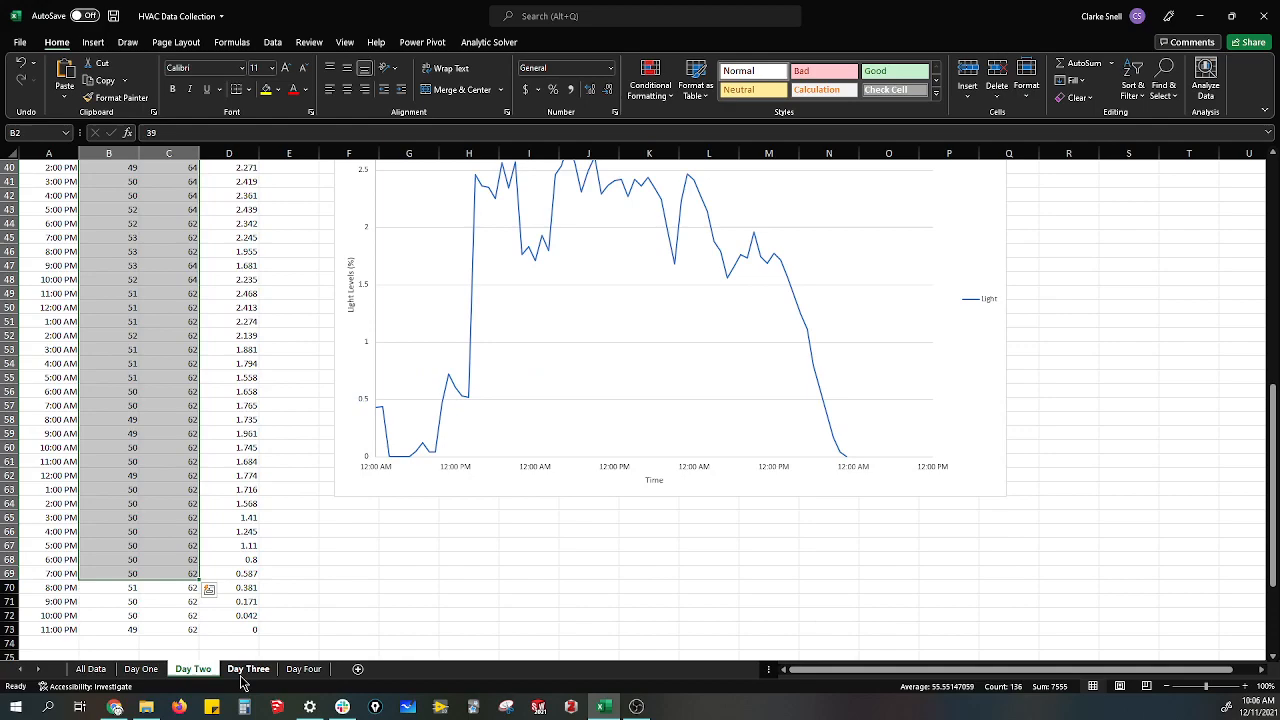
{"action": "left_click", "coordinate": [62, 669]}
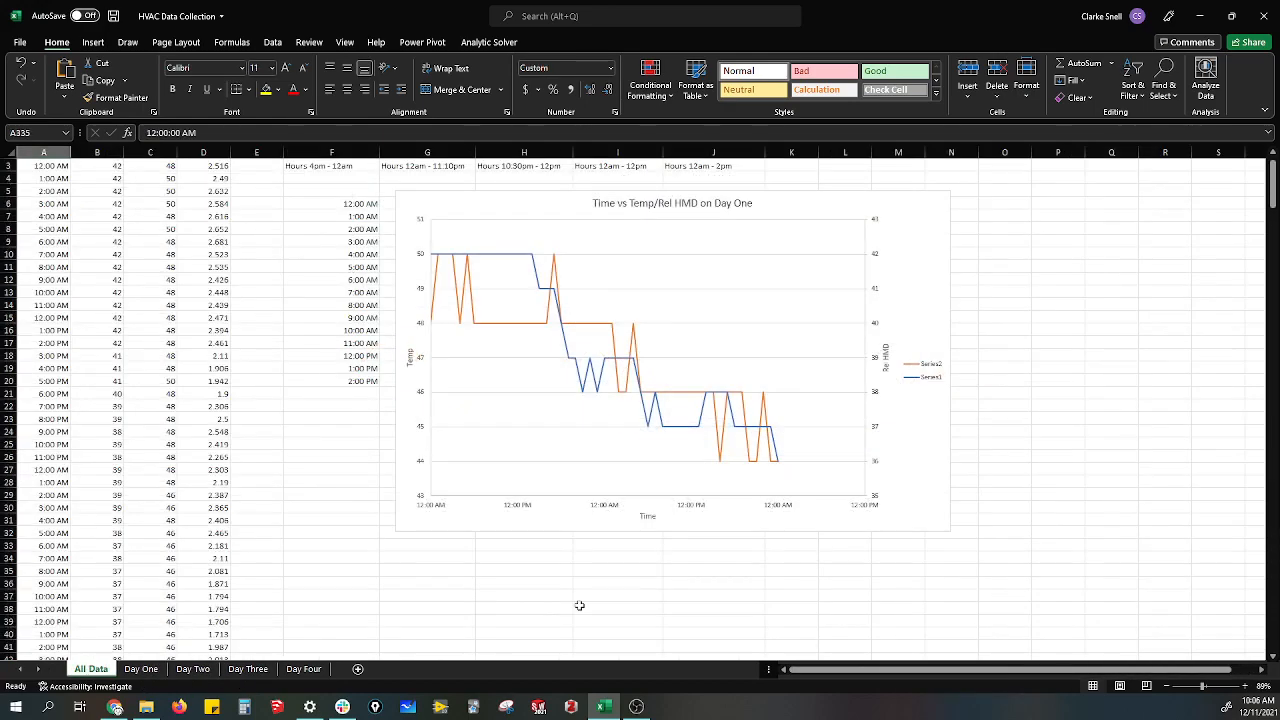
Go back to Day One and select its chart showing the three series
{"action": "left_click", "coordinate": [142, 669]}
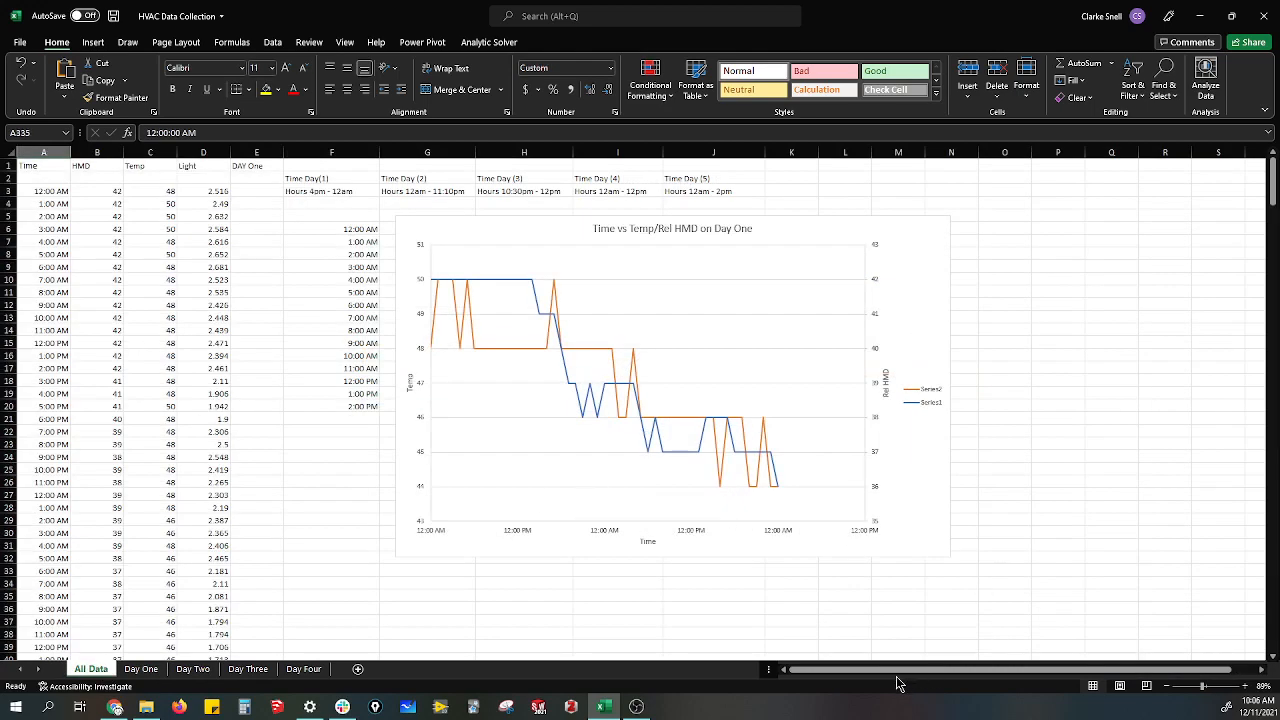
{"action": "mouse_move", "coordinate": [318, 530]}
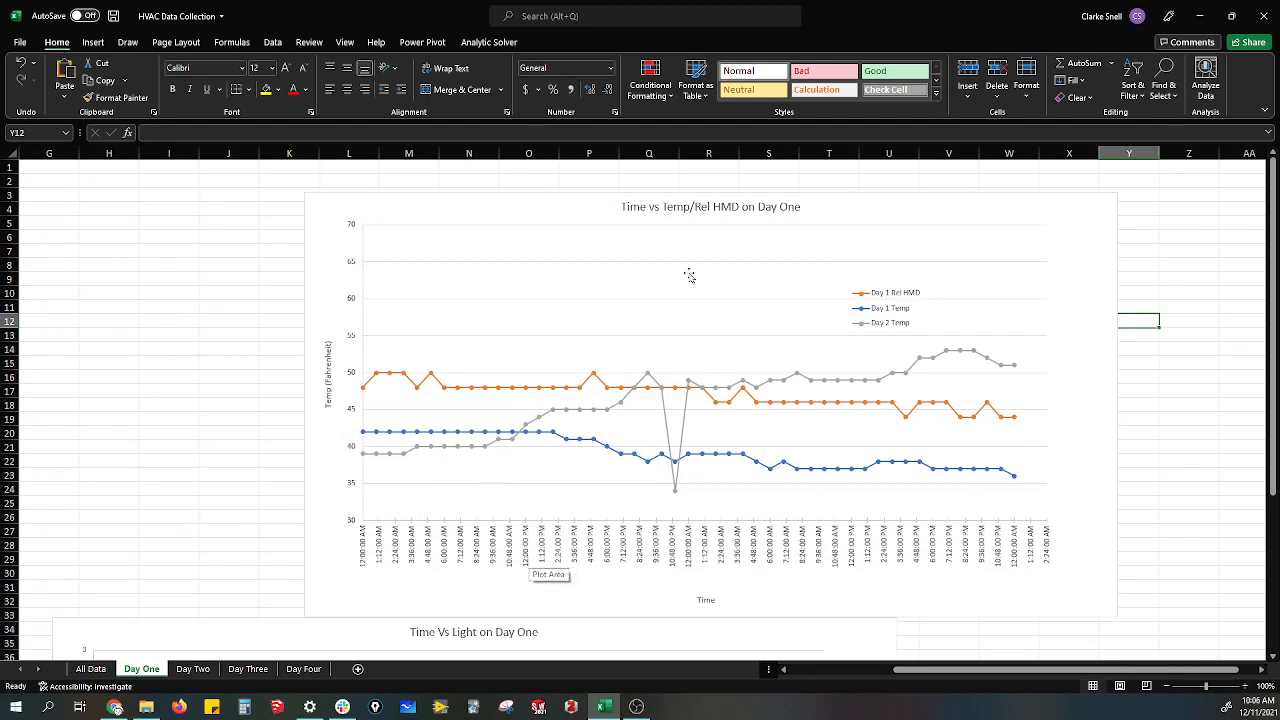
{"action": "left_click", "coordinate": [690, 275]}
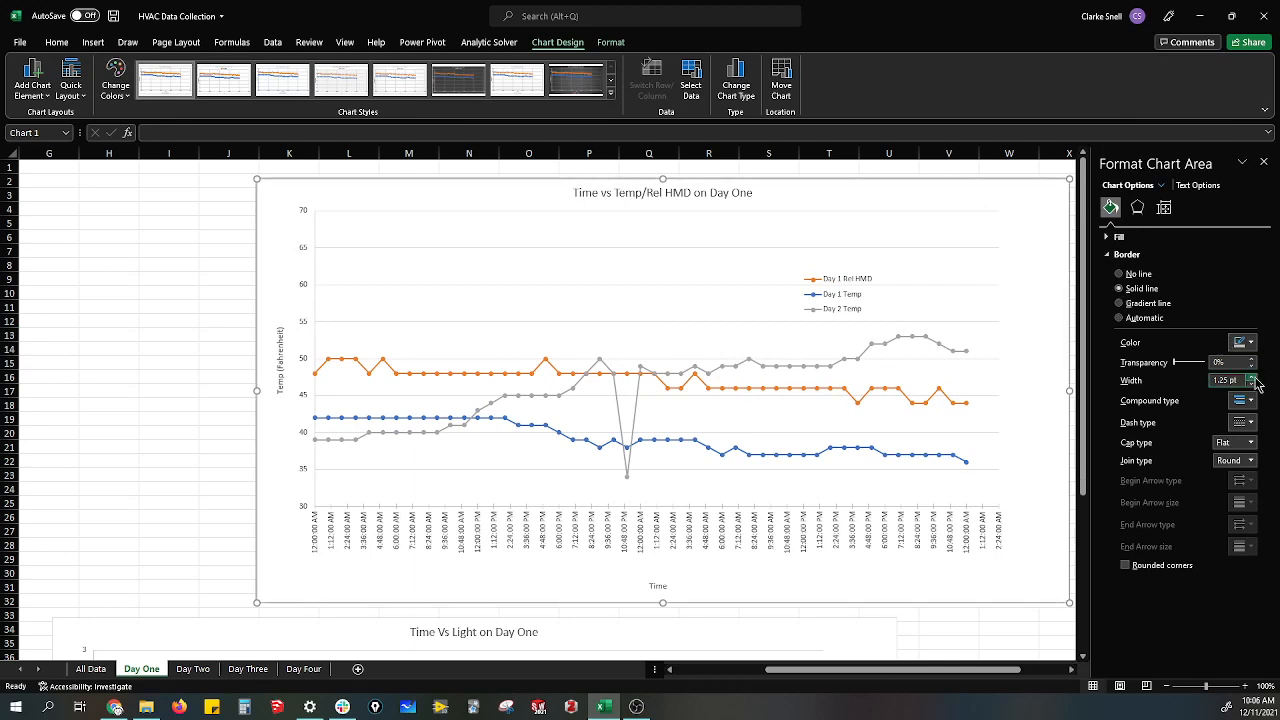
Give the chart area a solid dark border colour and hide the sheet gridlines
{"action": "left_click", "coordinate": [1243, 342]}
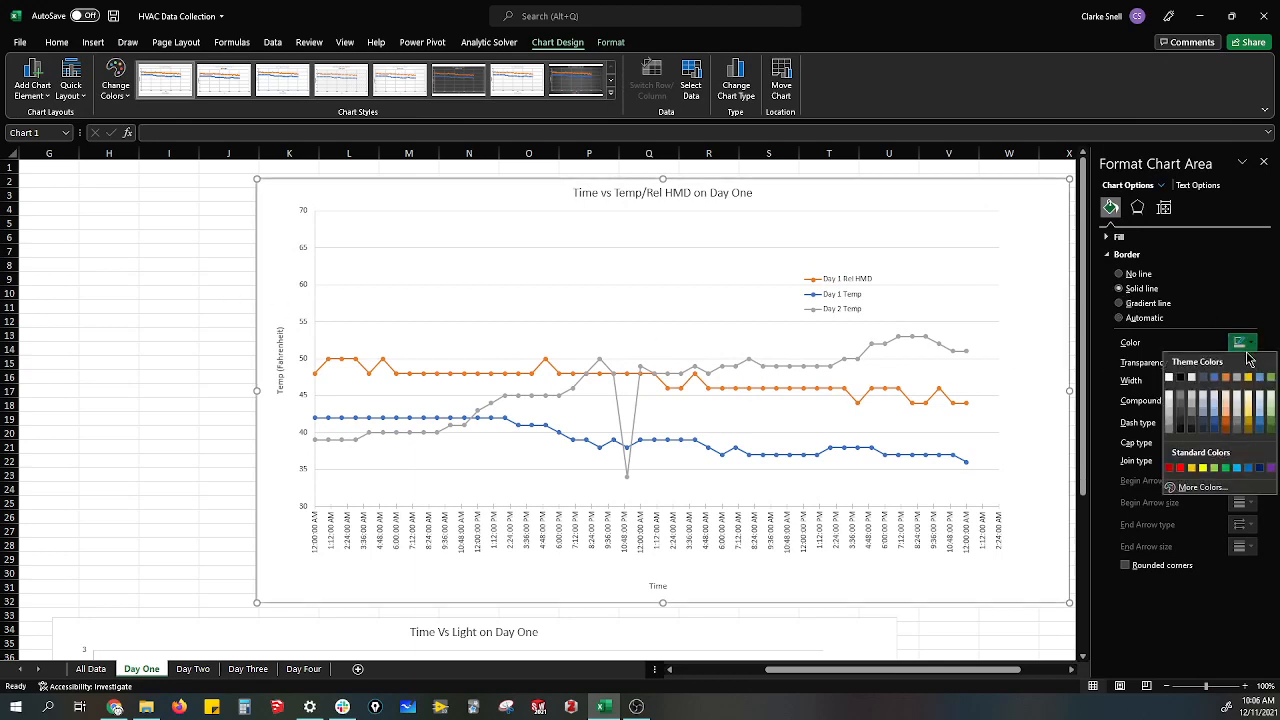
{"action": "left_click", "coordinate": [108, 278]}
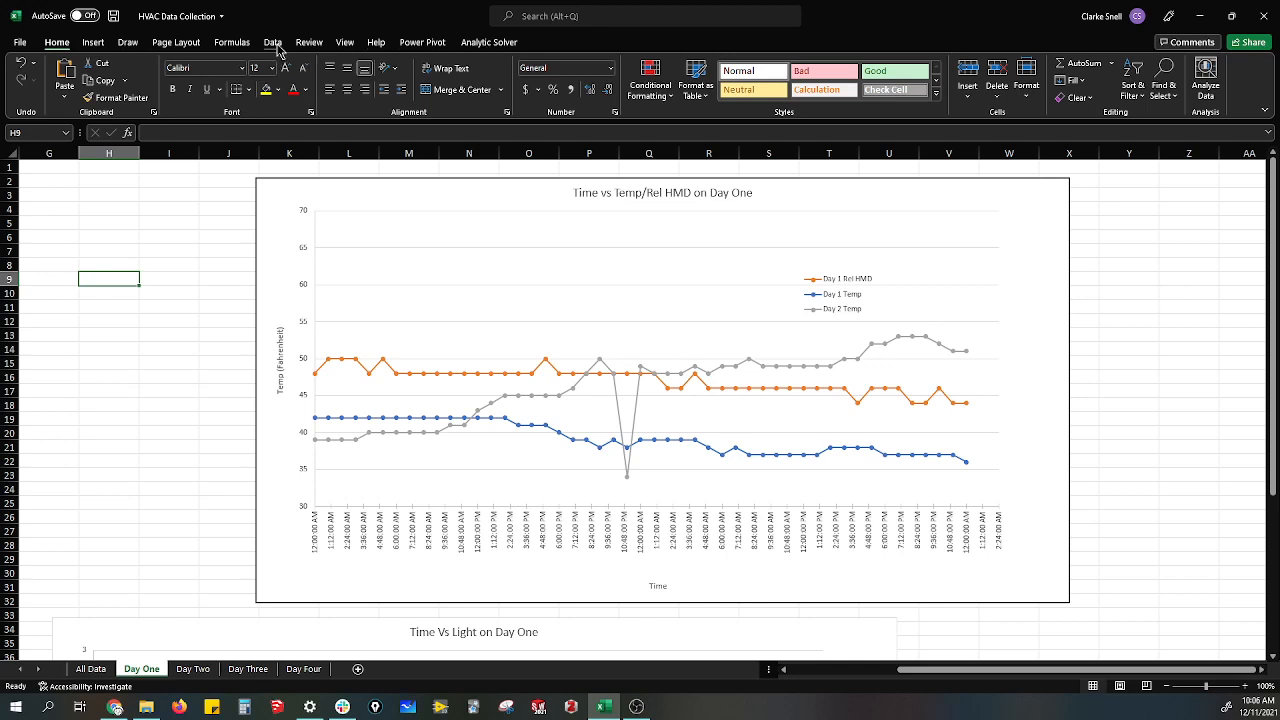
{"action": "left_click", "coordinate": [344, 42]}
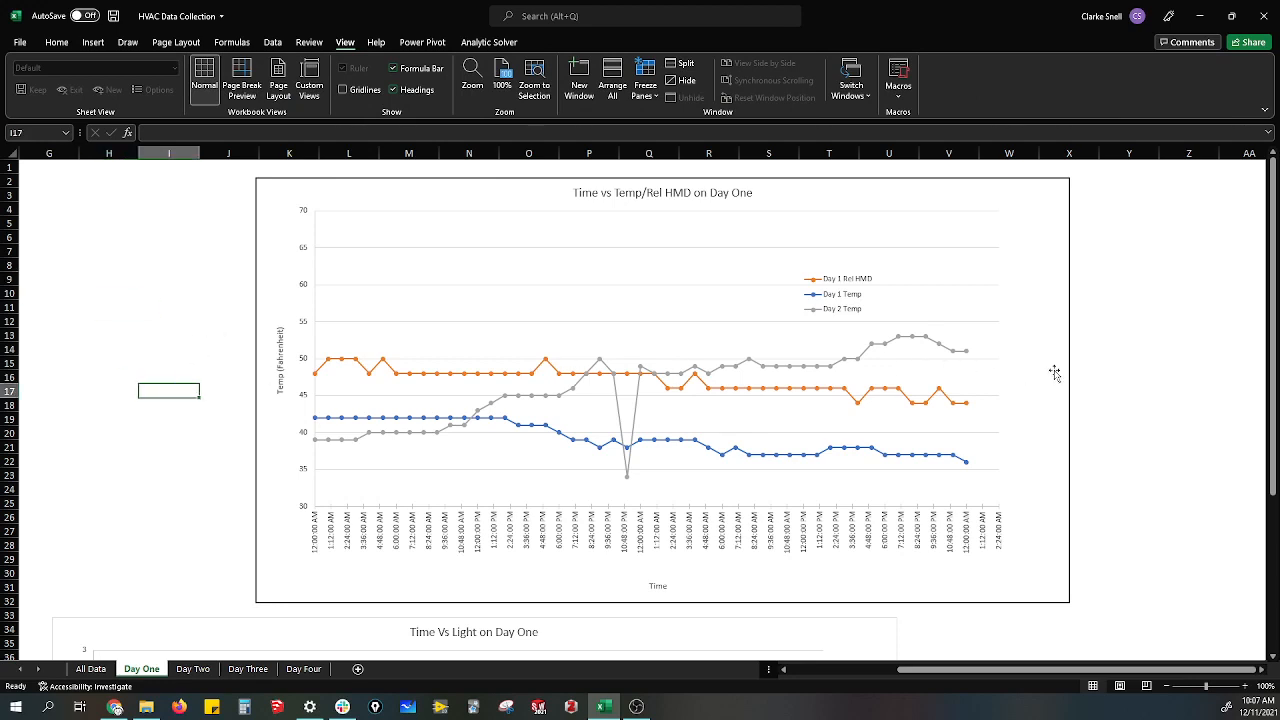
{"action": "mouse_move", "coordinate": [1115, 377]}
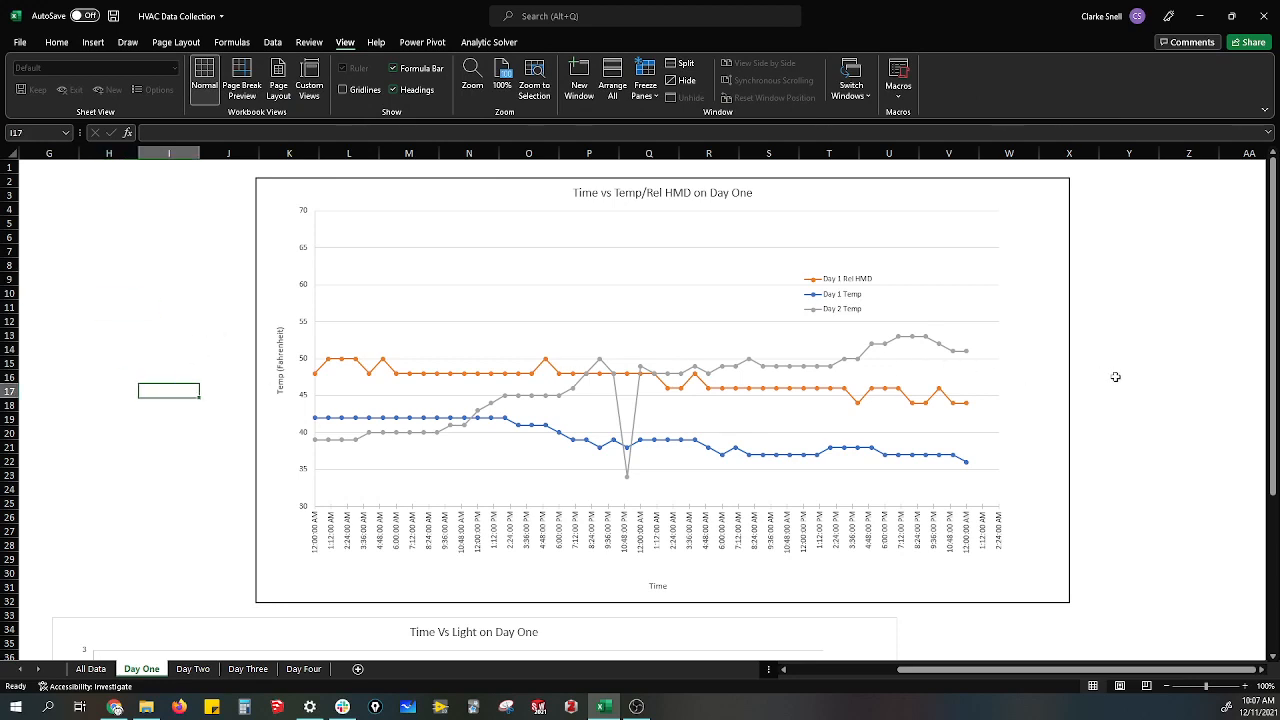
Browse the Plot Area, Major Gridlines and Chart Area formatting options without changing anything
{"action": "left_click", "coordinate": [517, 305]}
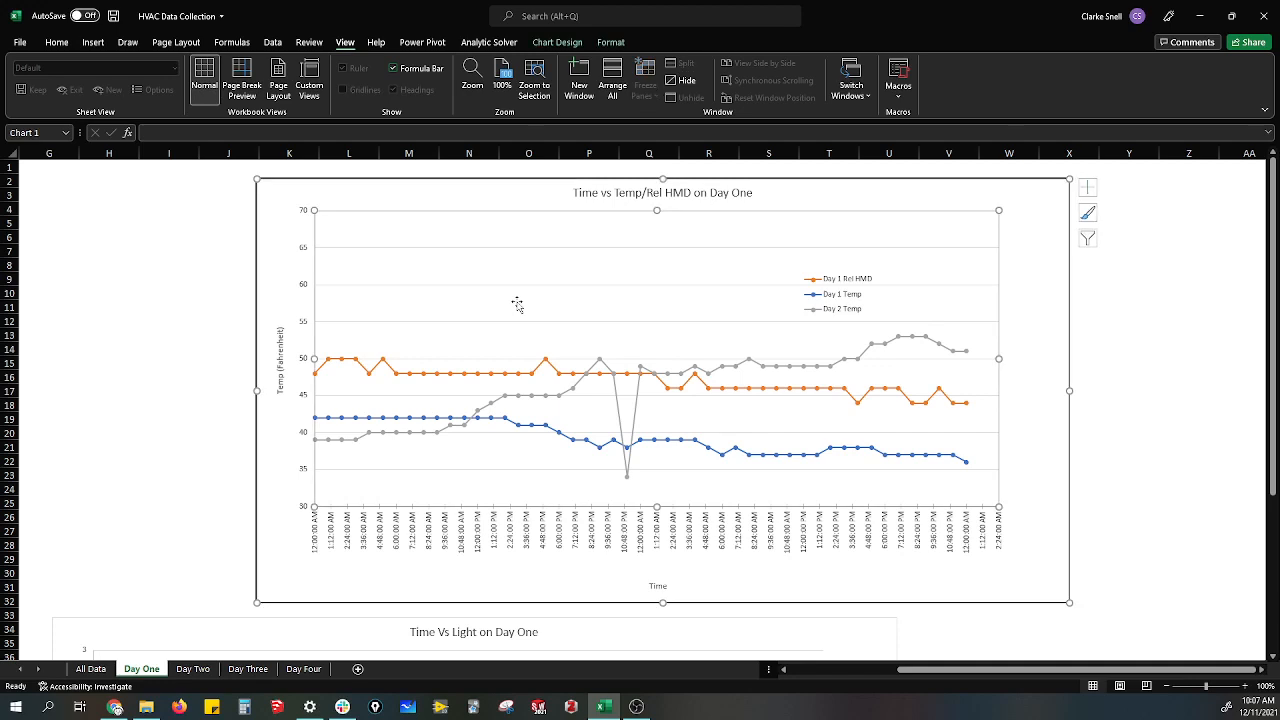
{"action": "mouse_move", "coordinate": [442, 331]}
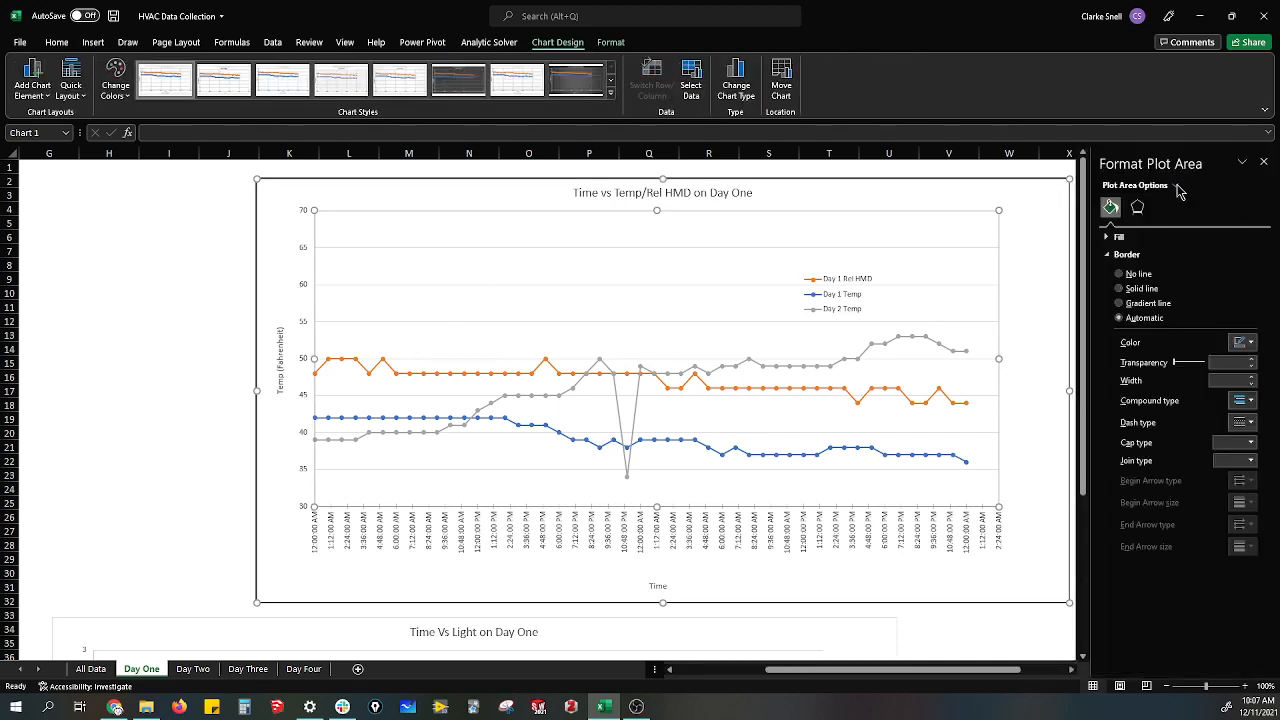
{"action": "left_click", "coordinate": [1175, 185]}
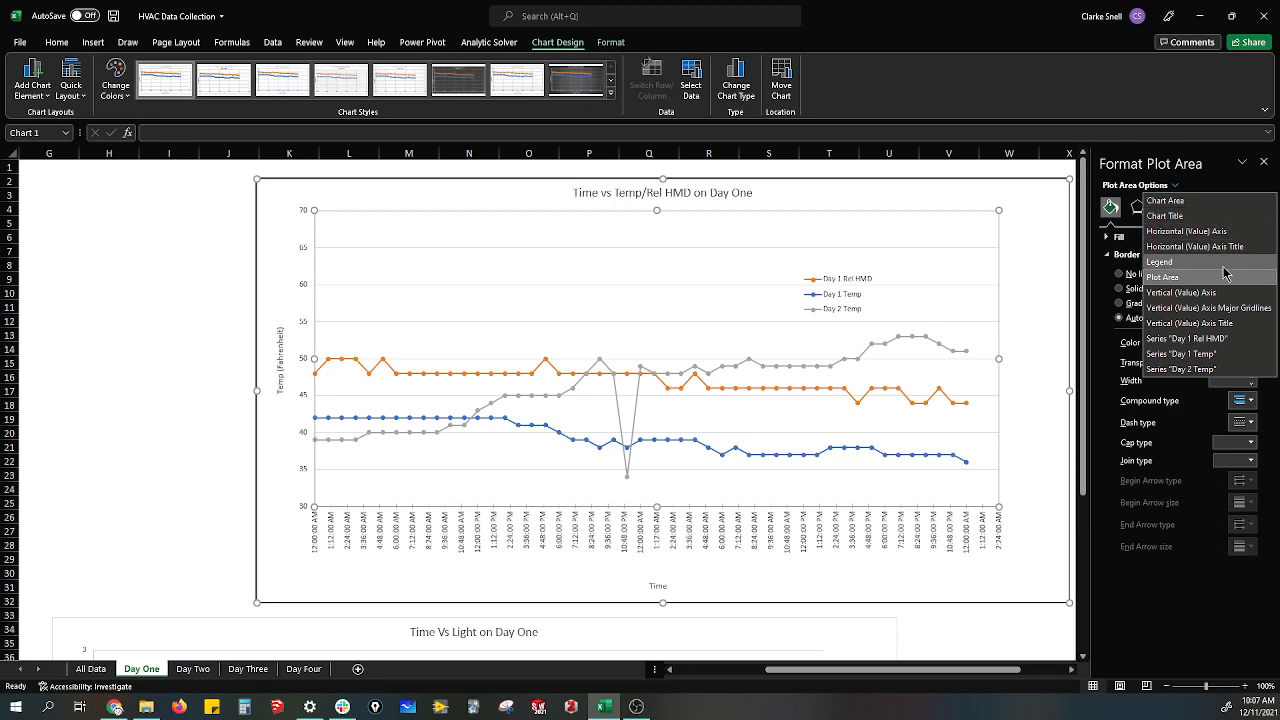
{"action": "mouse_move", "coordinate": [1218, 323]}
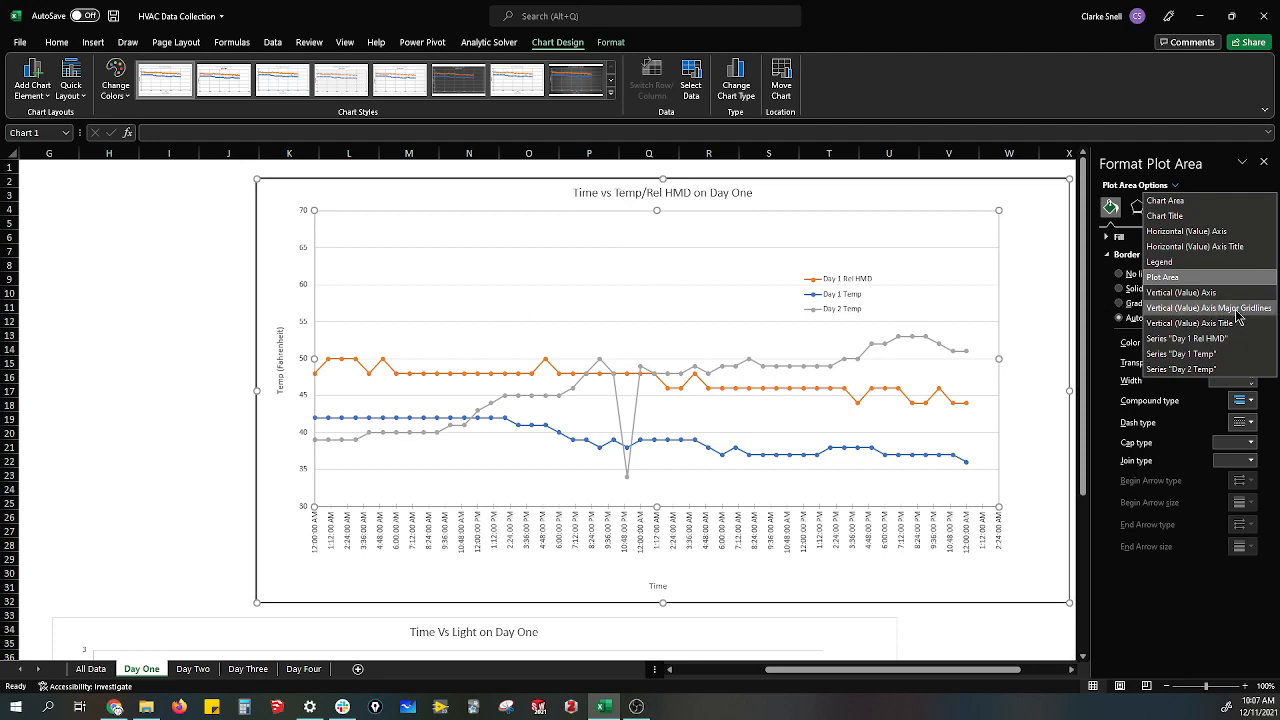
{"action": "left_click", "coordinate": [1200, 307]}
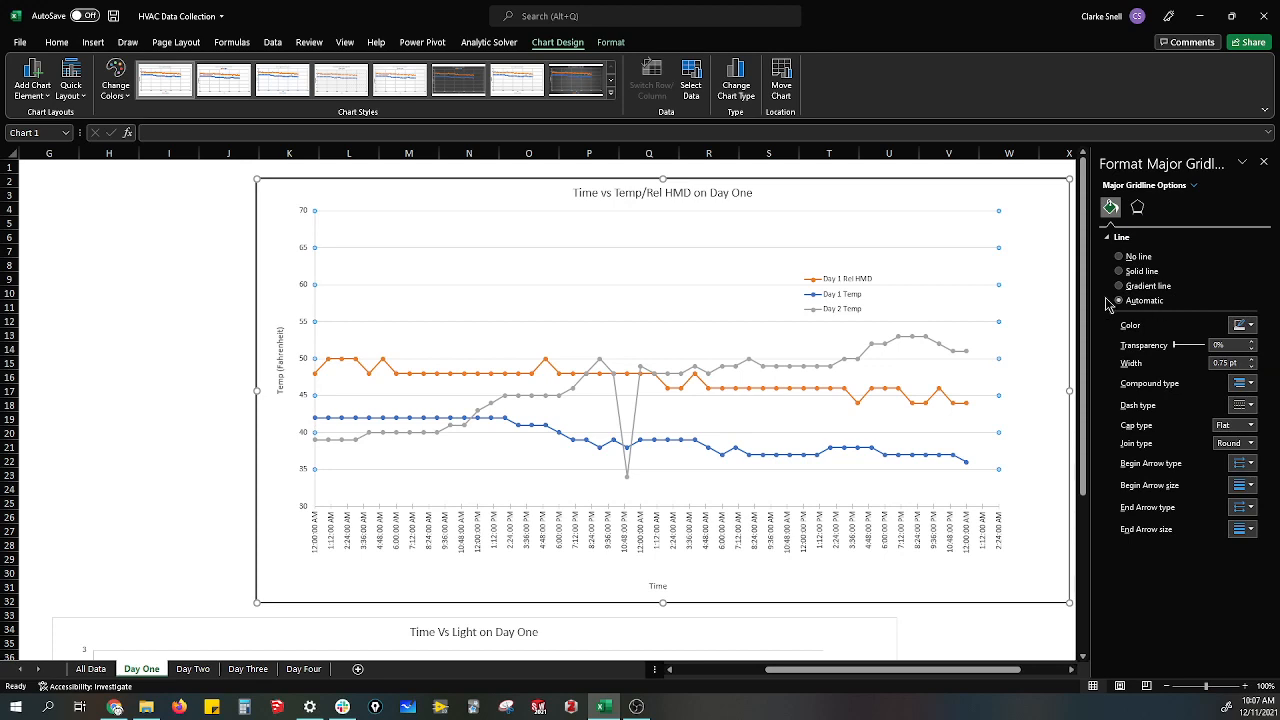
{"action": "mouse_move", "coordinate": [1196, 195]}
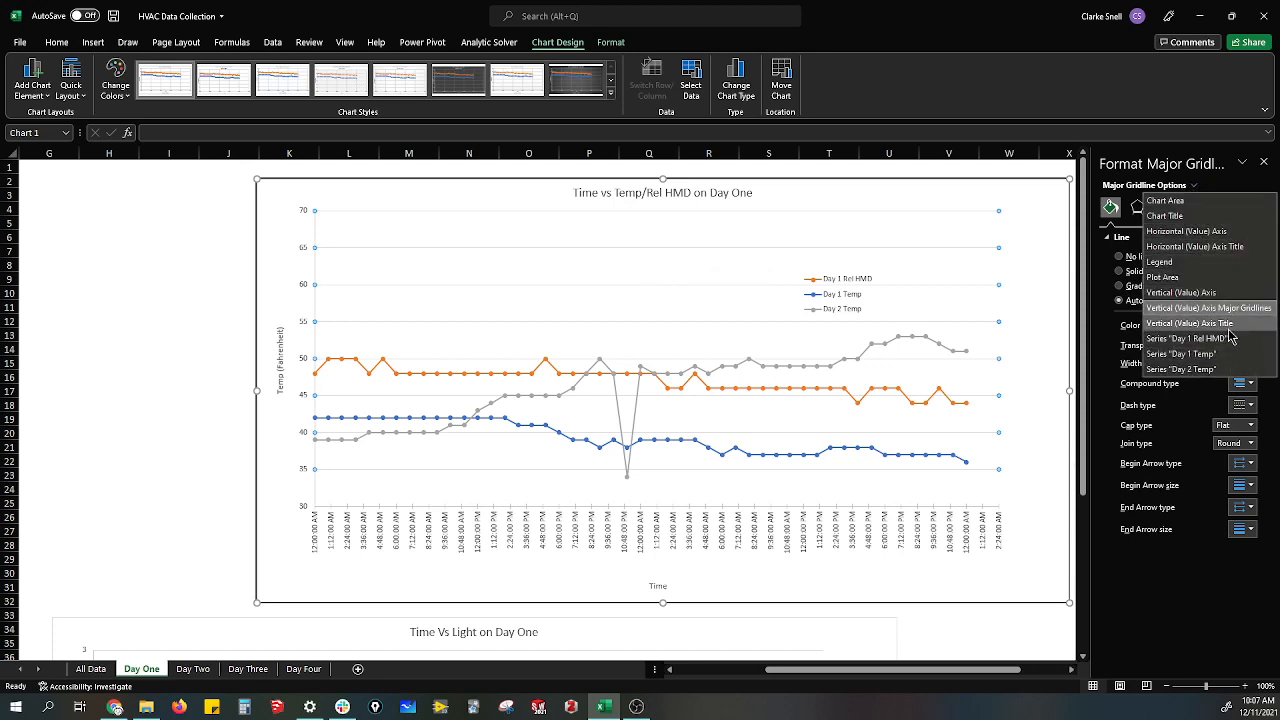
{"action": "mouse_move", "coordinate": [1183, 338]}
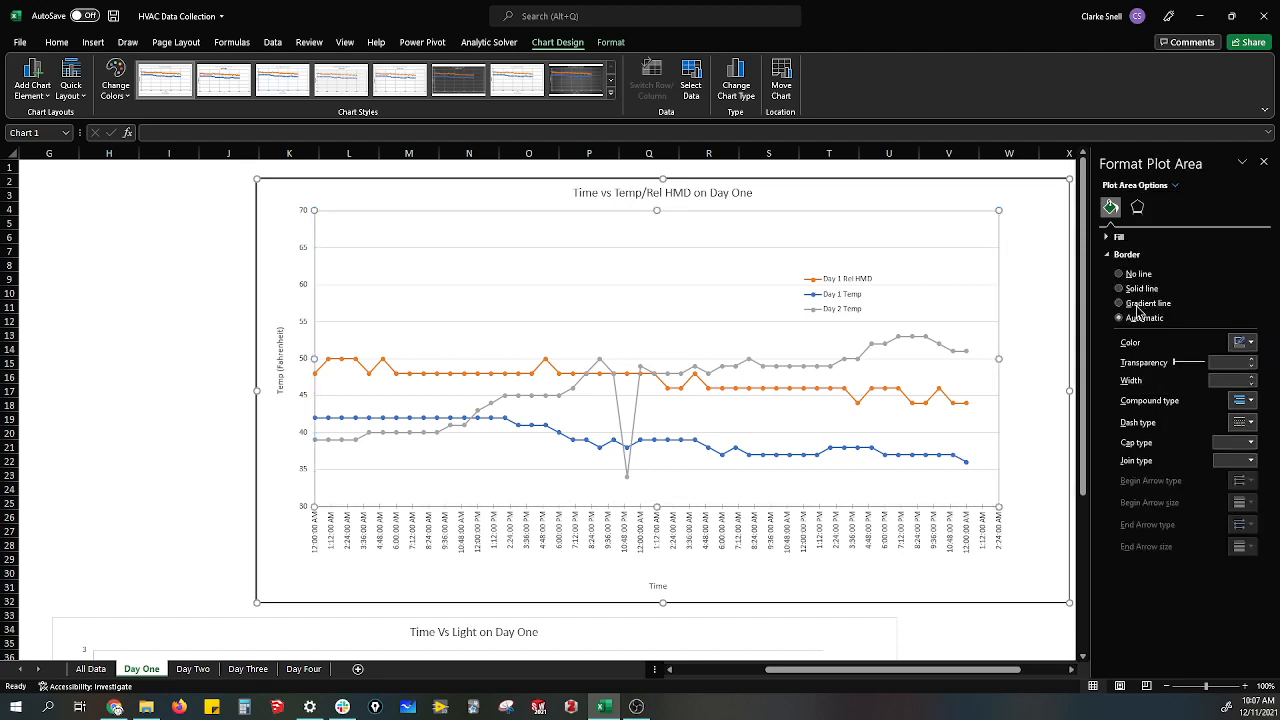
{"action": "left_click", "coordinate": [1137, 207]}
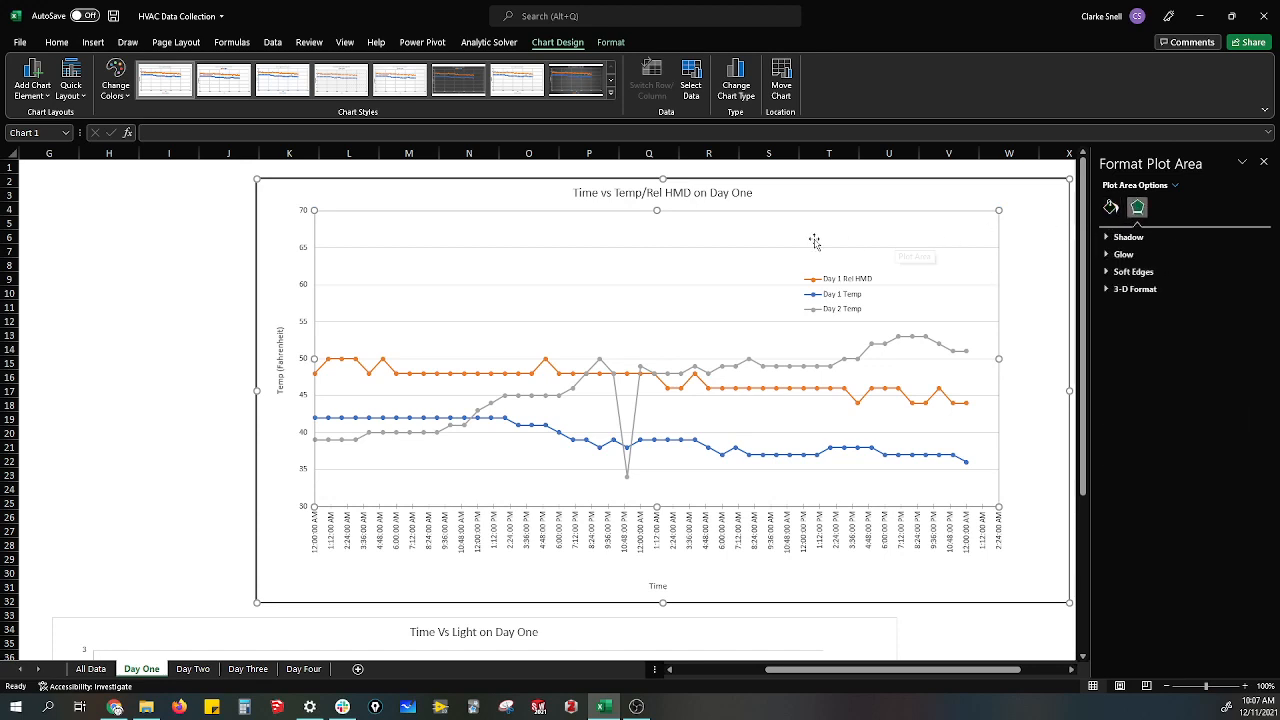
{"action": "mouse_move", "coordinate": [510, 580]}
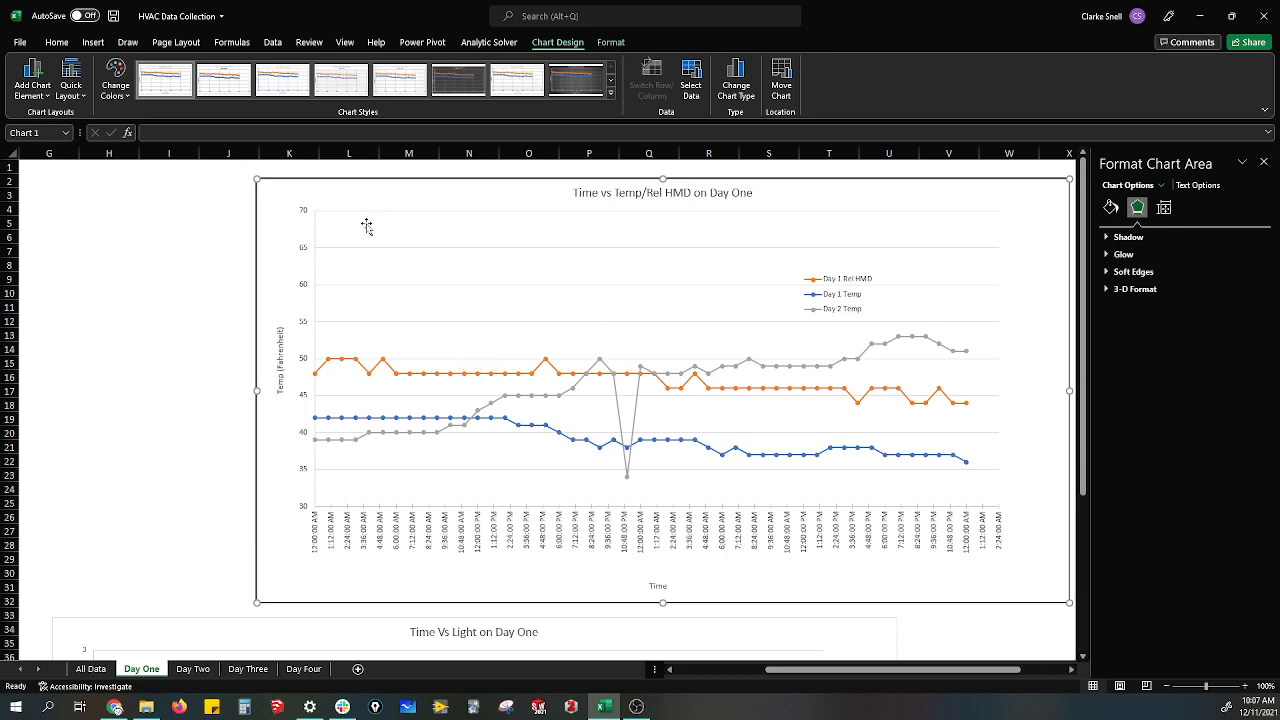
{"action": "mouse_move", "coordinate": [347, 220]}
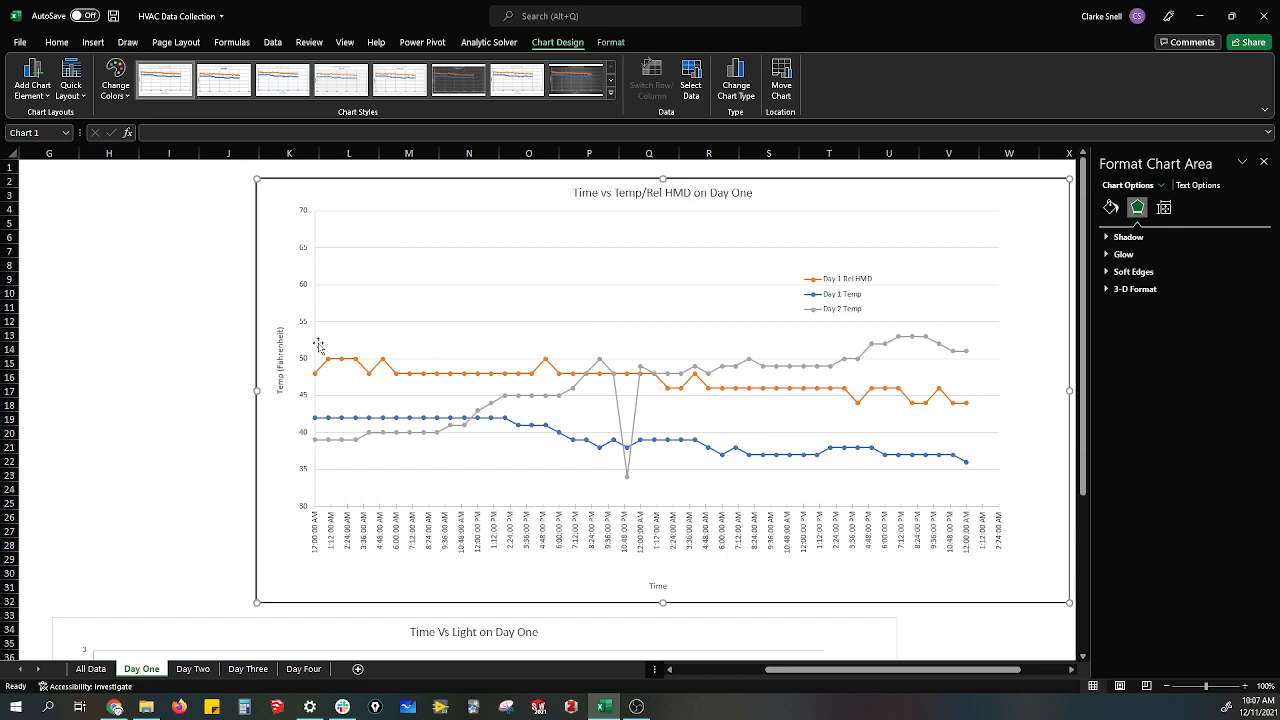
{"action": "mouse_move", "coordinate": [388, 384]}
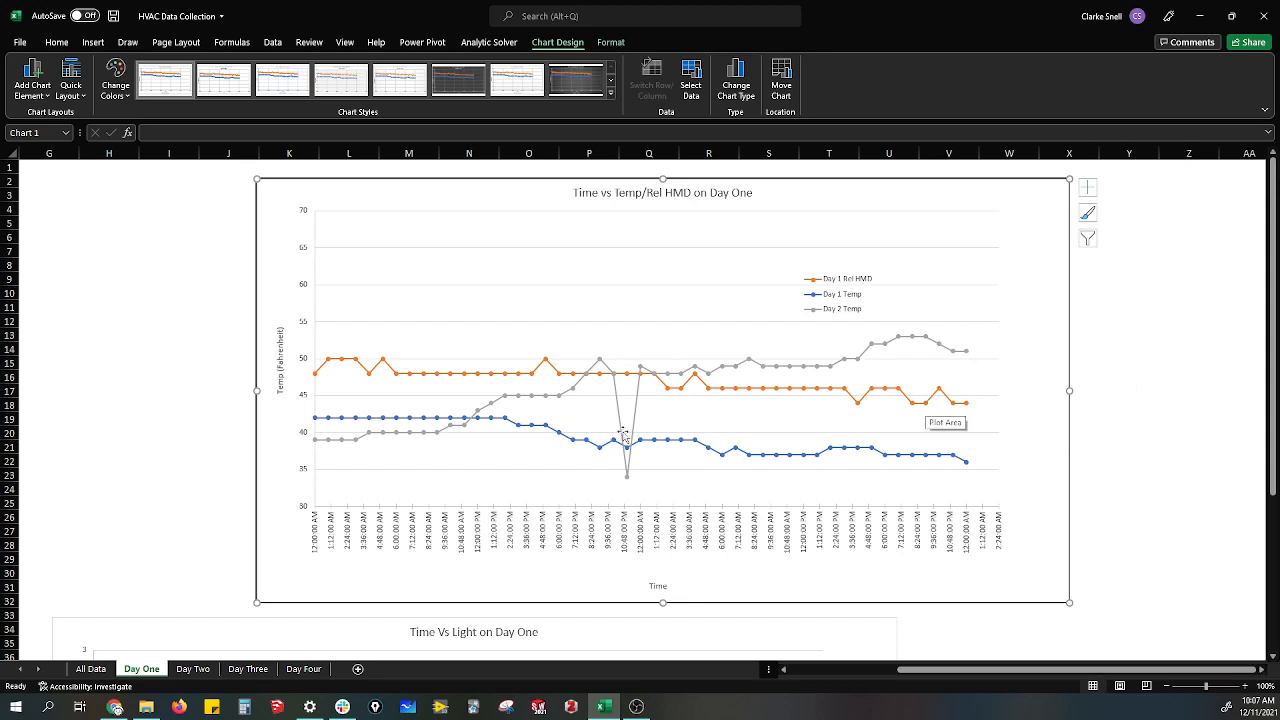
Give the legend a solid fill and widen it so all three series fit one row
{"action": "double_click", "coordinate": [657, 541]}
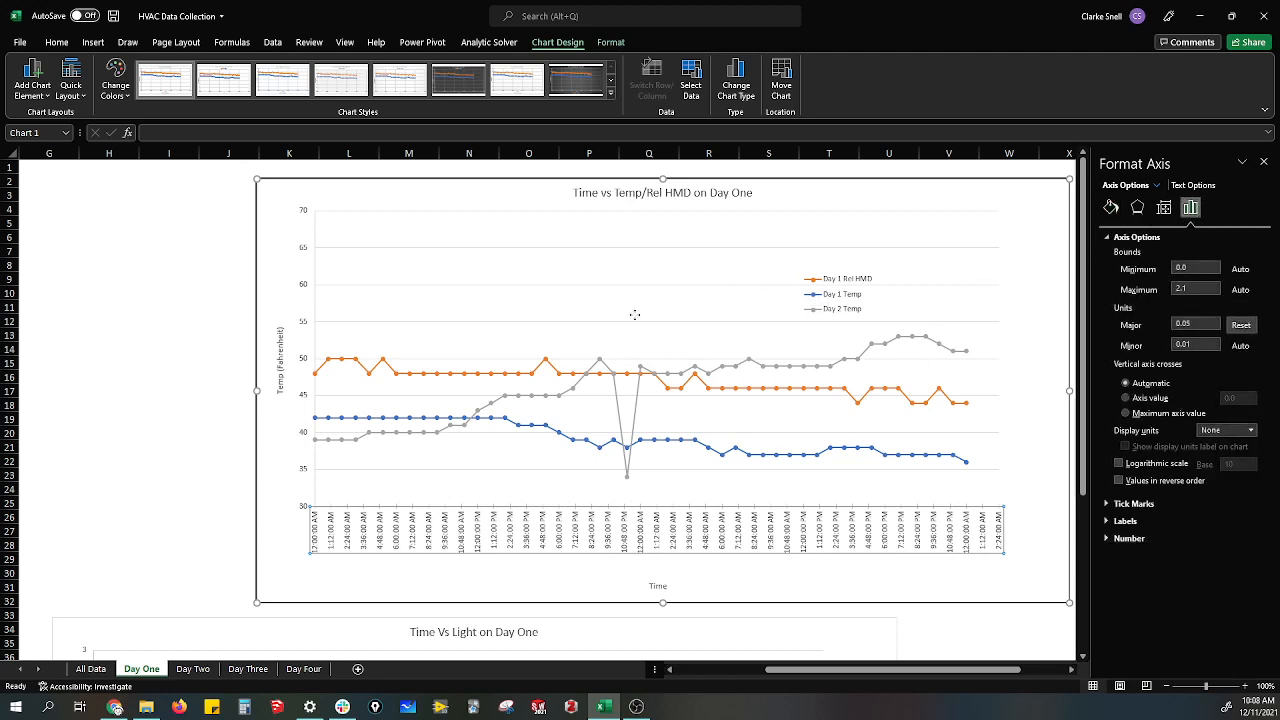
{"action": "left_click", "coordinate": [836, 293]}
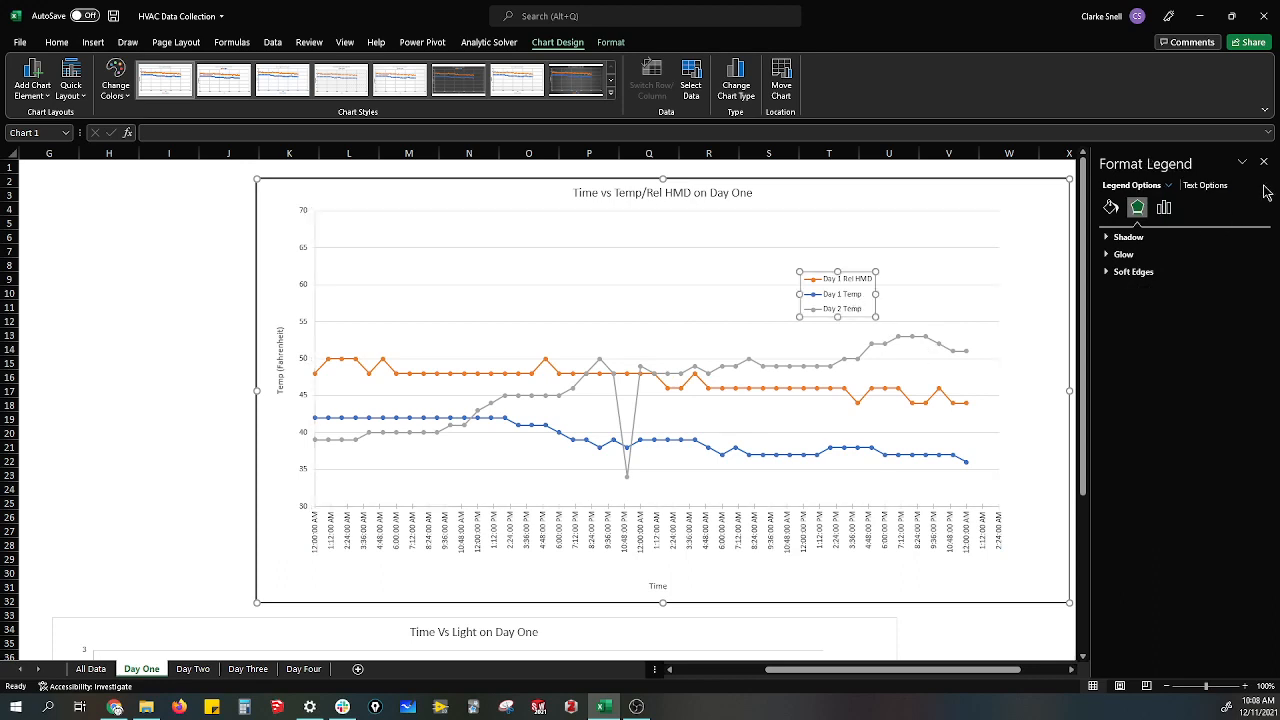
{"action": "mouse_move", "coordinate": [860, 271]}
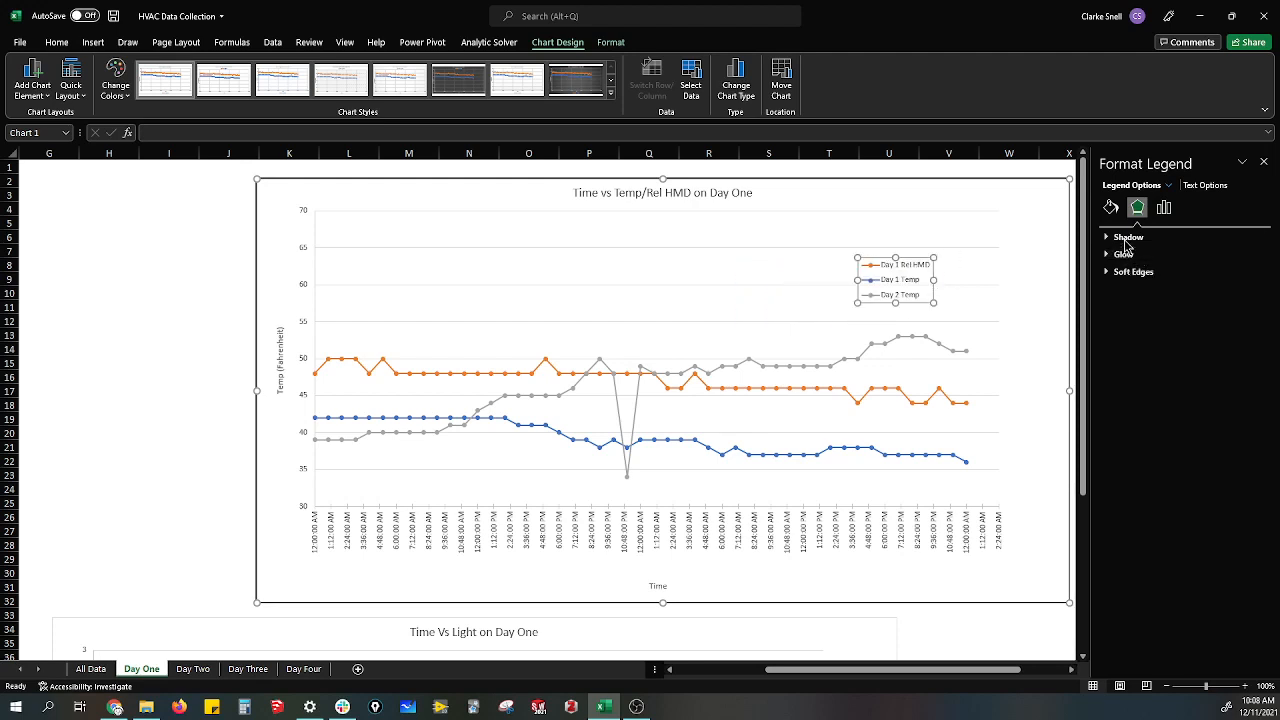
{"action": "left_click", "coordinate": [1110, 207]}
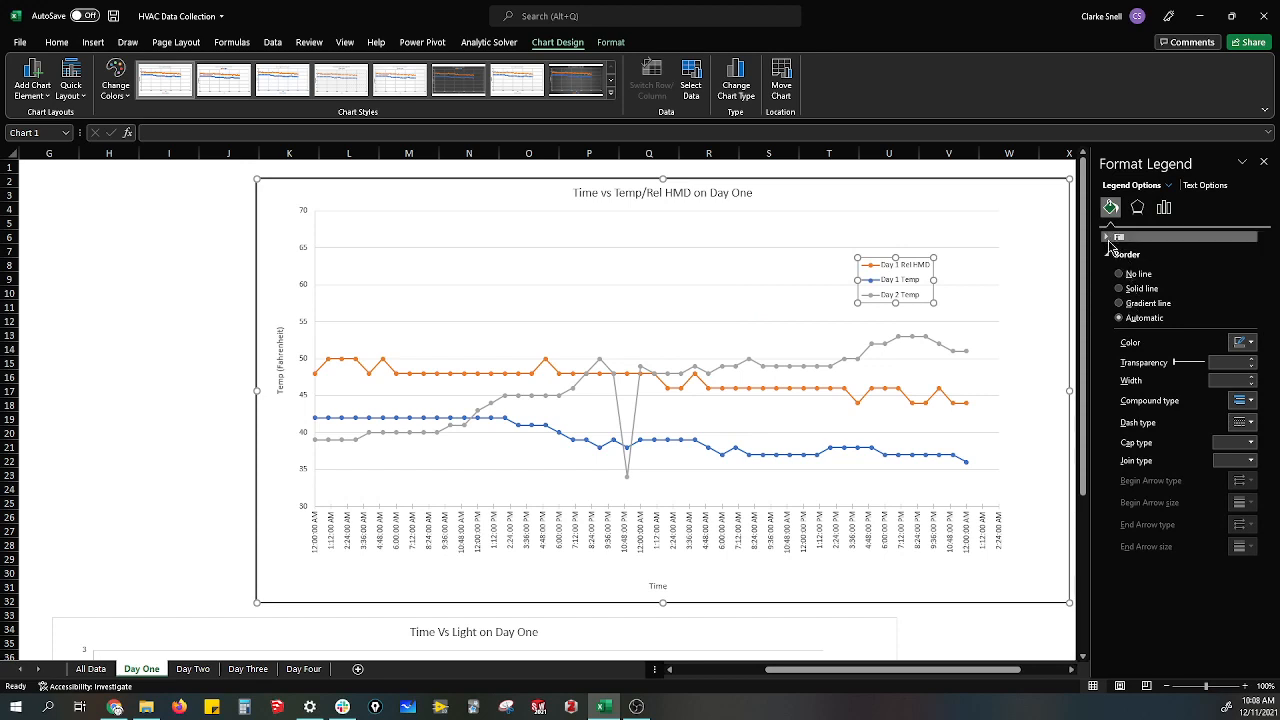
{"action": "left_click", "coordinate": [1120, 270]}
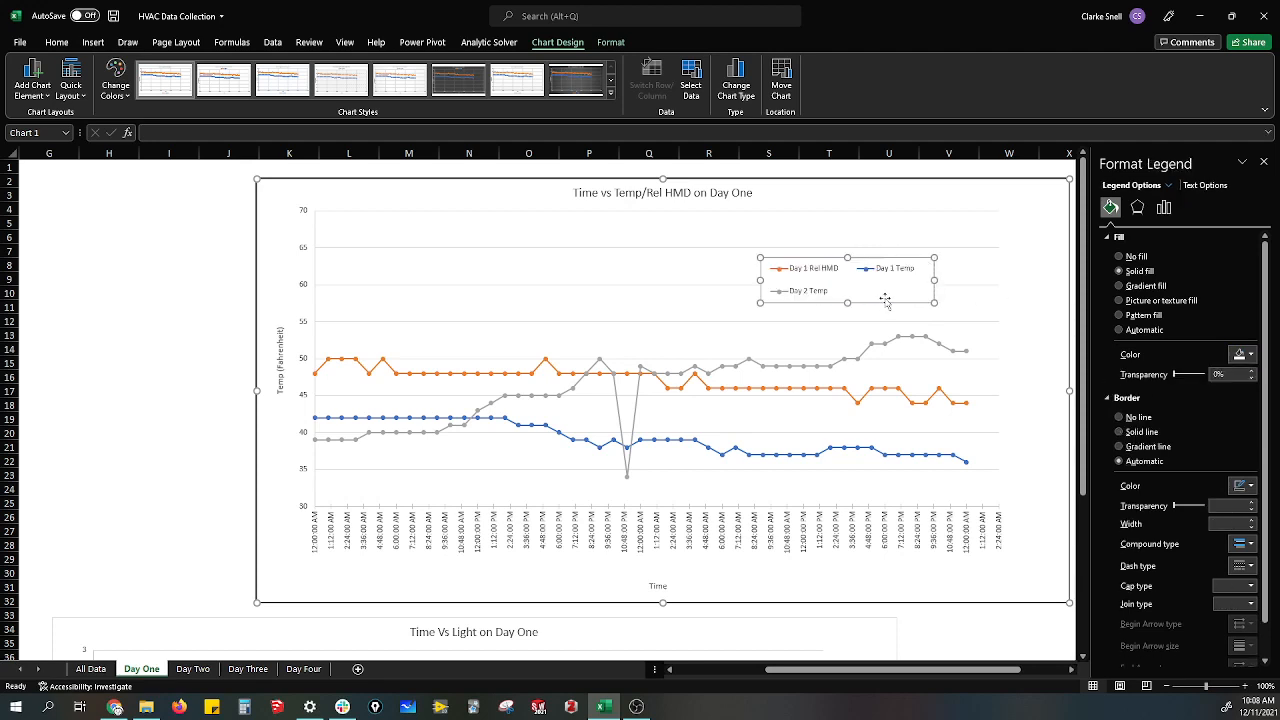
{"action": "left_click_drag", "start_coordinate": [878, 304], "coordinate": [878, 278]}
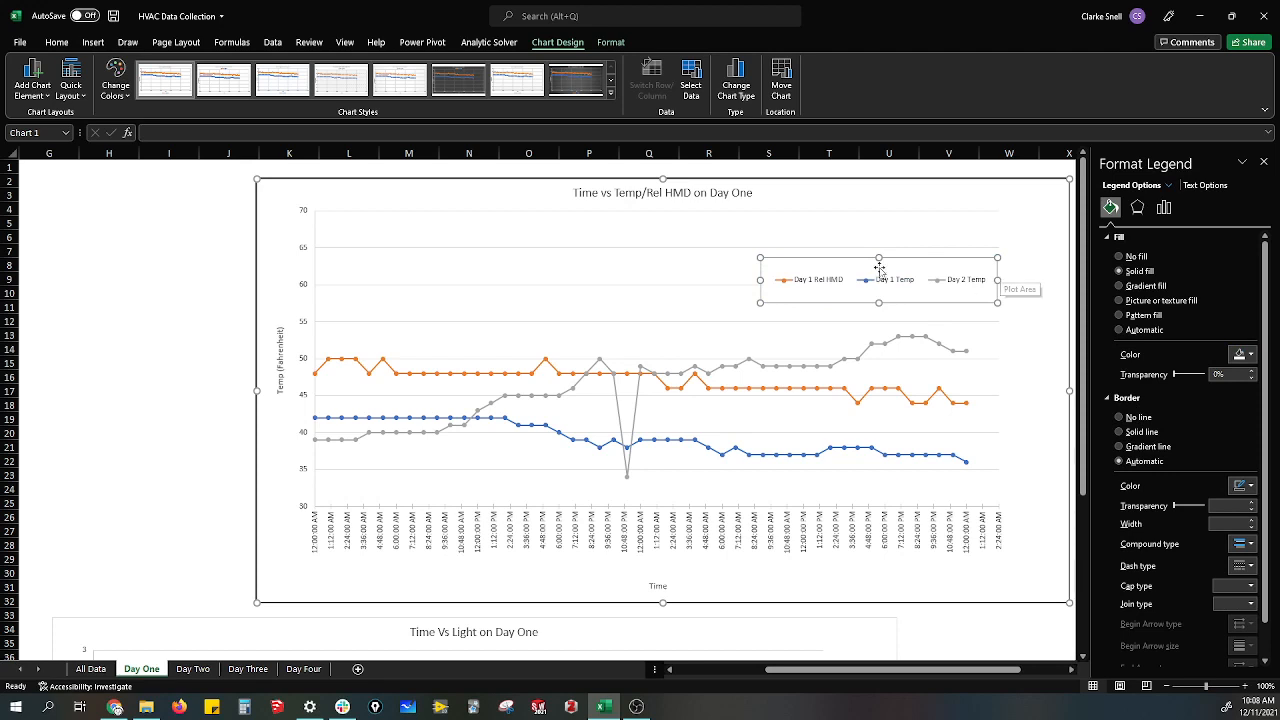
{"action": "mouse_move", "coordinate": [900, 261]}
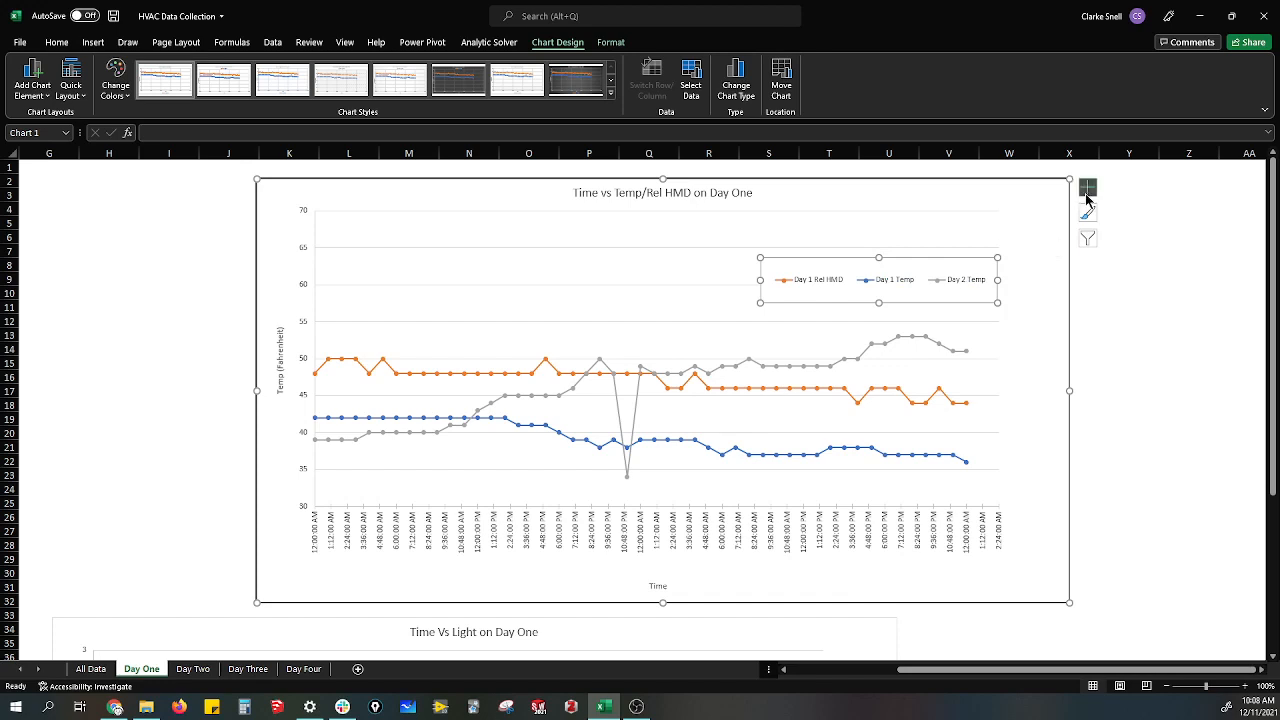
Set the legend position to Bottom from the Chart Elements list
{"action": "left_click", "coordinate": [1087, 187]}
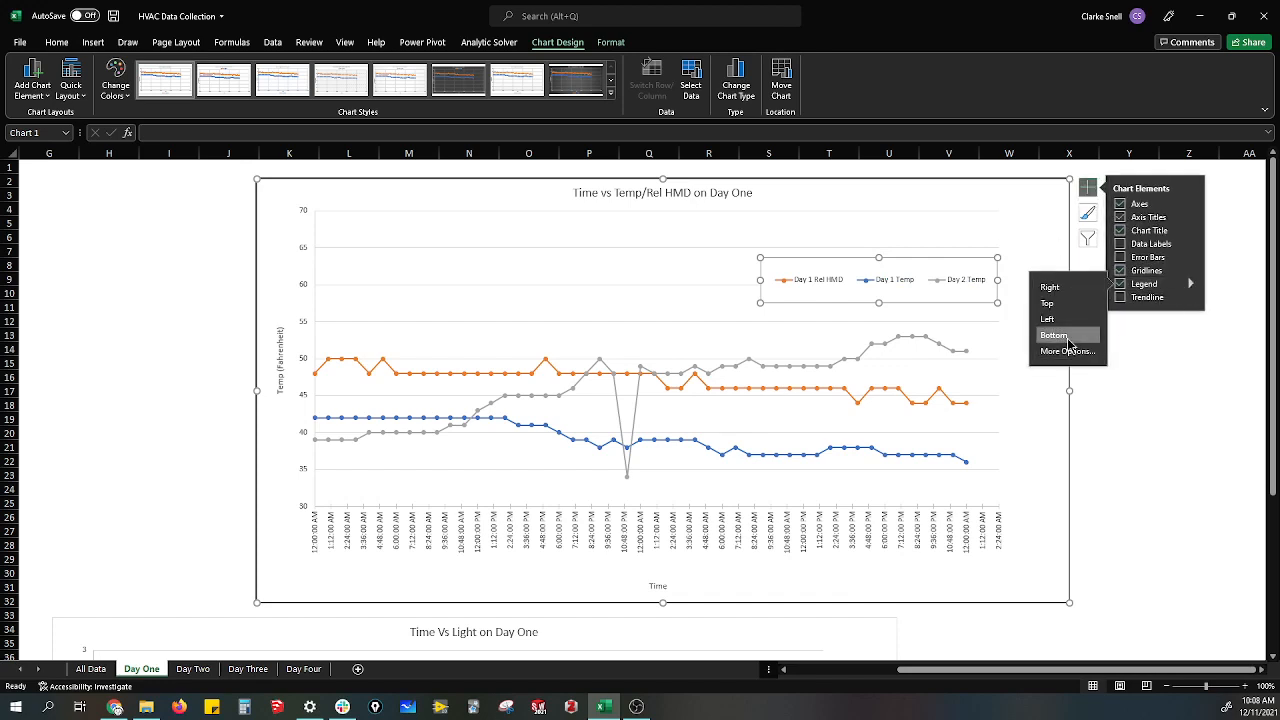
{"action": "left_click", "coordinate": [1053, 334]}
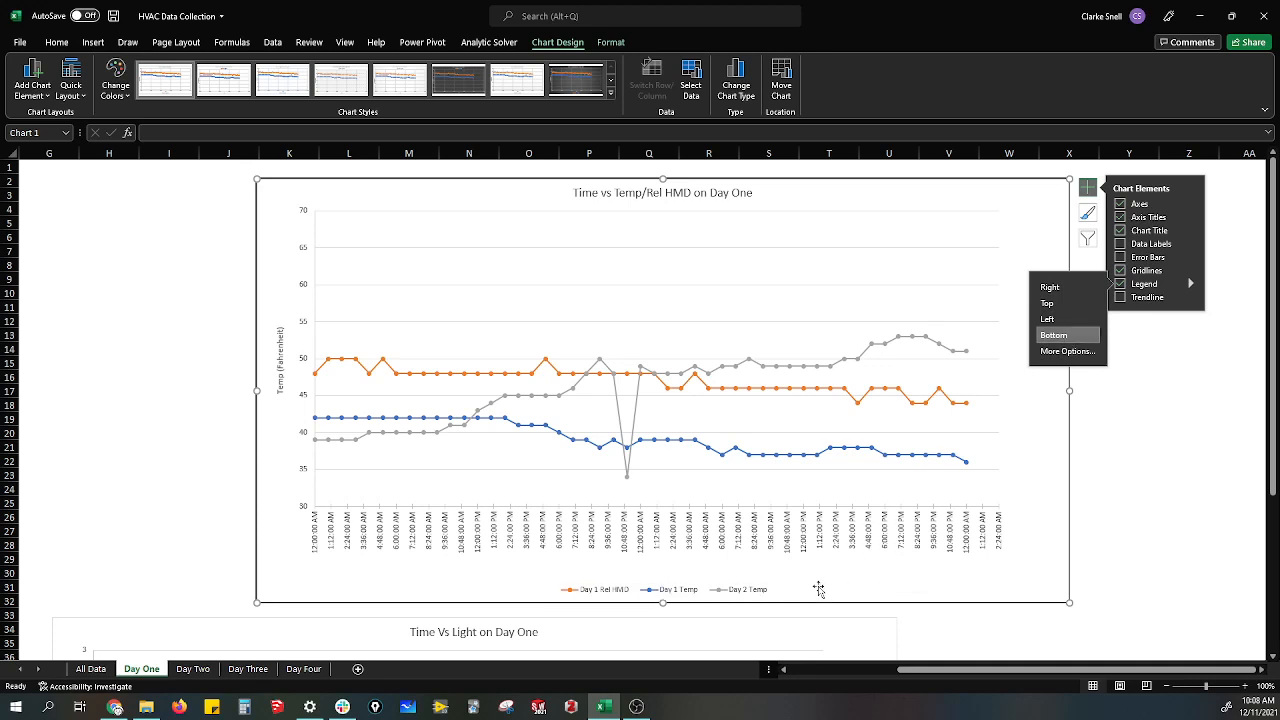
{"action": "left_click", "coordinate": [1053, 334]}
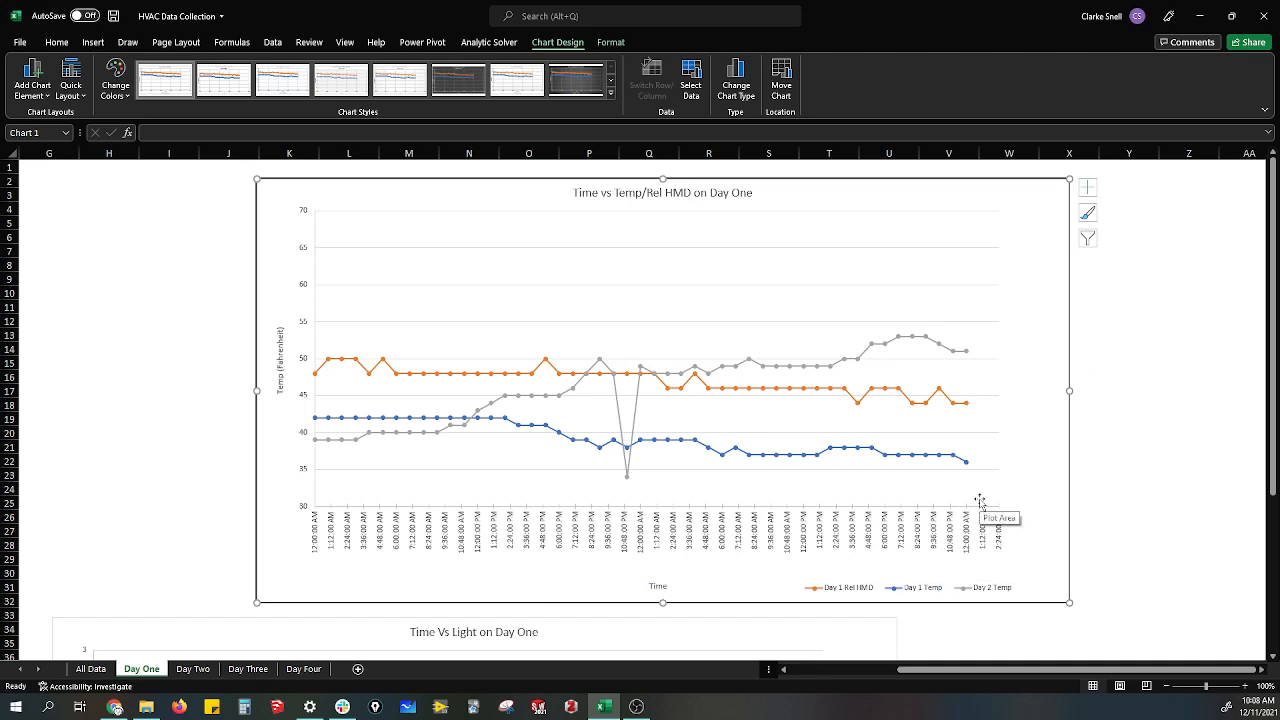
{"action": "mouse_move", "coordinate": [798, 398]}
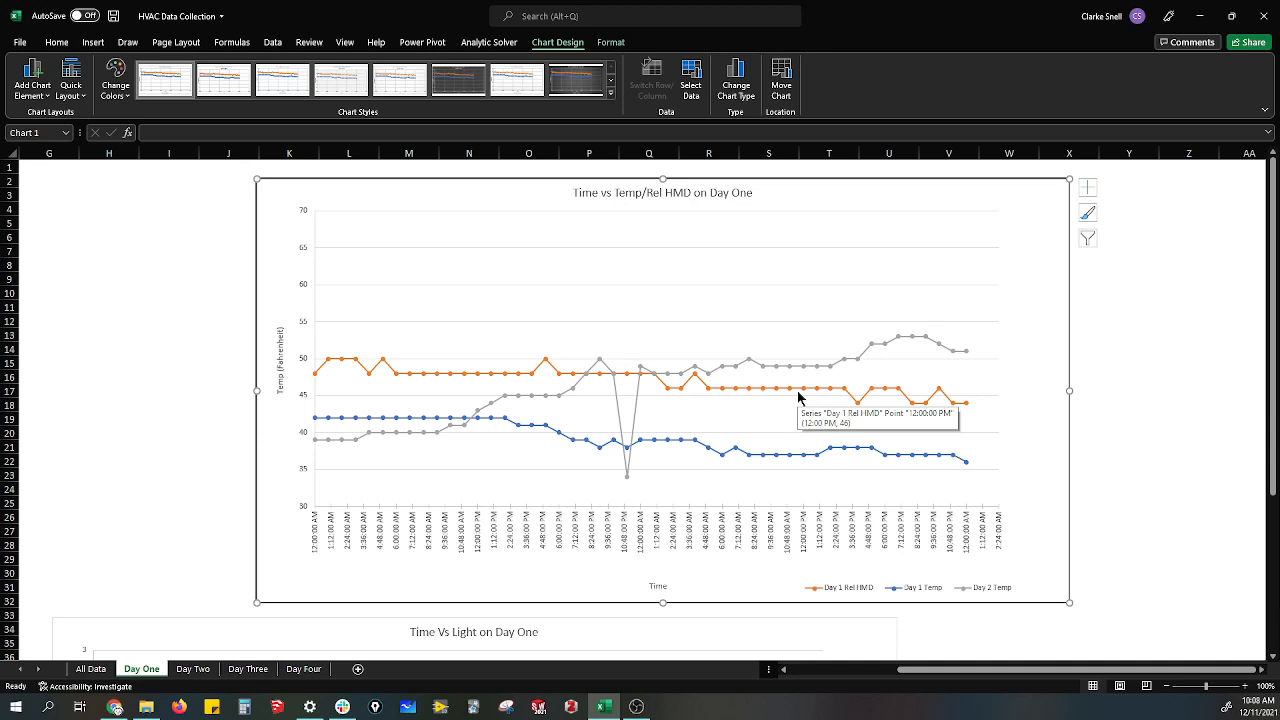
{"action": "mouse_move", "coordinate": [598, 365]}
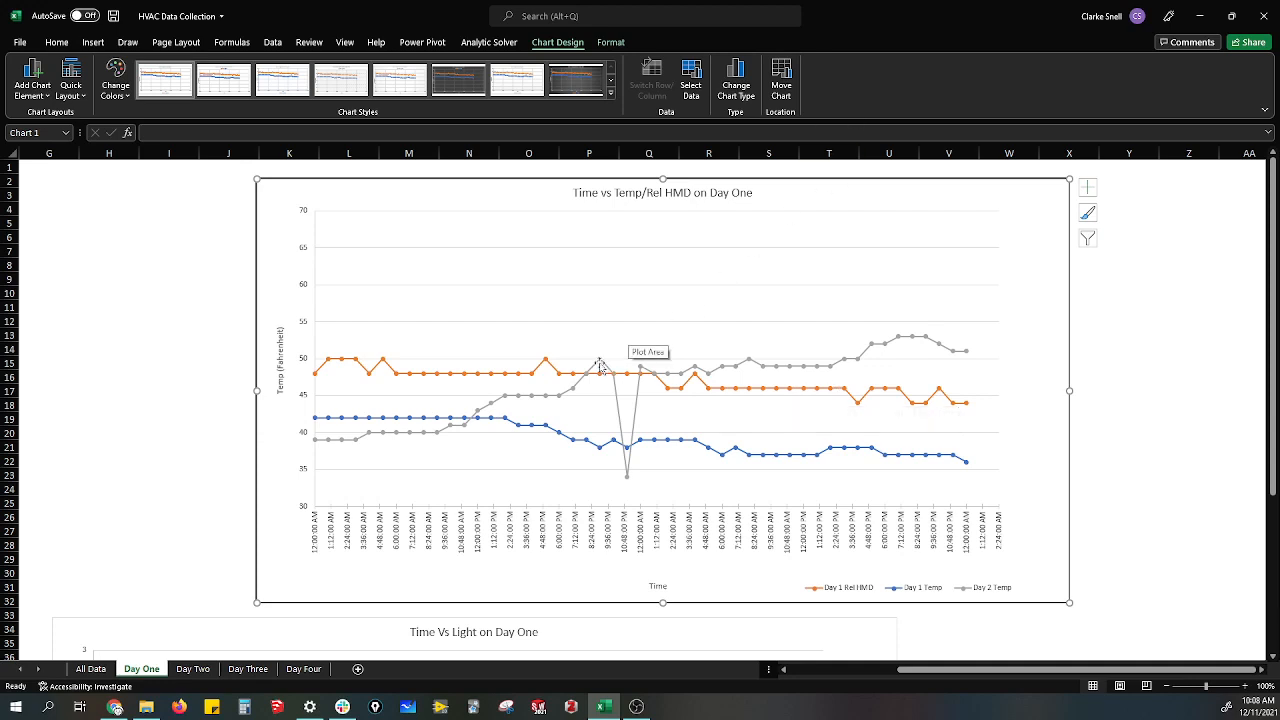
{"action": "mouse_move", "coordinate": [600, 353]}
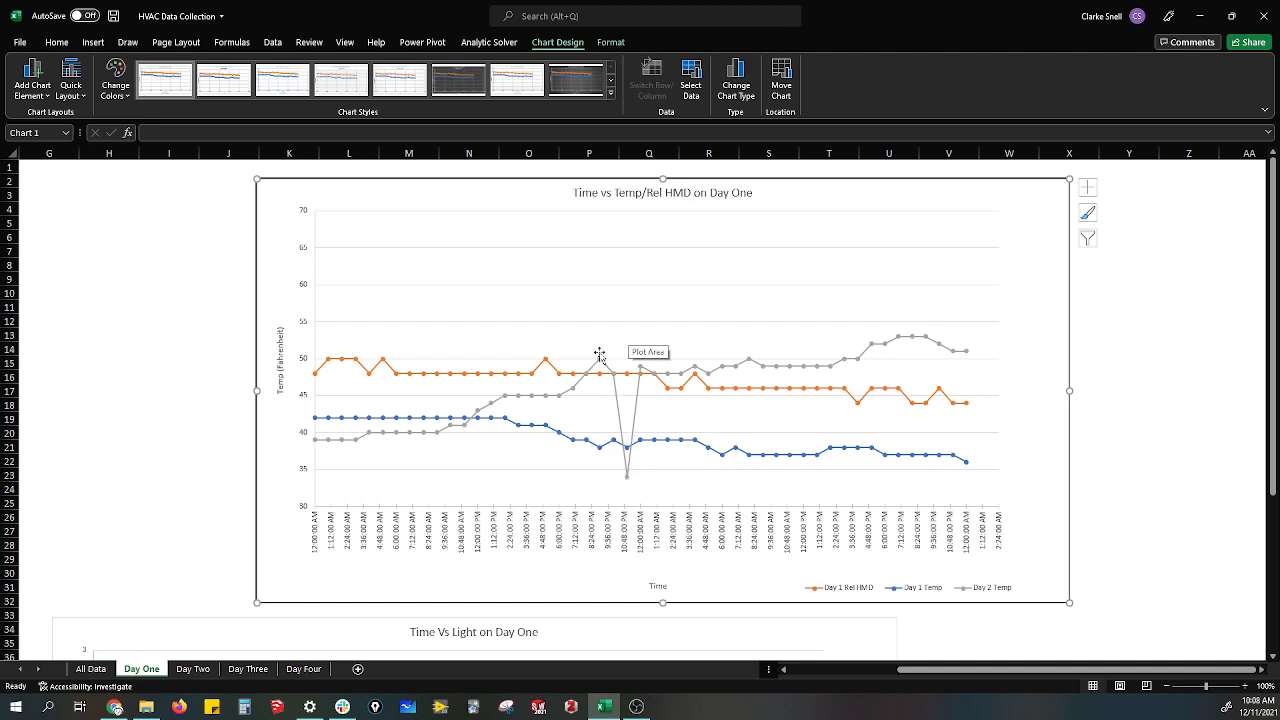
Check the chart's included series in Chart Filters, then deselect the chart
{"action": "left_click", "coordinate": [1087, 187]}
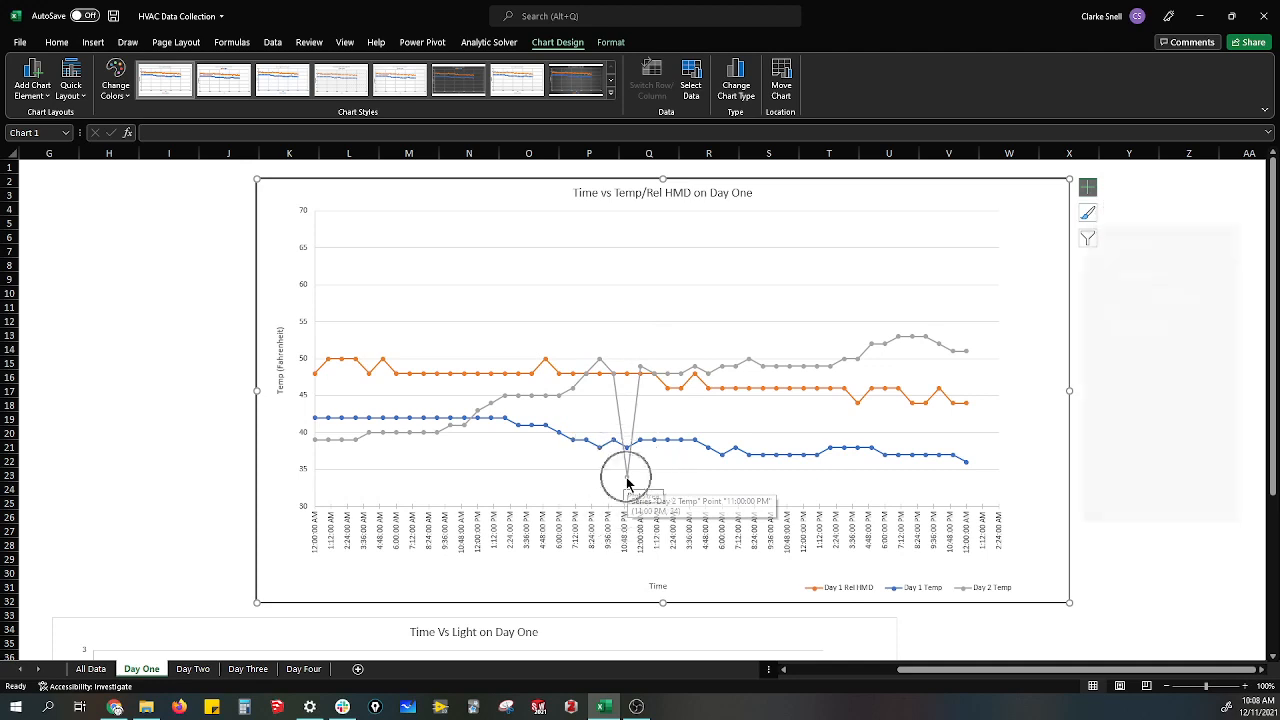
{"action": "left_click", "coordinate": [1087, 237]}
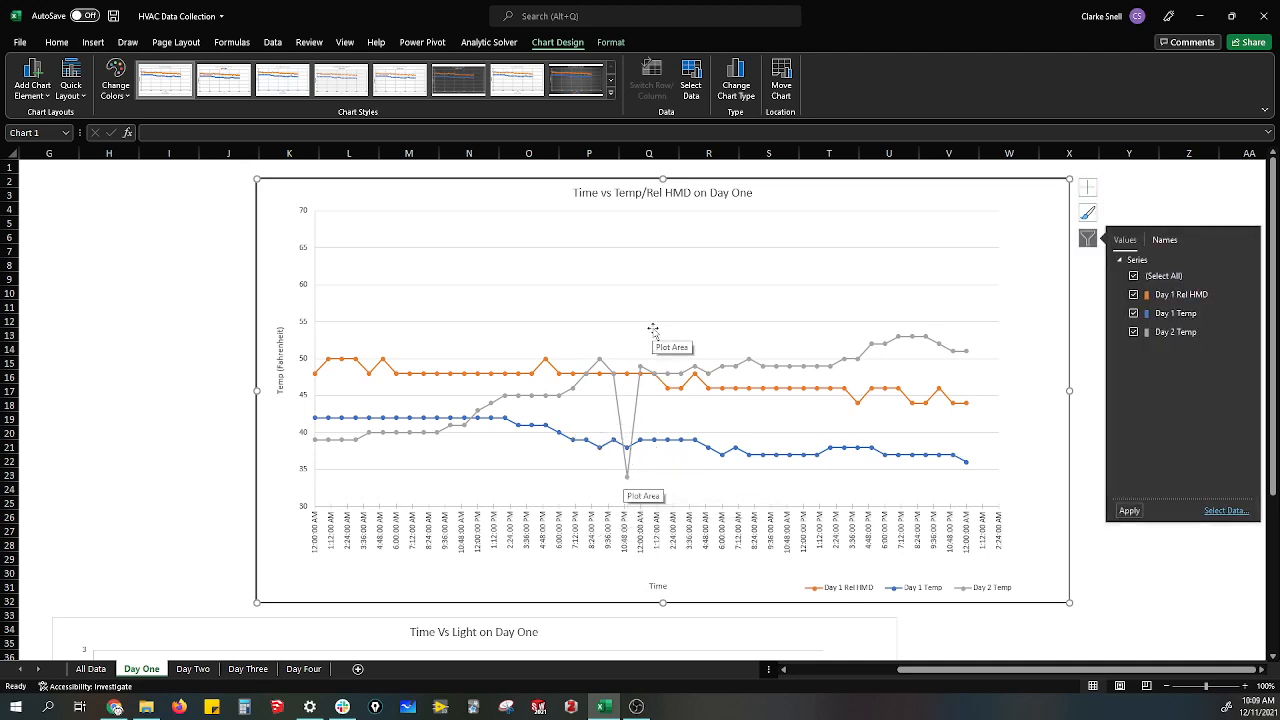
{"action": "left_click", "coordinate": [109, 320]}
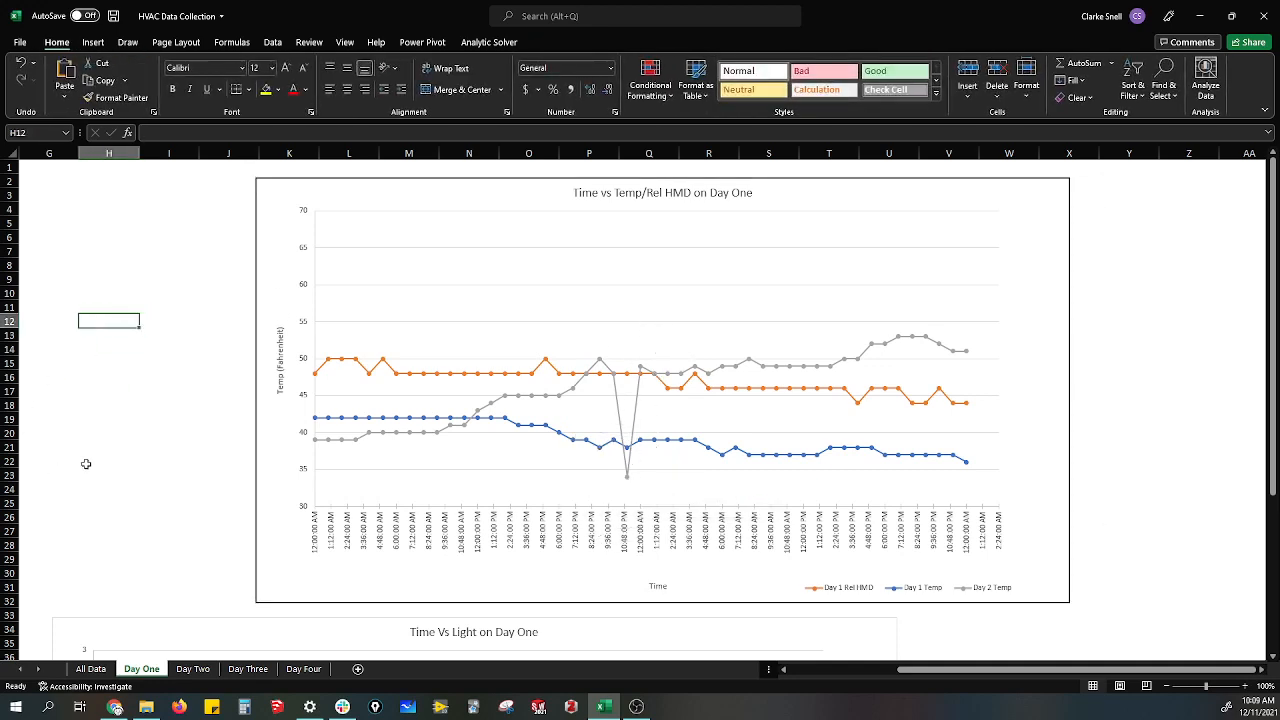
{"action": "mouse_move", "coordinate": [128, 542]}
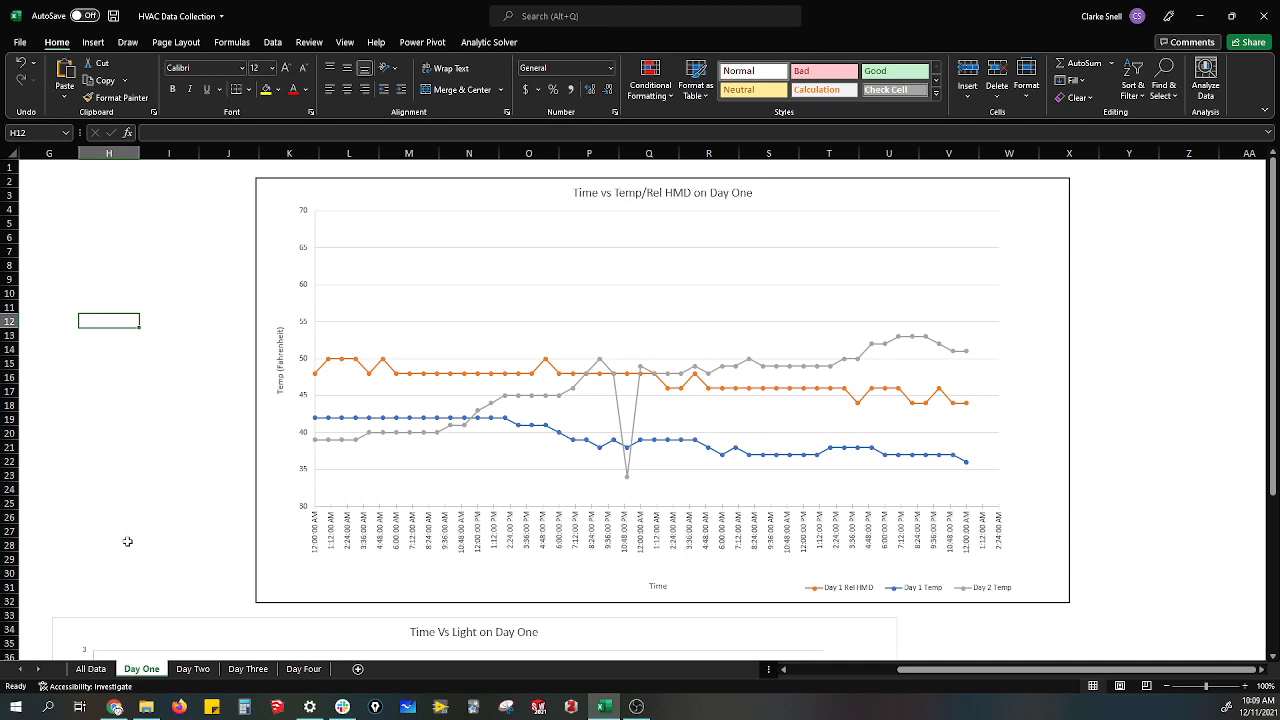
{"action": "mouse_move", "coordinate": [122, 505]}
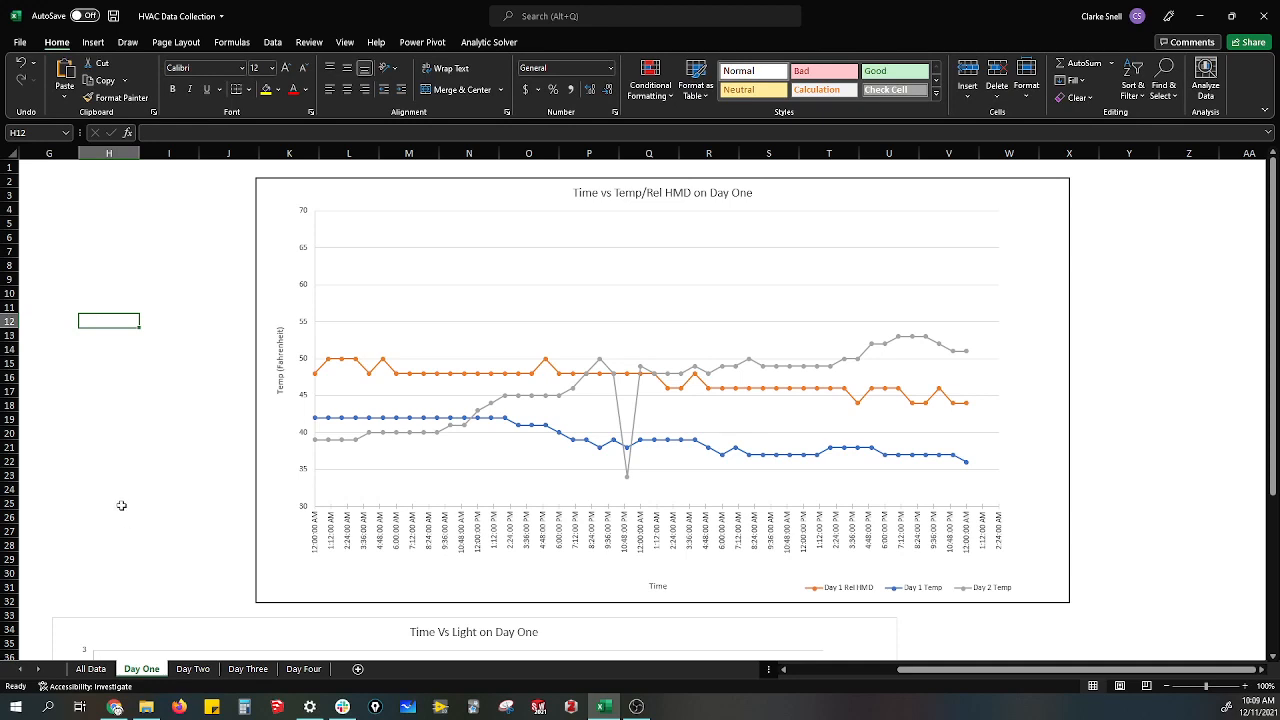